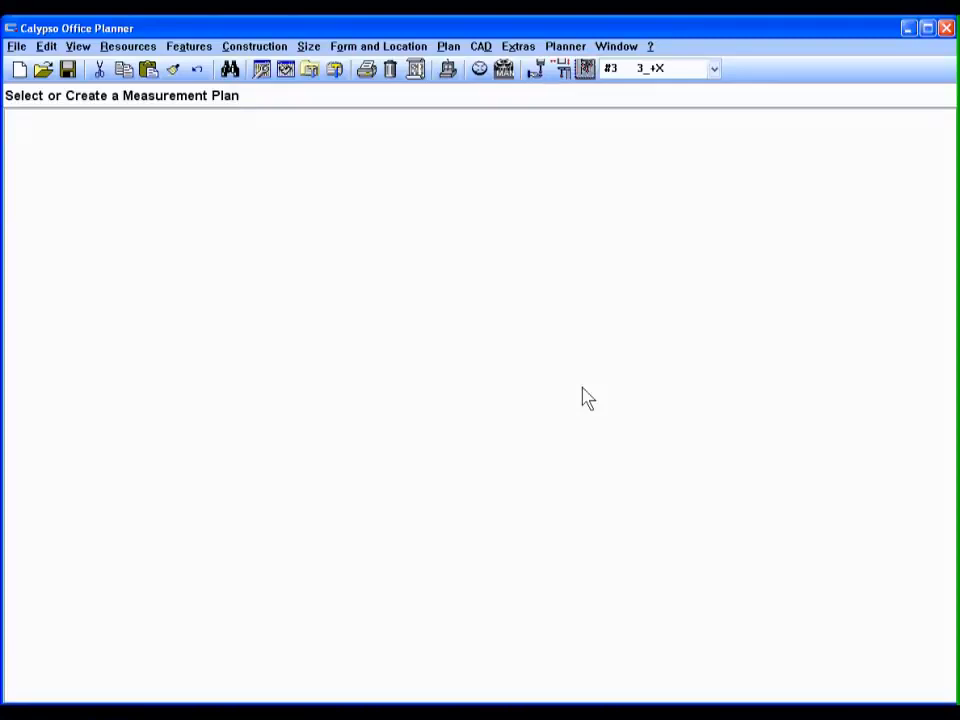
mouse_move(23, 180)
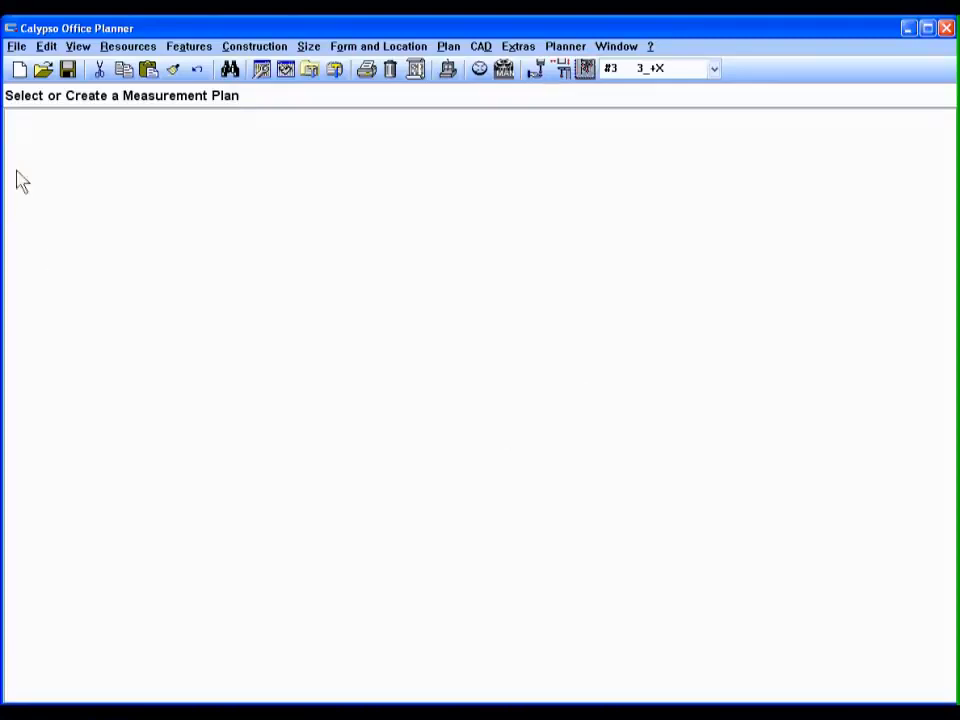
Create a new measurement plan and name it 'Generic Demo'
click(19, 68)
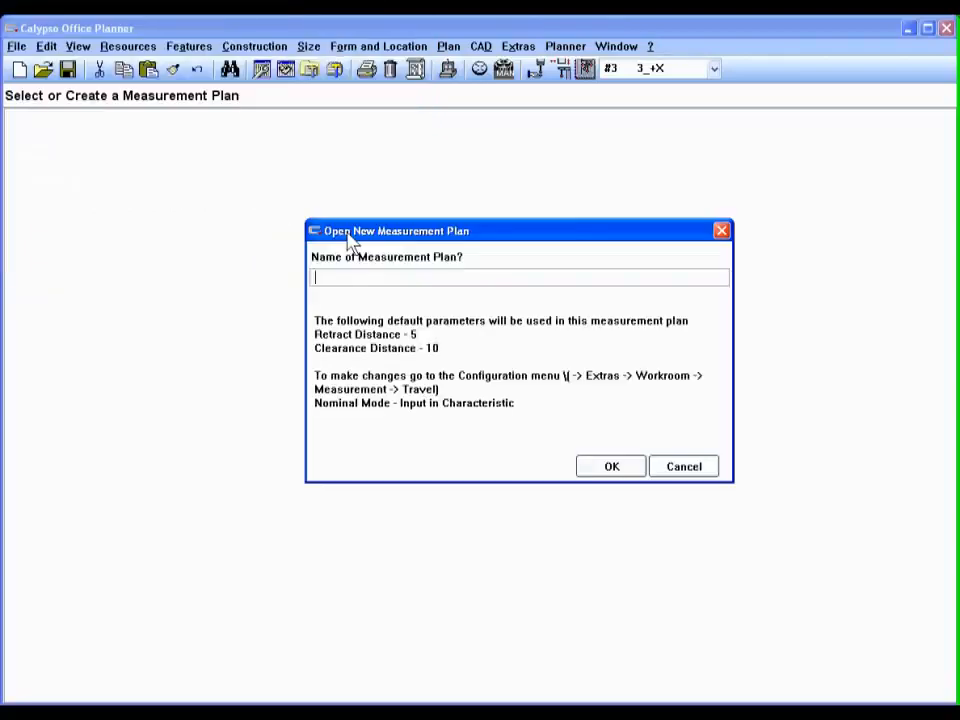
text(Gener)
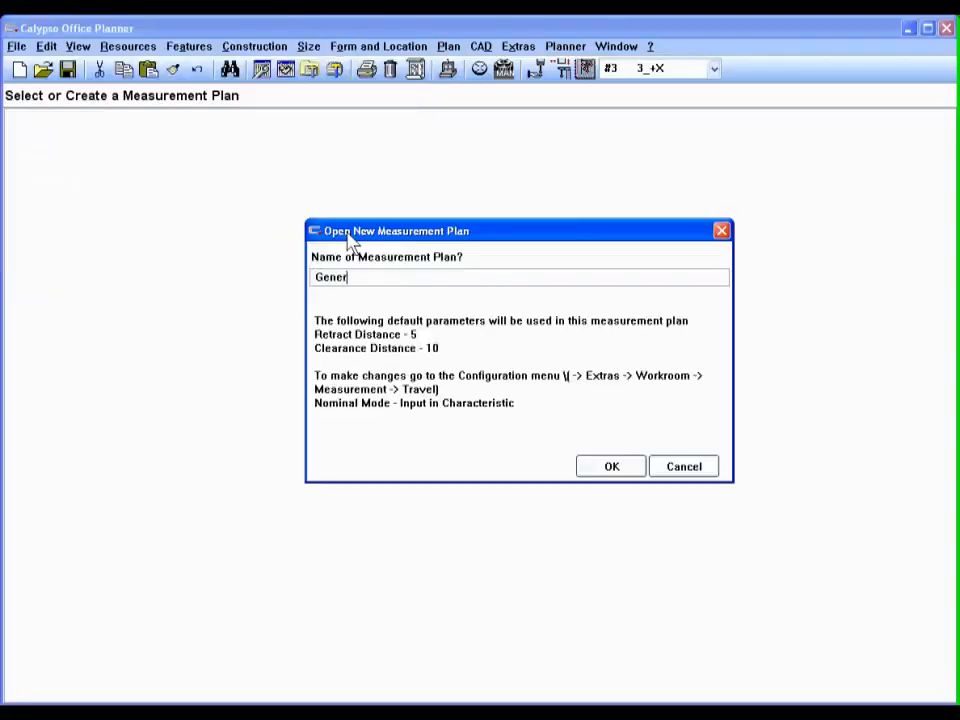
text(ic Demo)
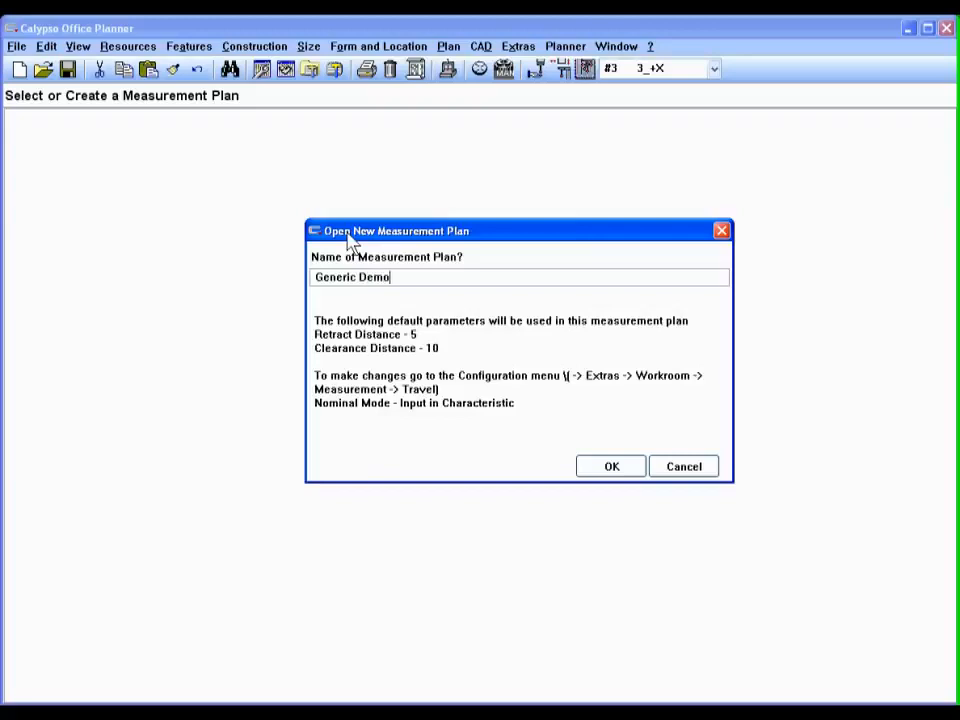
click(611, 466)
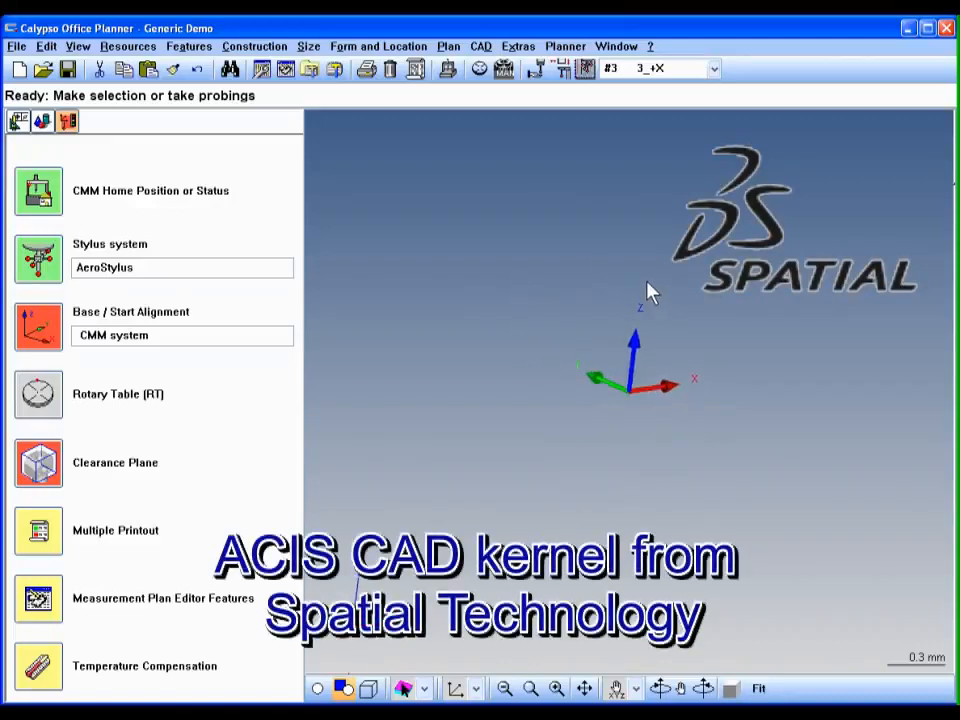
Load the Aerospace.sat housing model from the CAD File Load dialog
click(480, 46)
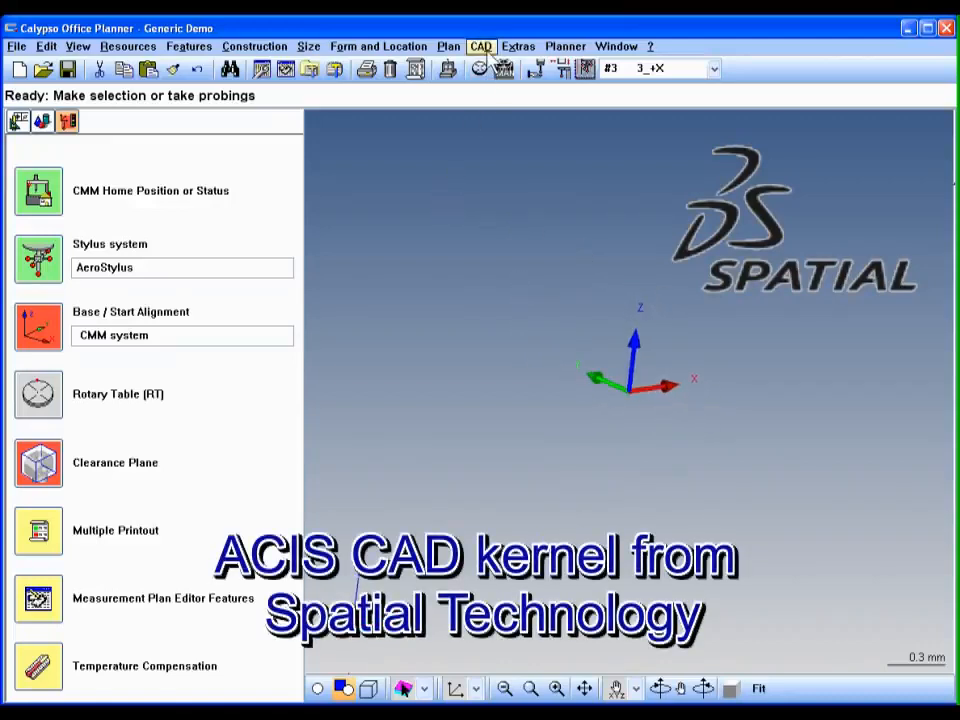
click(480, 46)
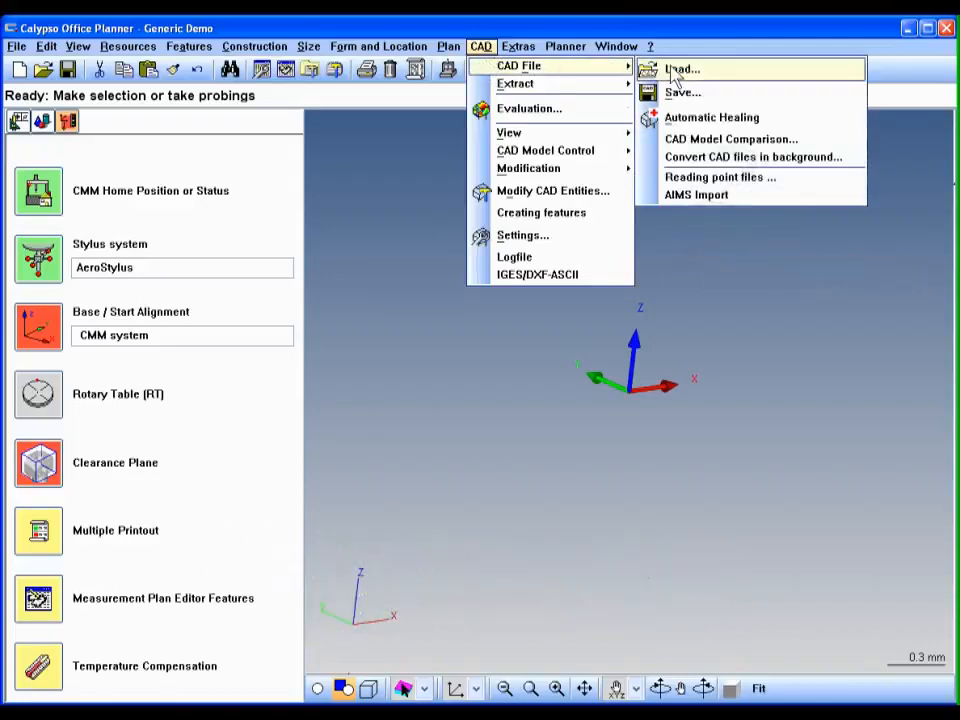
click(680, 68)
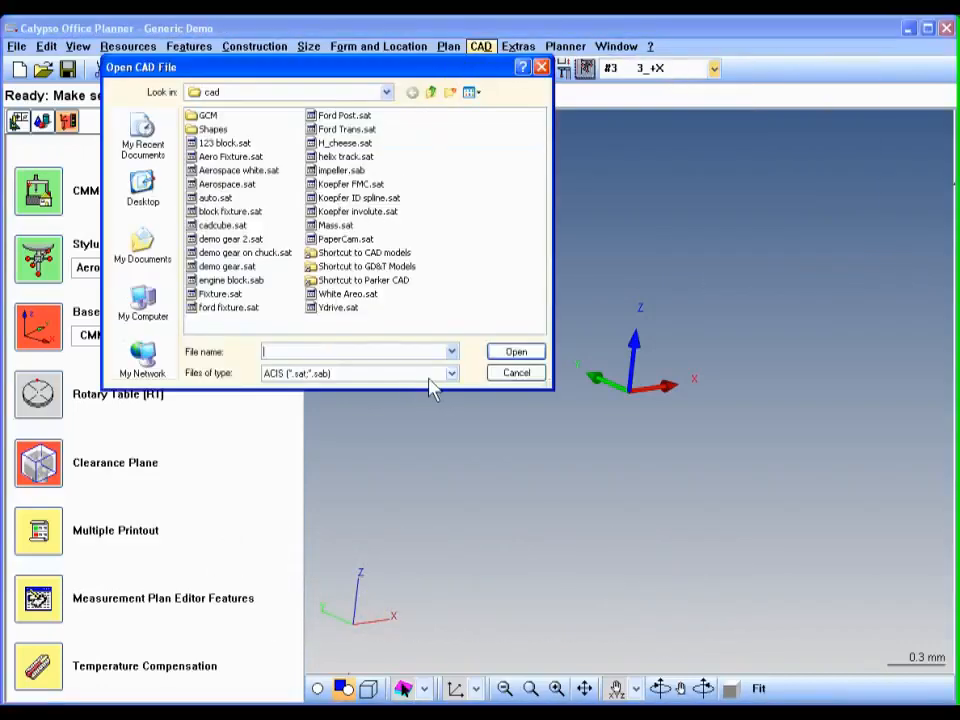
click(449, 373)
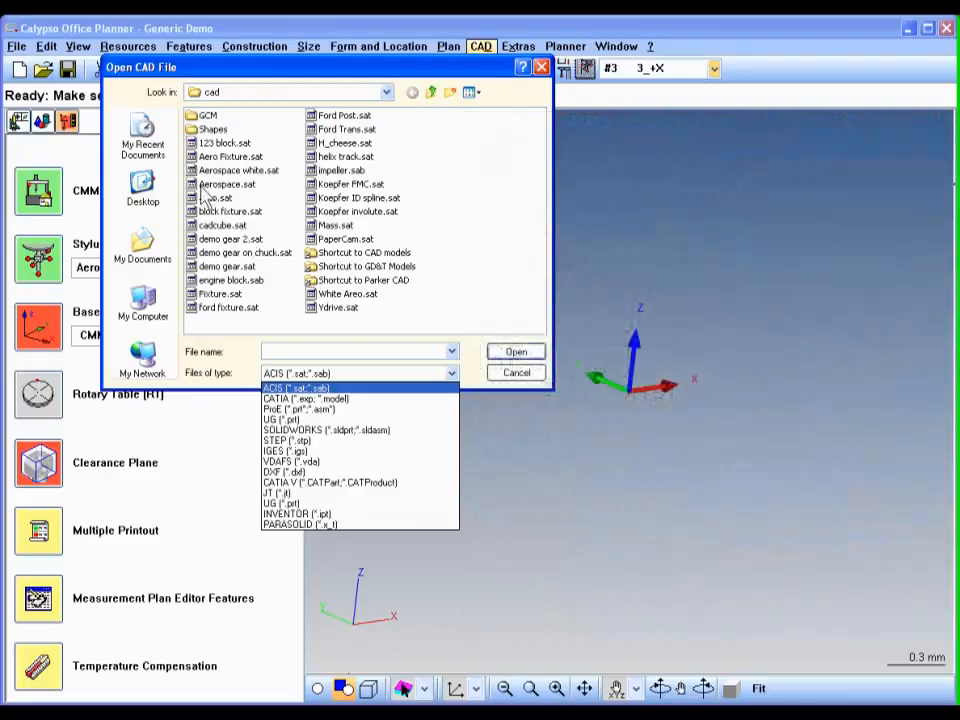
click(227, 184)
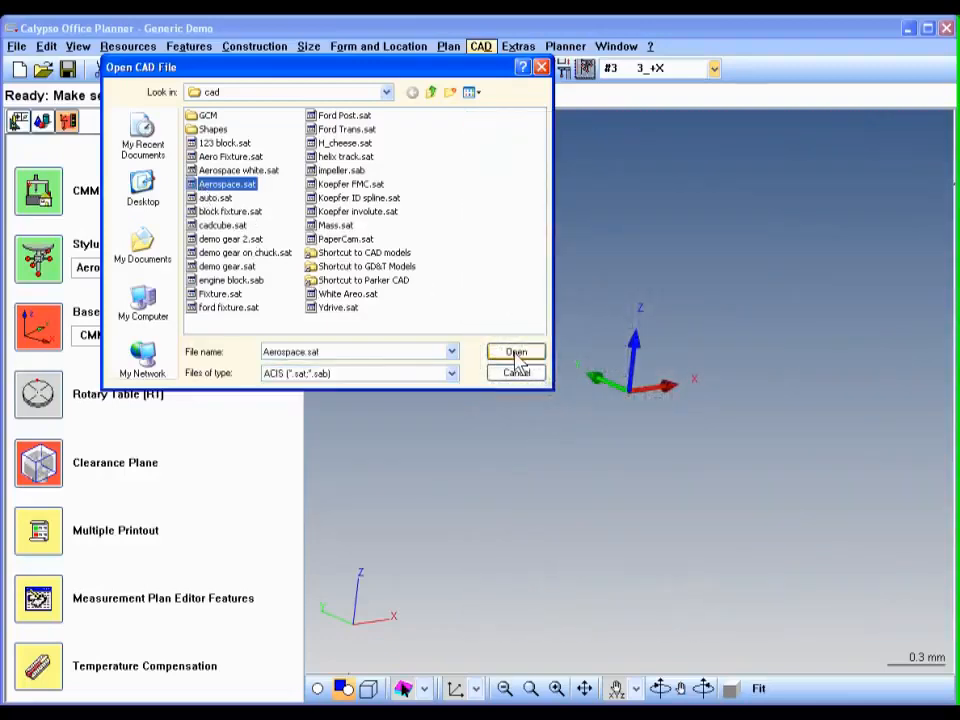
click(515, 351)
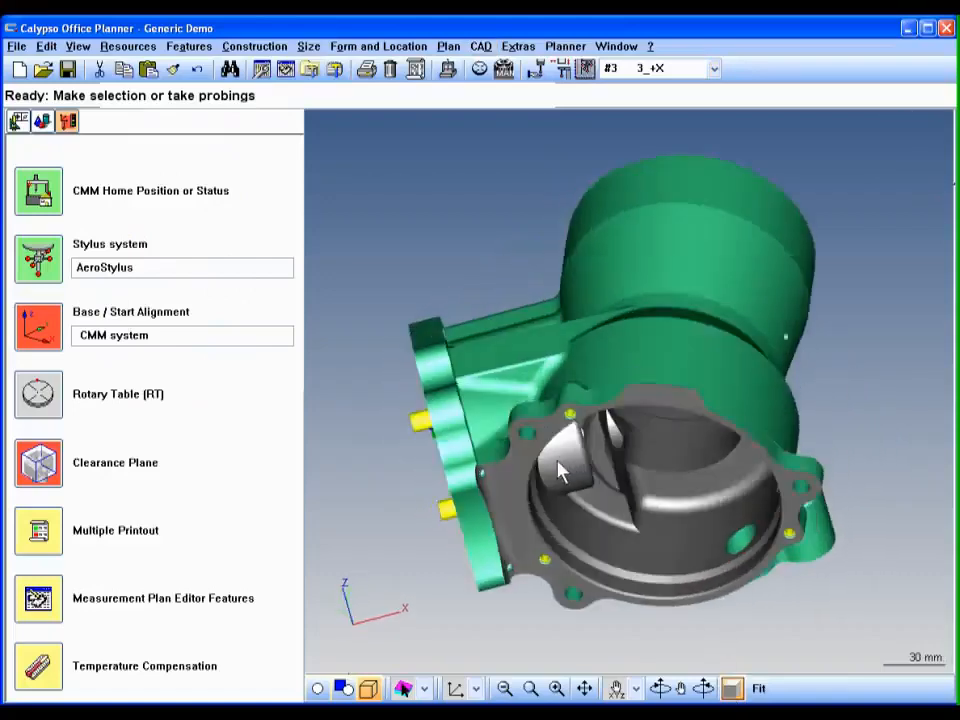
Turn the housing to its flange face, browse Size and Form menus, and open My Tool Box
drag(560, 470, 530, 450)
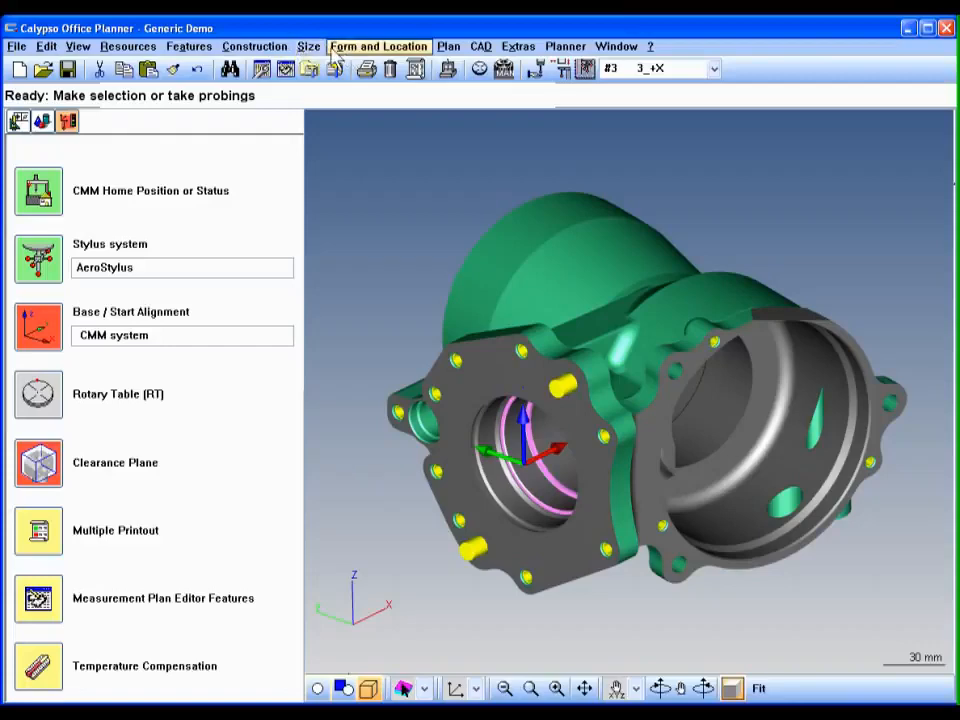
click(308, 46)
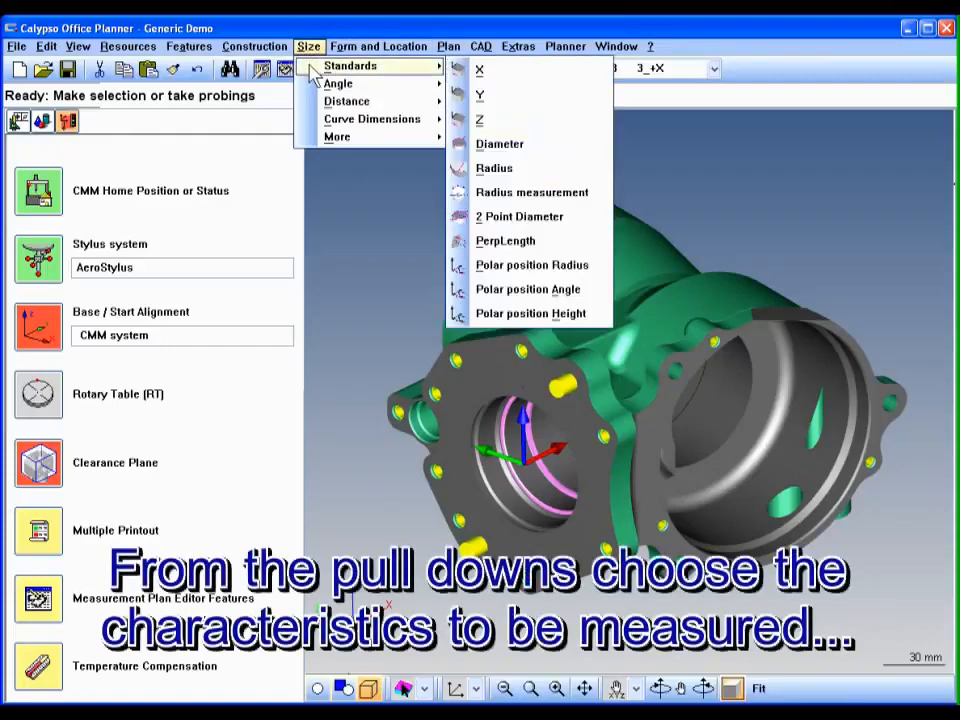
mouse_move(338, 83)
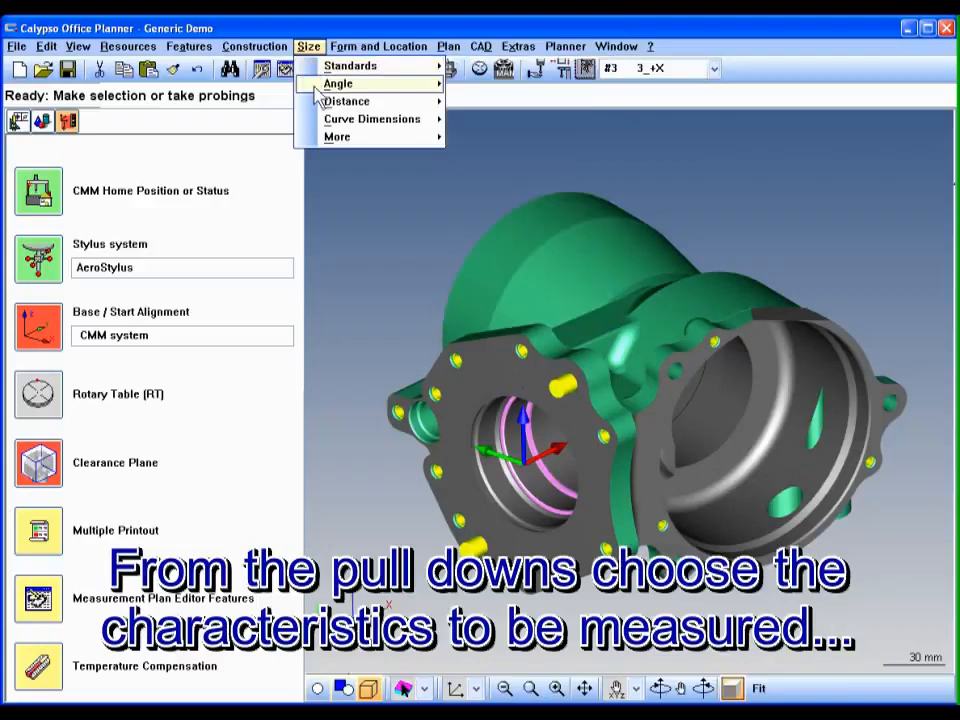
mouse_move(347, 101)
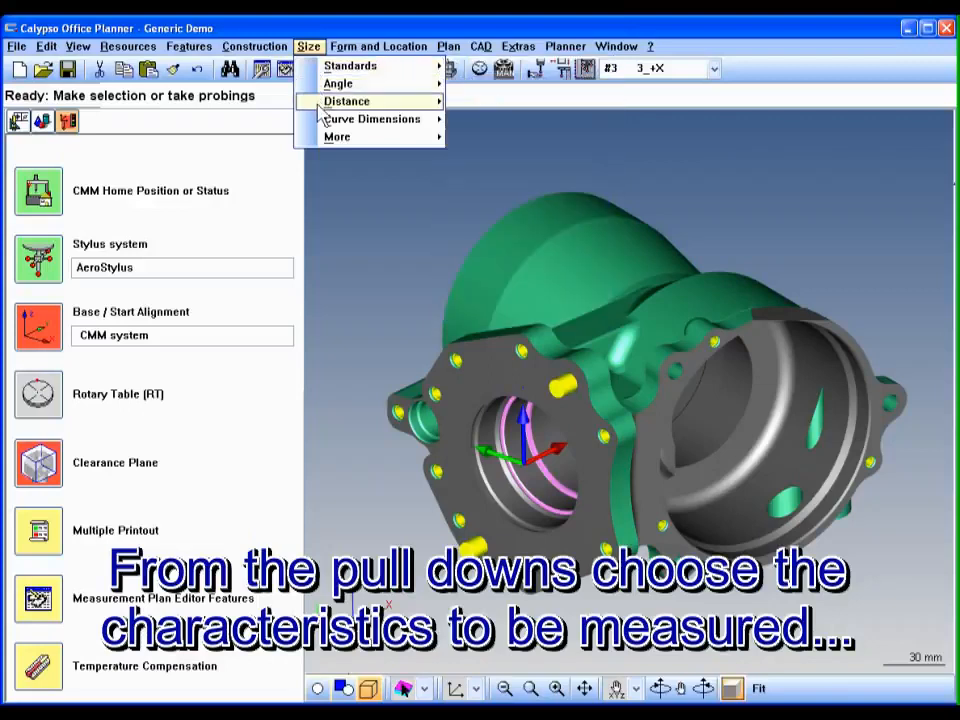
mouse_move(347, 101)
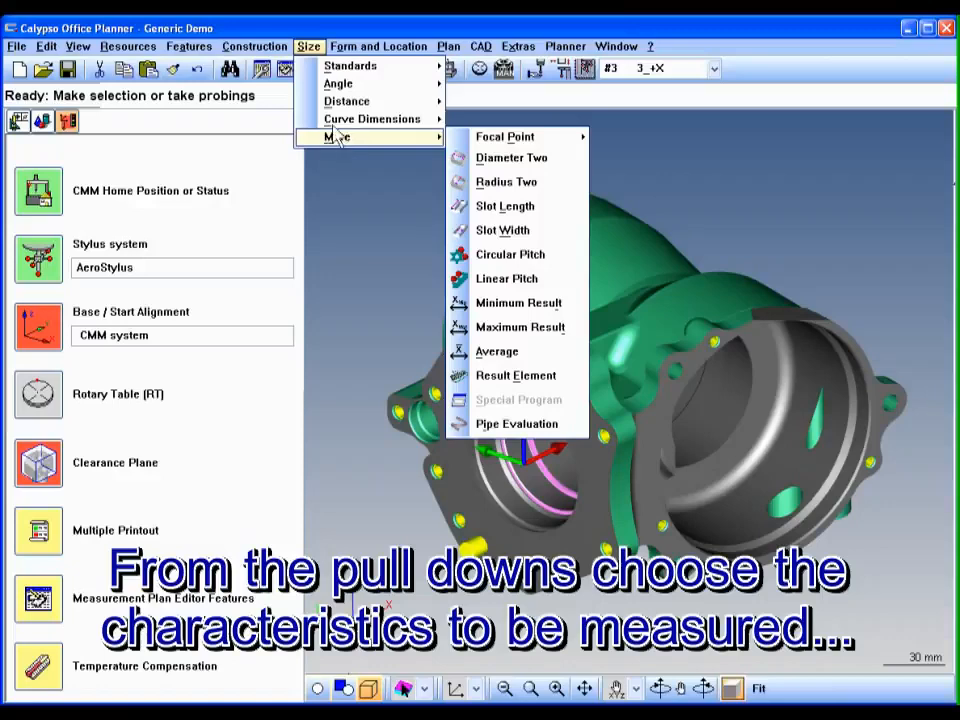
click(378, 46)
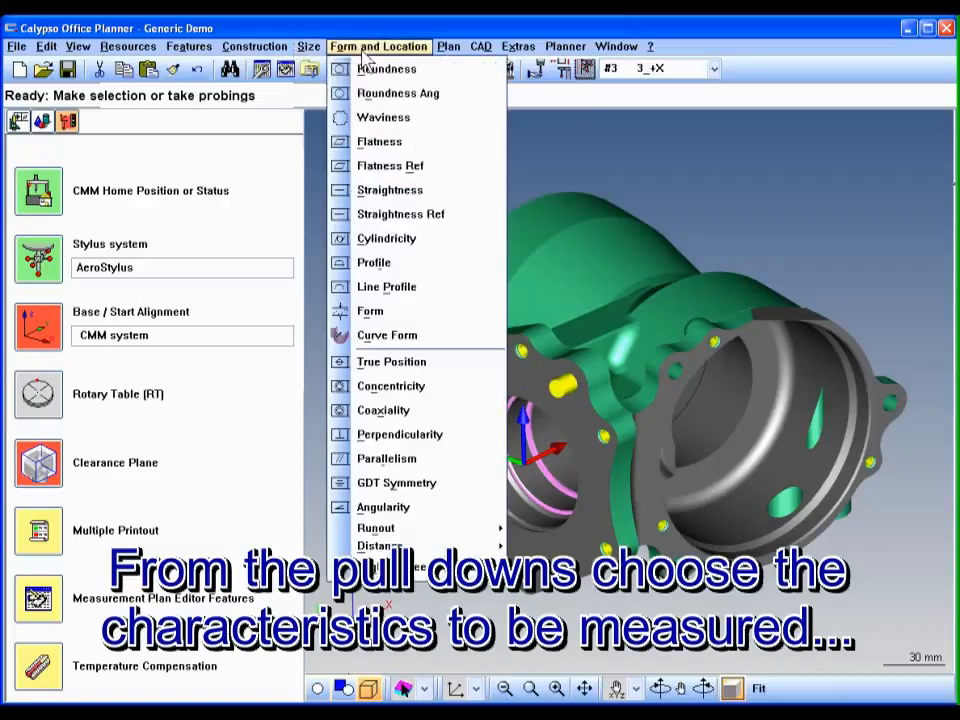
click(378, 46)
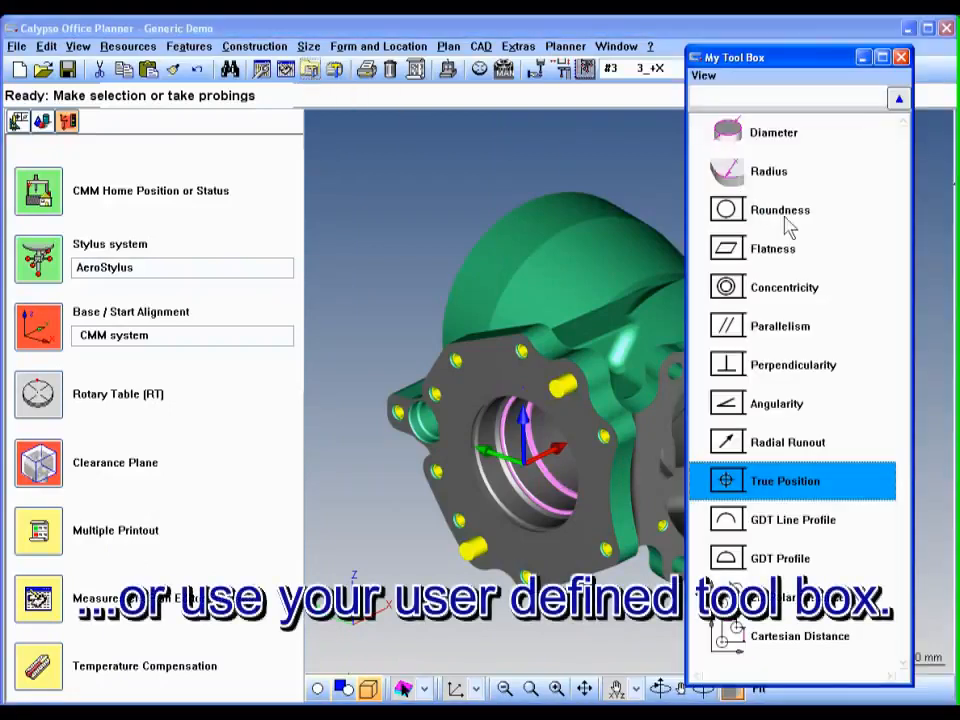
Add Flatness1, Angularity1 and True Position1 from My Tool Box
click(772, 248)
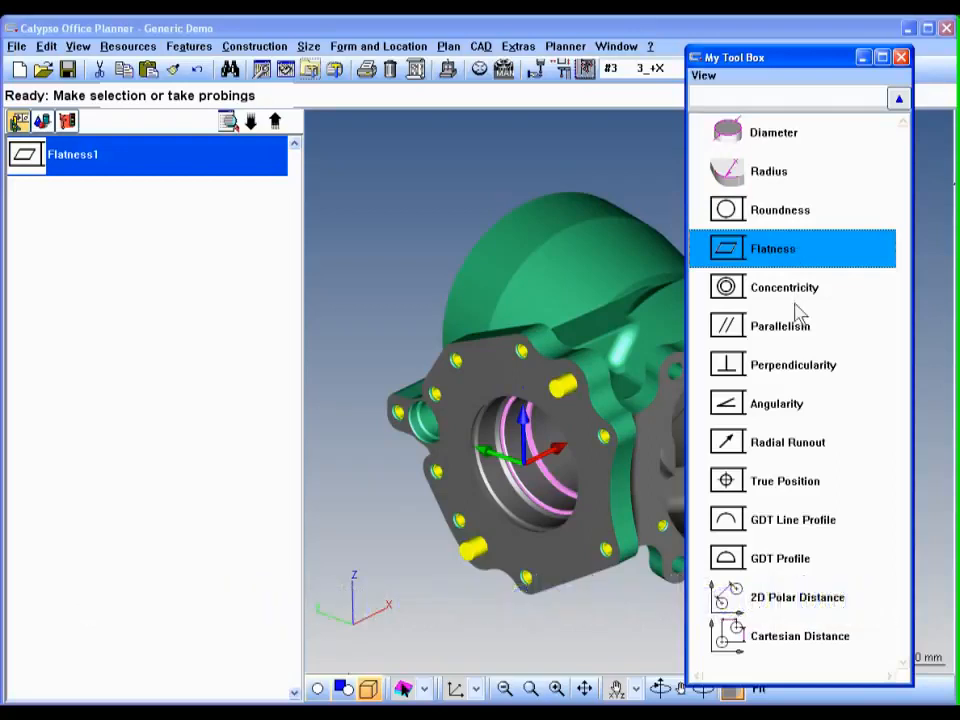
click(777, 403)
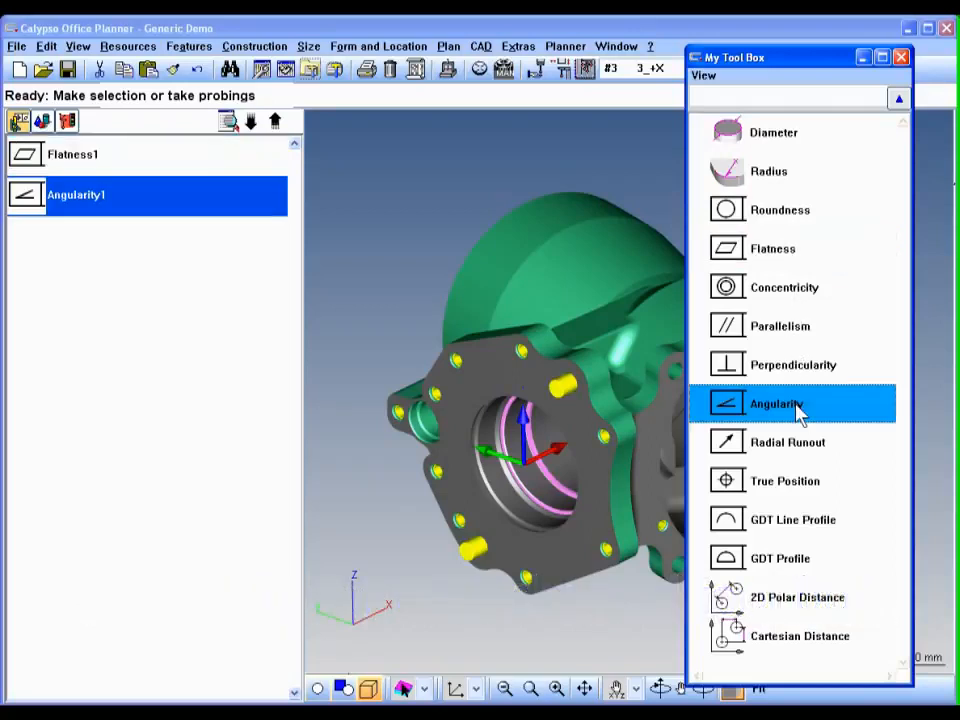
mouse_move(800, 490)
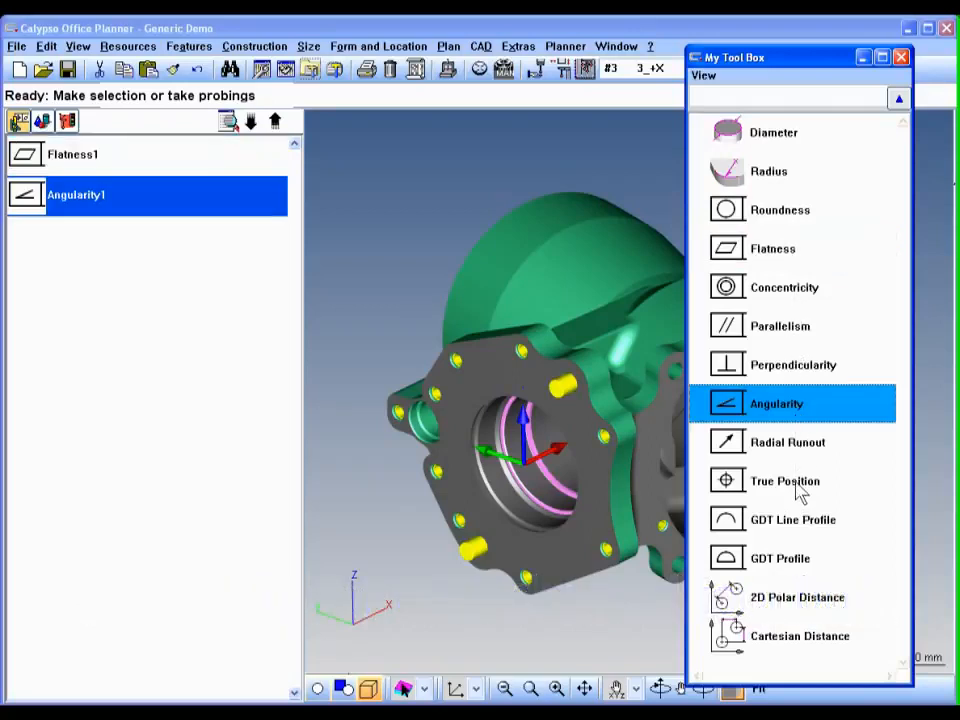
click(785, 481)
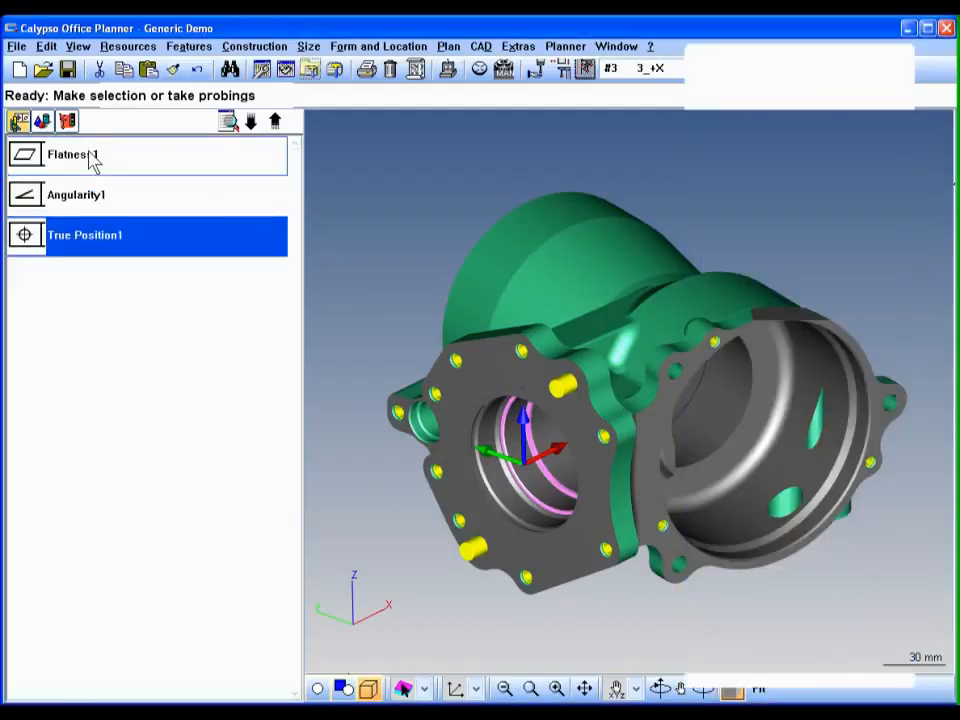
Give Flatness1 a 0.050 tolerance and enter a new name for it
double_click(70, 154)
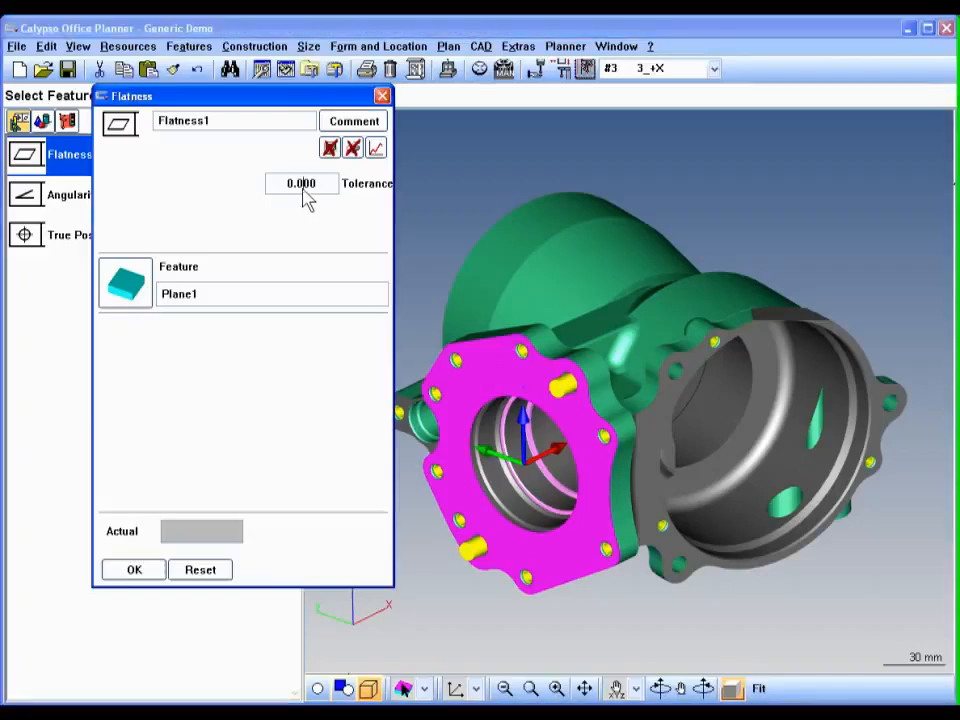
text(0.050)
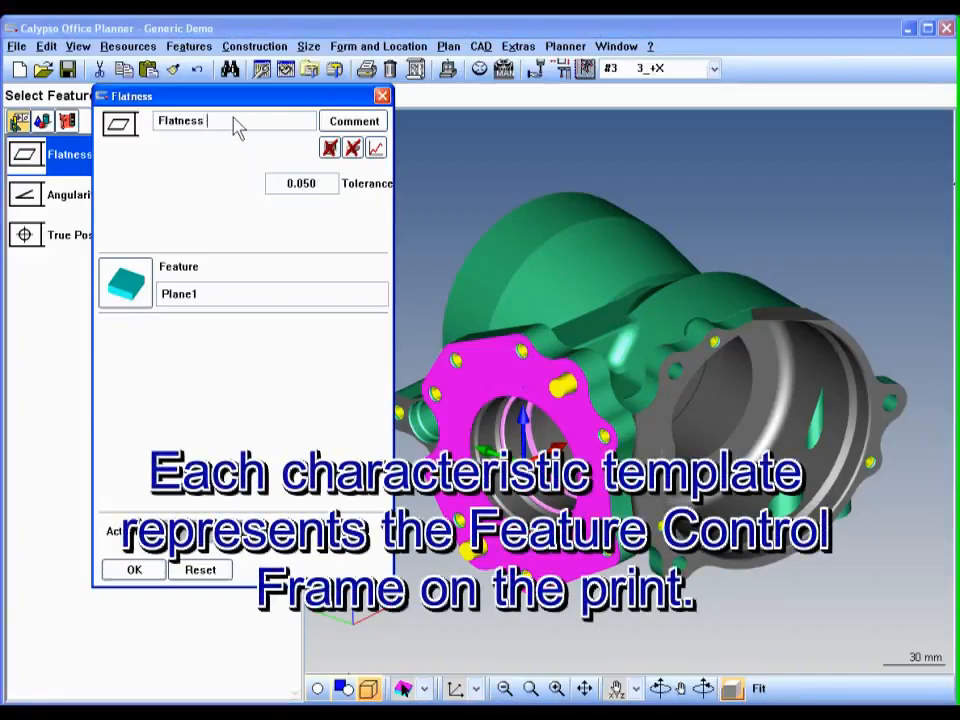
text(Da)
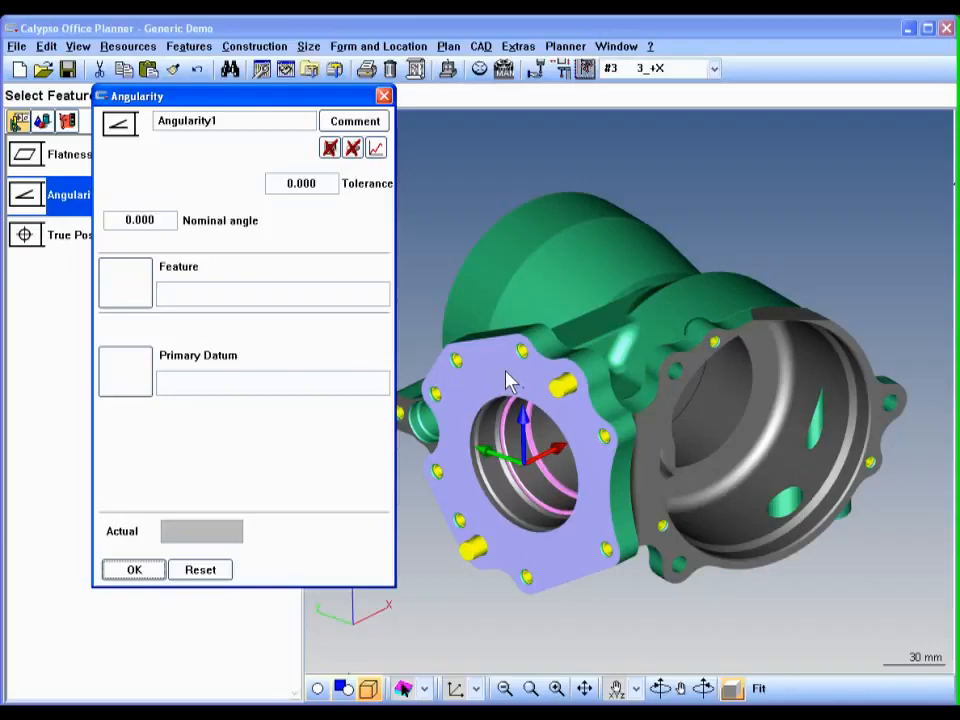
Pick flange face Plane1 as the feature and finish the name 'Angularity A to B'
click(510, 440)
text( A t)
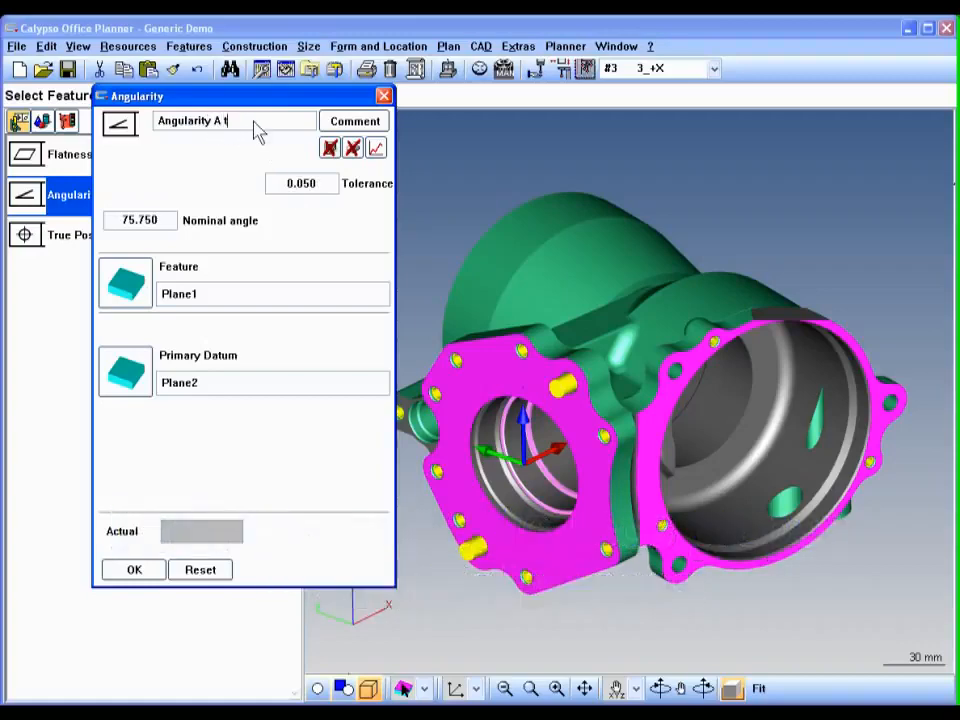
text(o B)
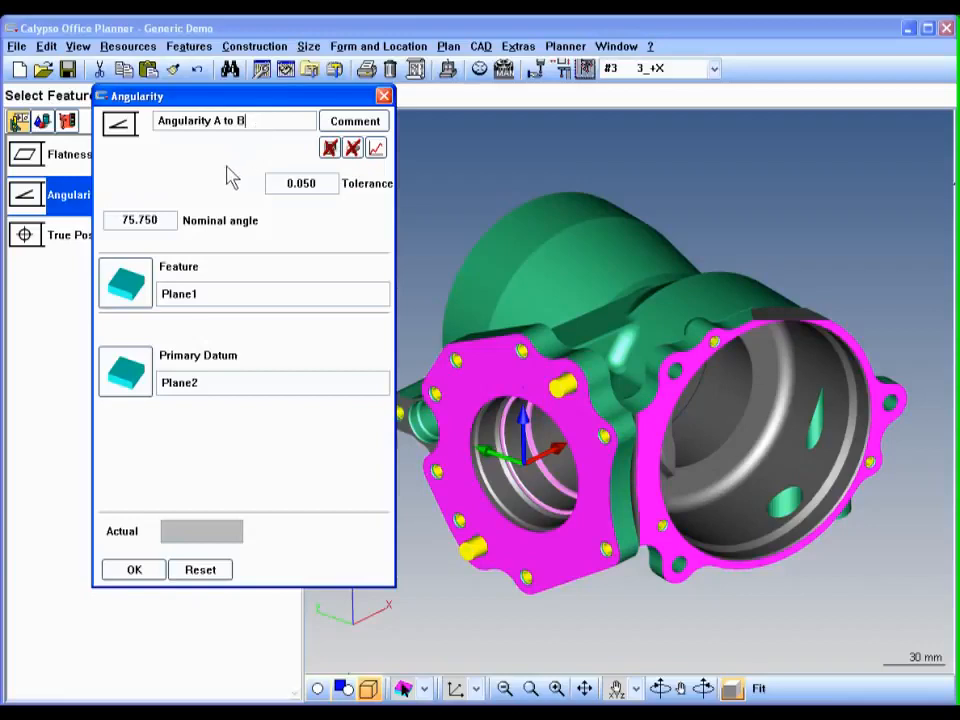
mouse_move(183, 188)
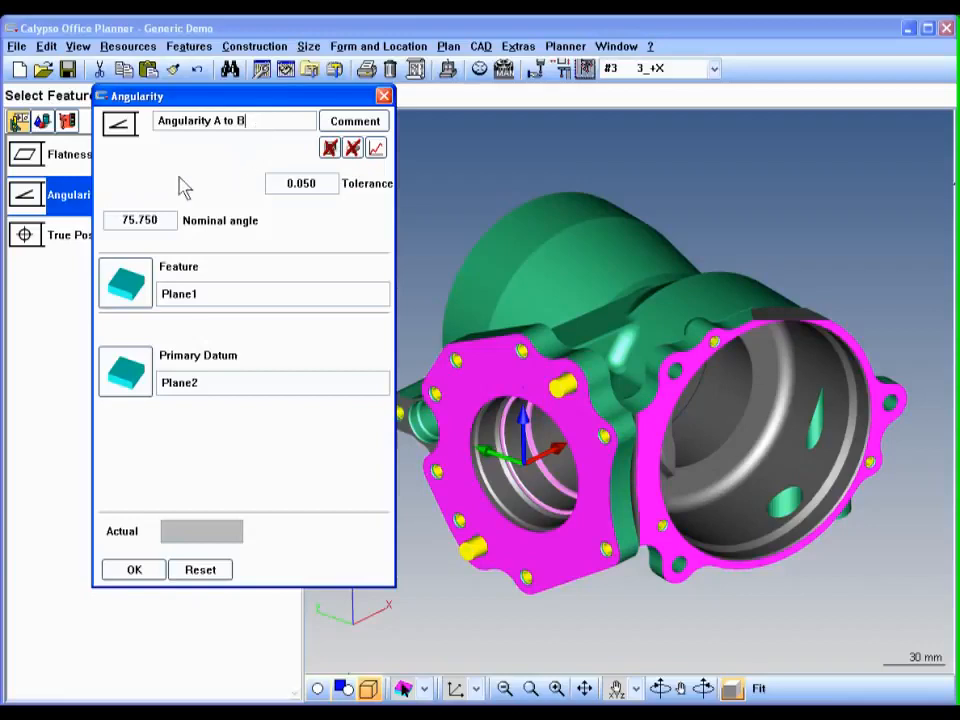
mouse_move(75, 245)
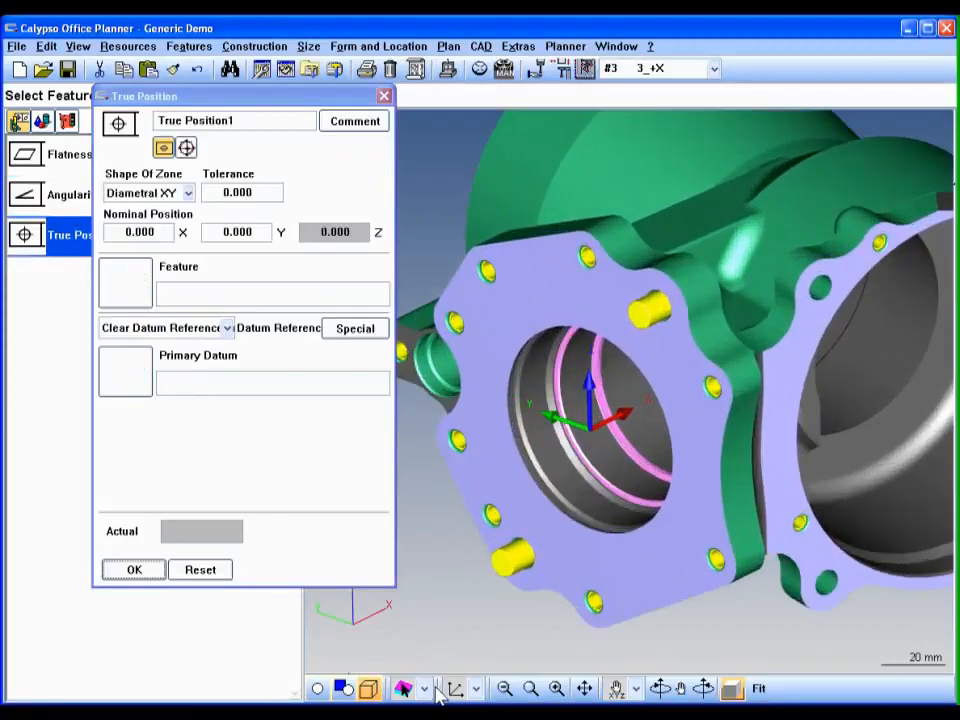
Evaluate Circle1 against datums Plane1, Circle2 and Circle3 with 0.125 tolerance and confirm
click(423, 688)
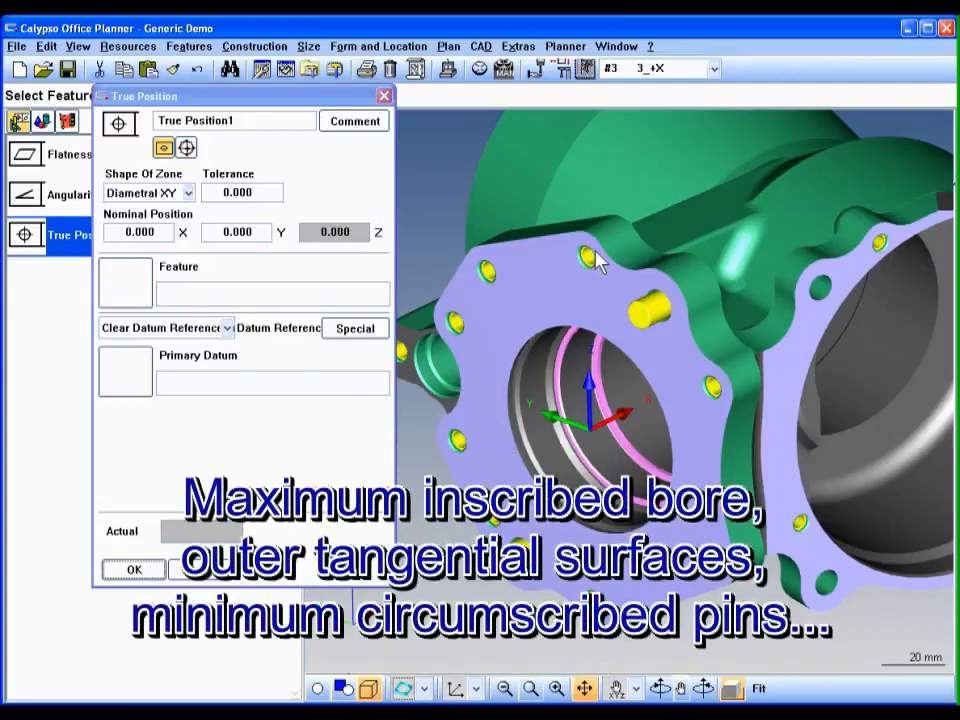
click(588, 258)
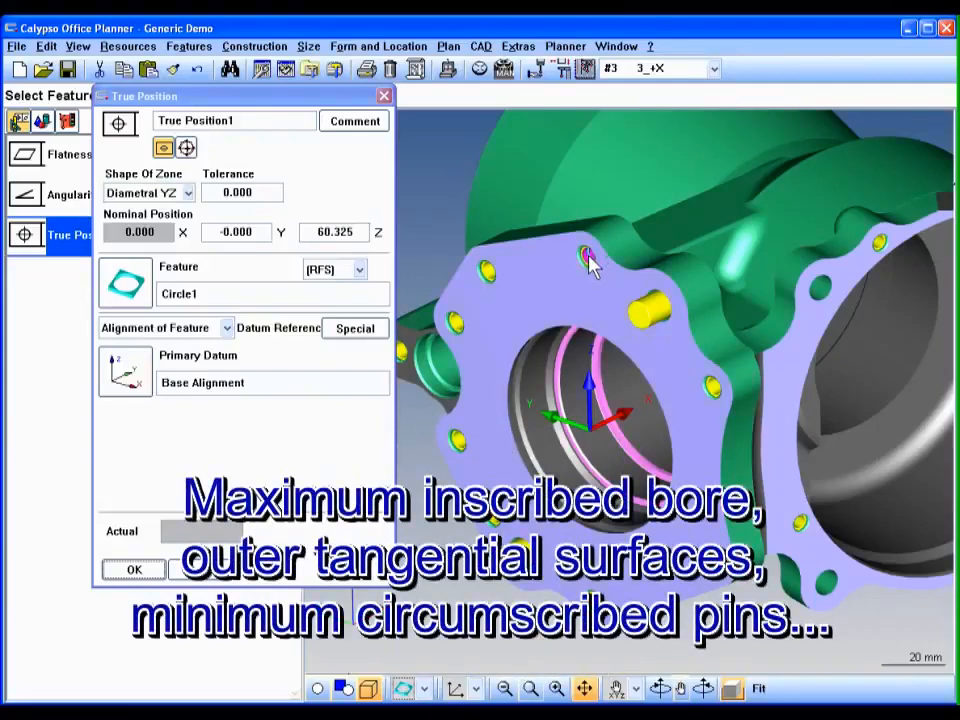
click(435, 688)
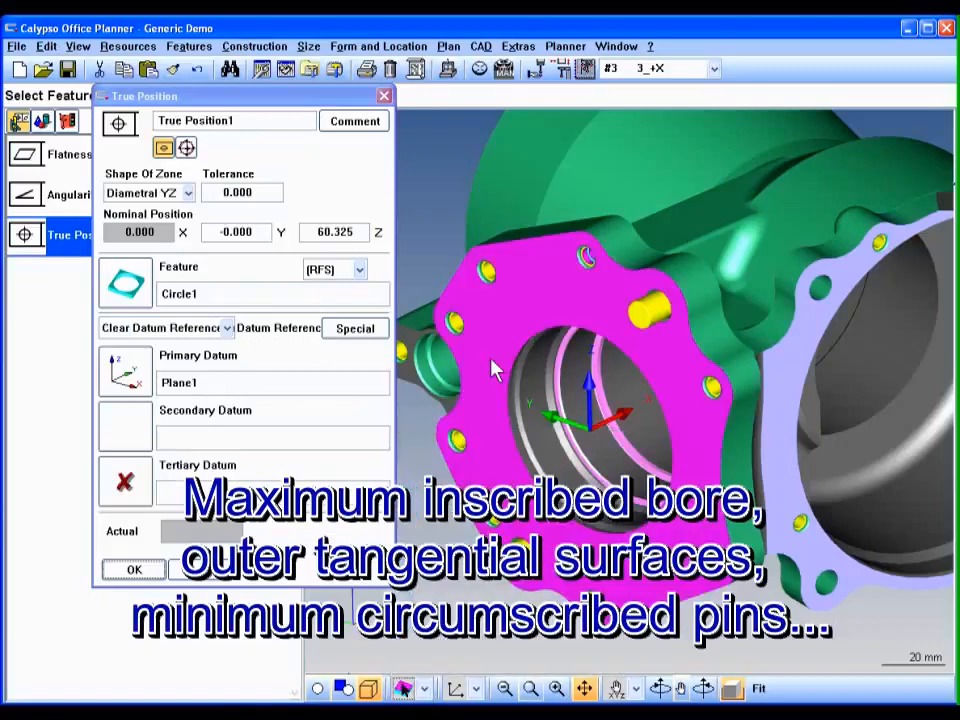
click(403, 689)
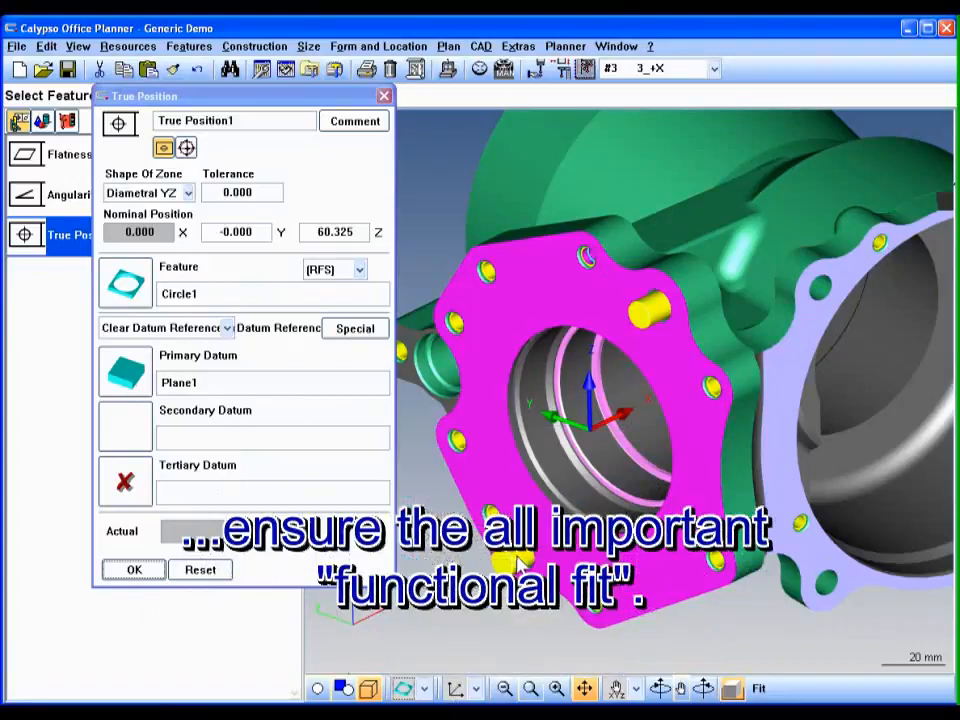
click(655, 305)
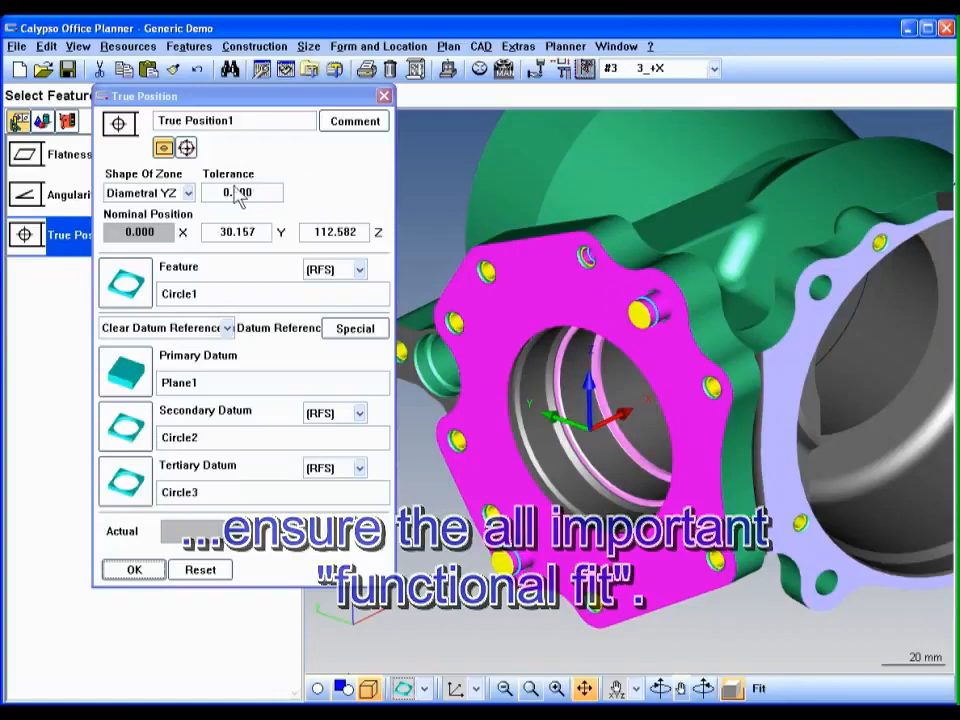
text(0.12000)
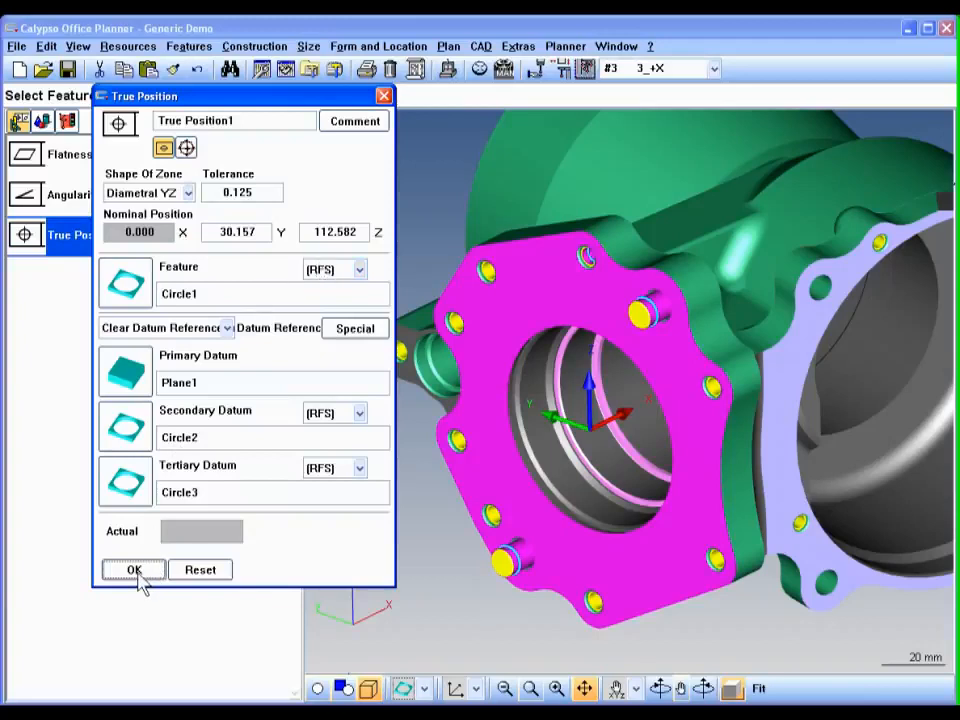
click(134, 569)
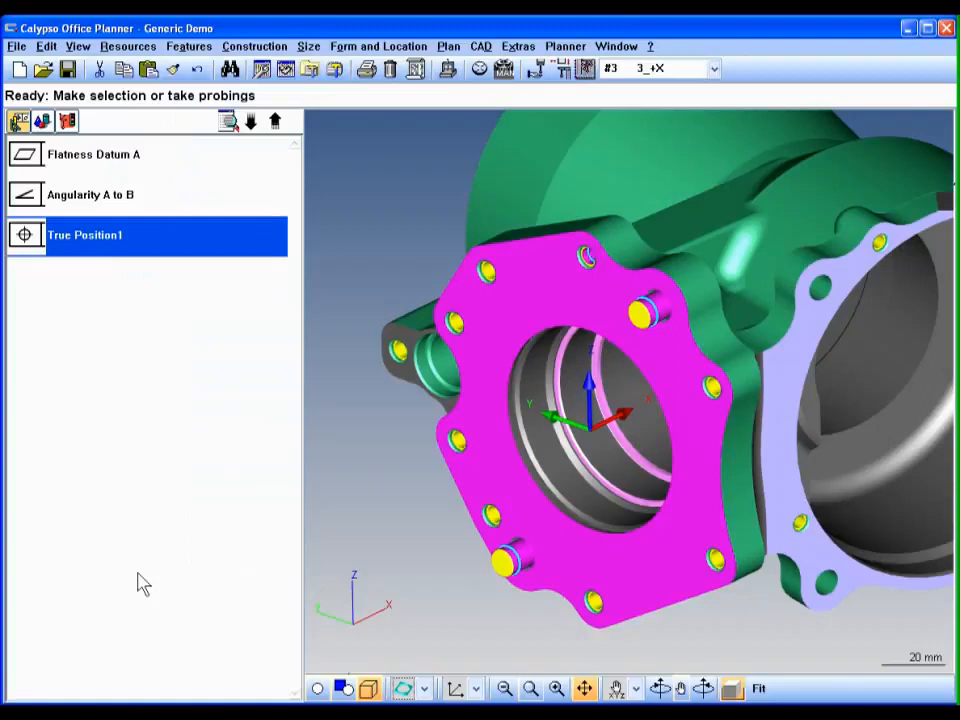
mouse_move(130, 262)
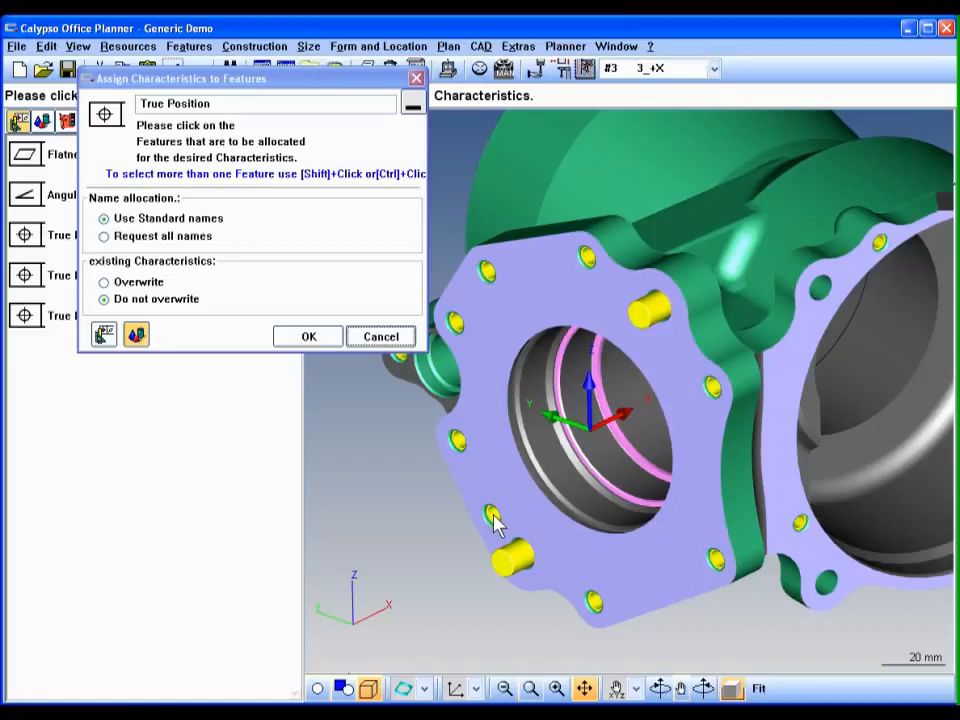
Assign true position characteristics to the final remaining holes in the CAD view
click(498, 520)
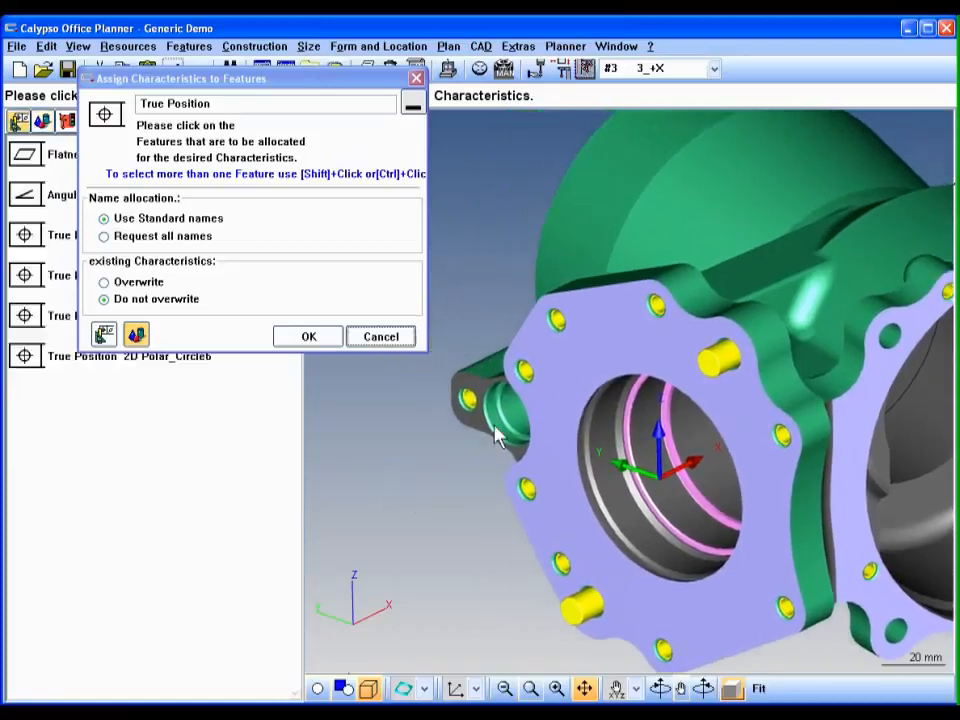
click(490, 435)
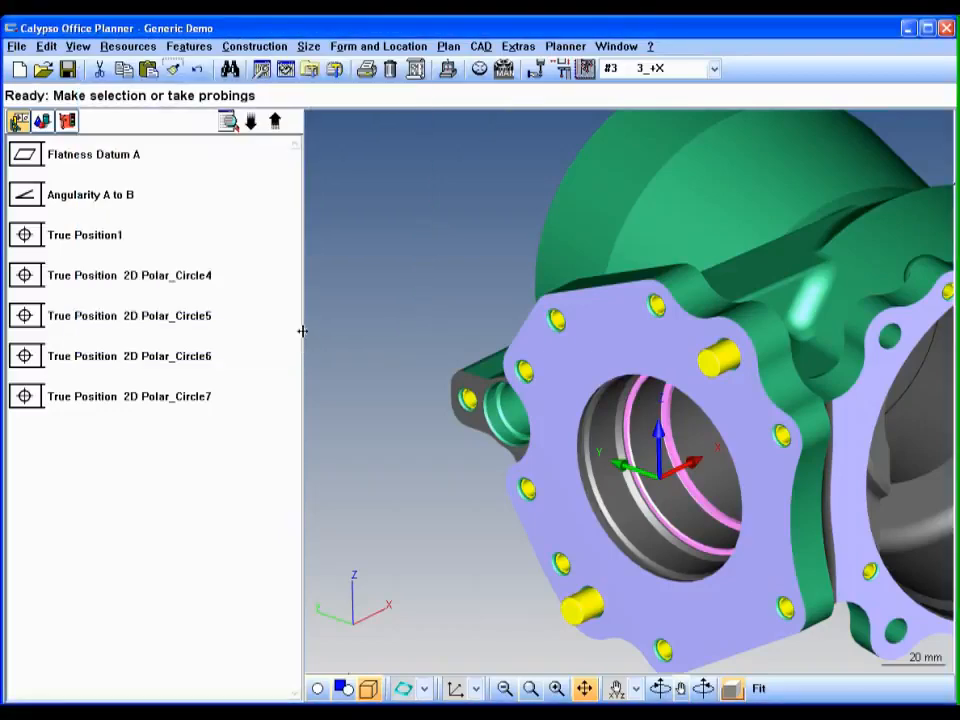
click(130, 315)
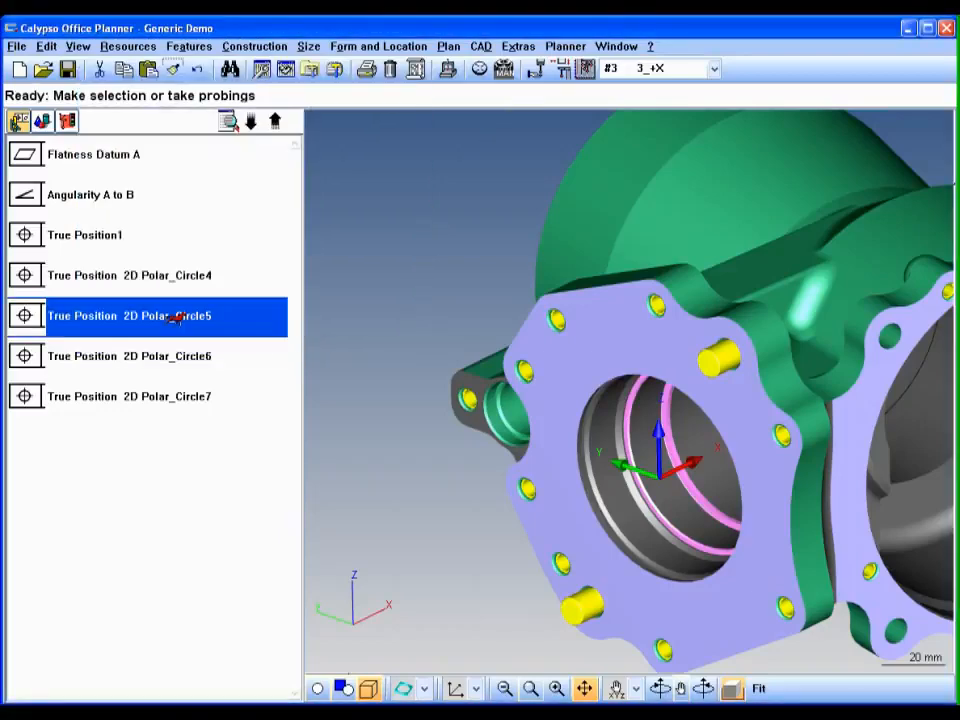
double_click(130, 315)
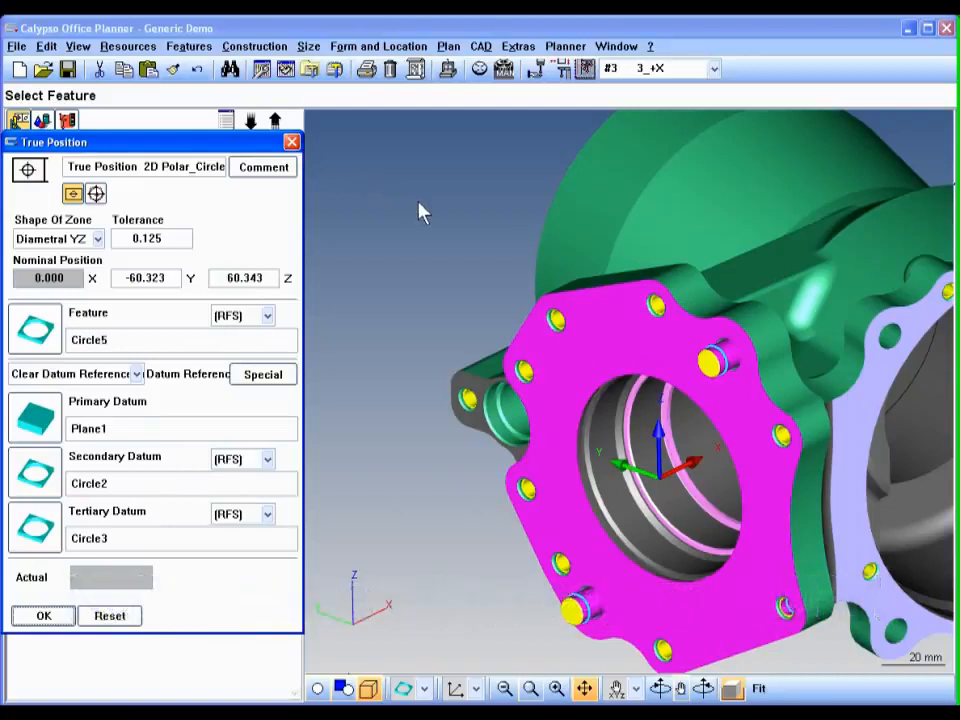
mouse_move(190, 640)
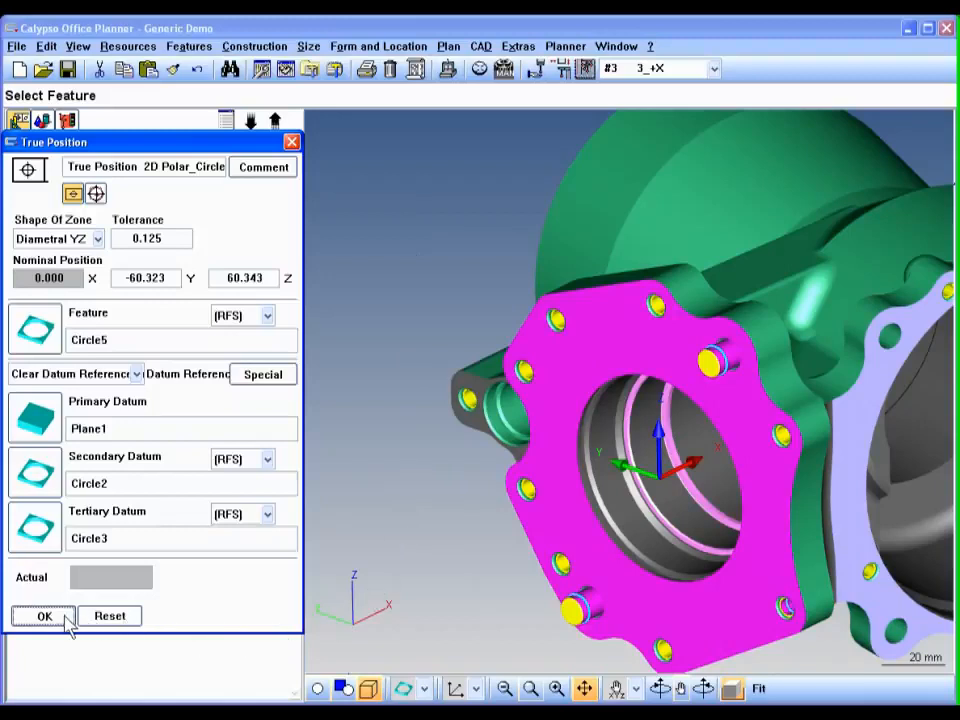
click(43, 615)
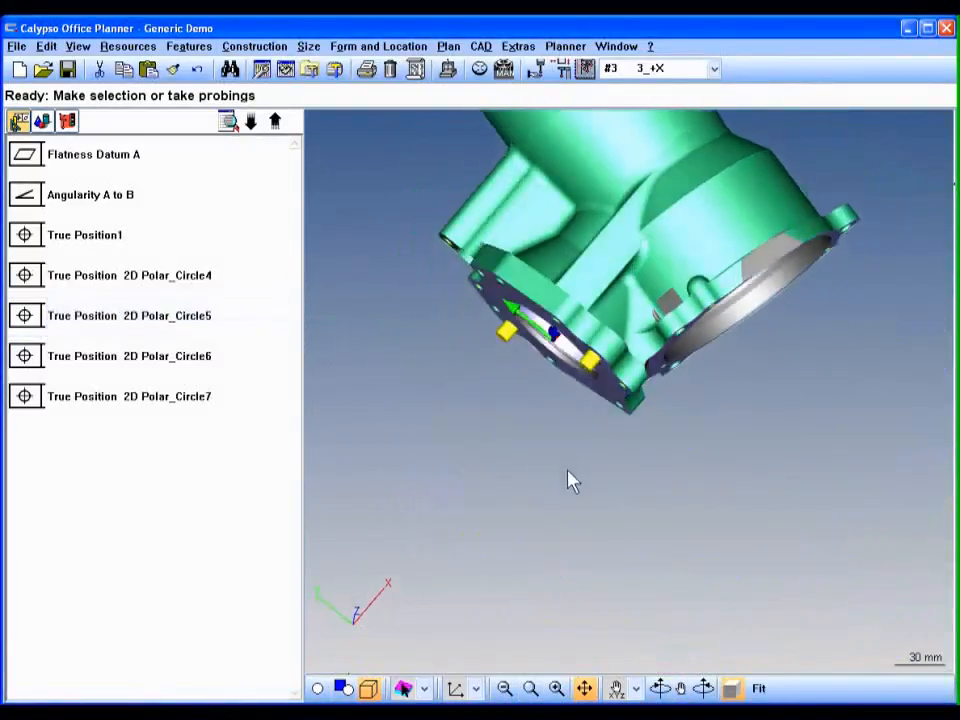
Orbit the housing to view it from below and start Cartesian Distance1
drag(570, 480, 515, 555)
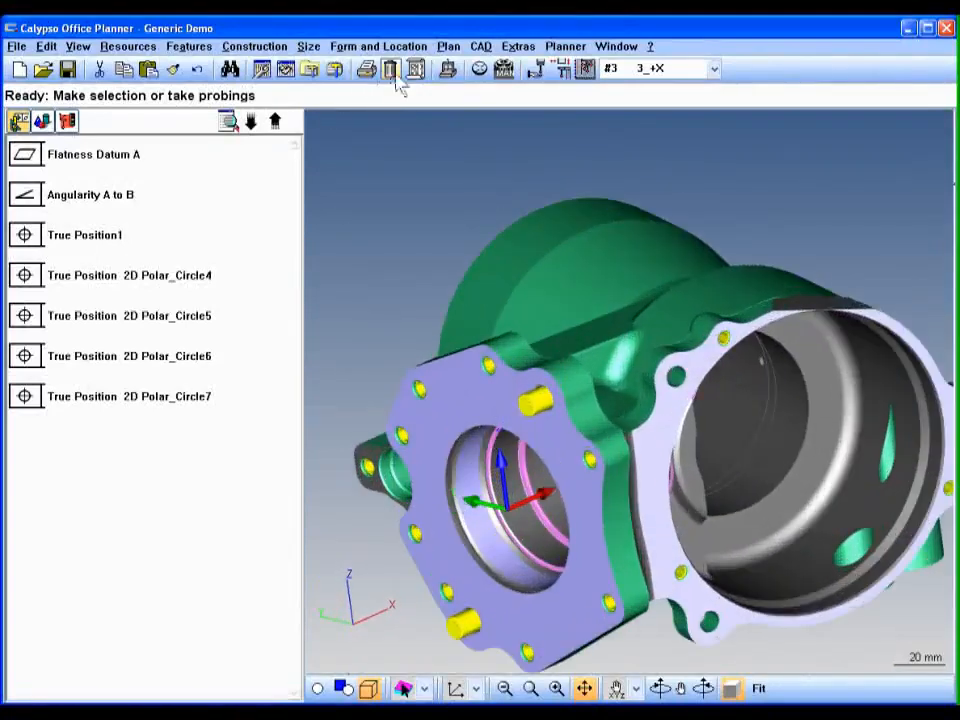
click(390, 68)
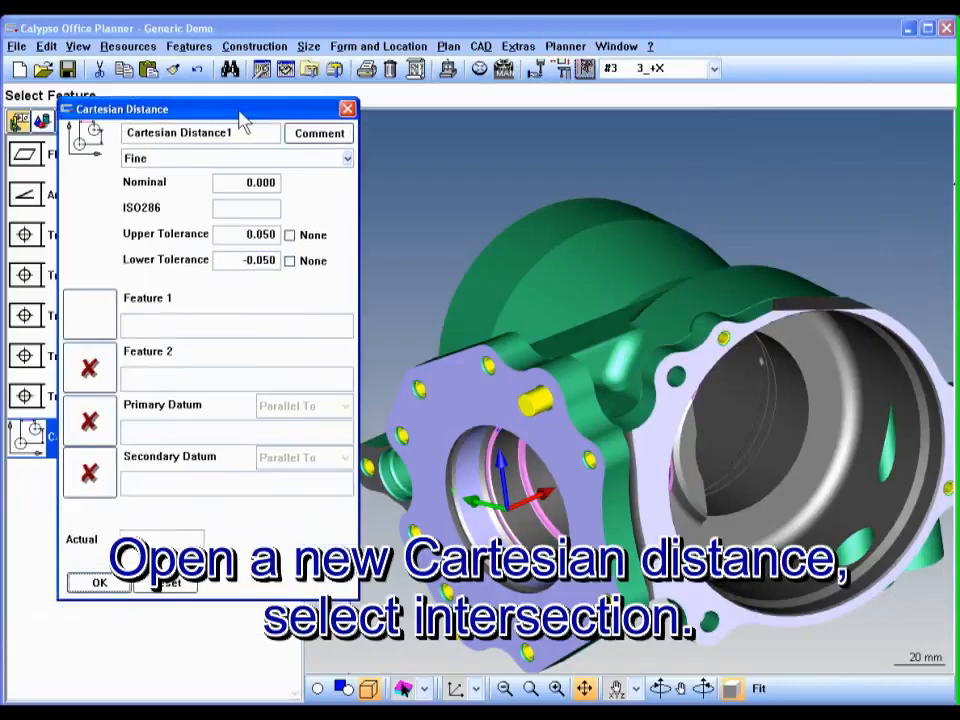
mouse_move(100, 328)
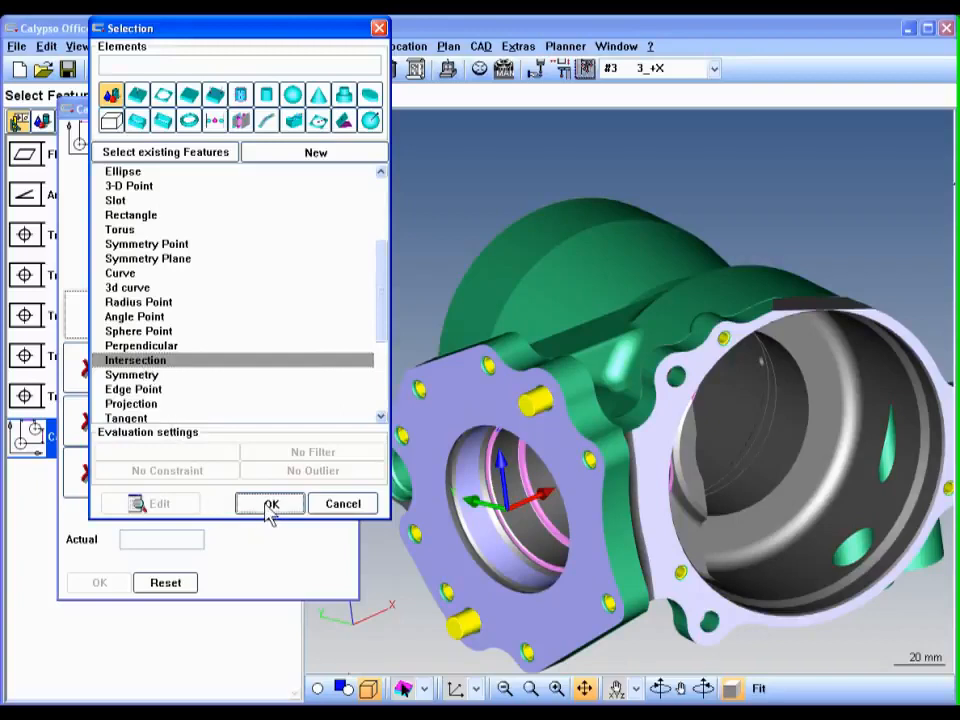
Use an intersection as Feature 1 and create a new feature for its second element
click(270, 503)
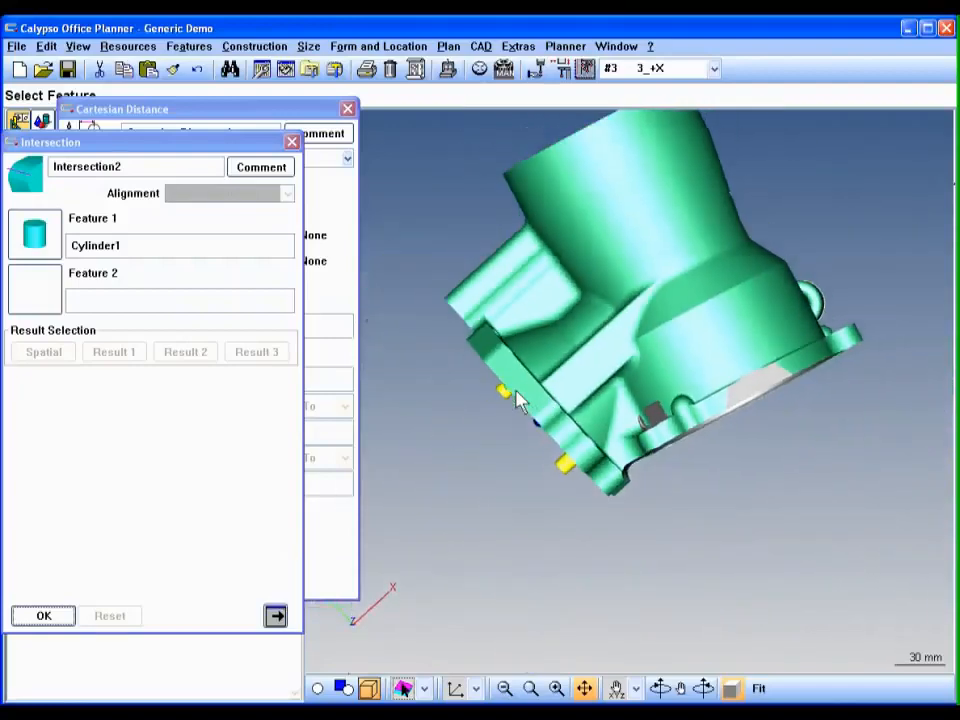
drag(520, 400, 530, 600)
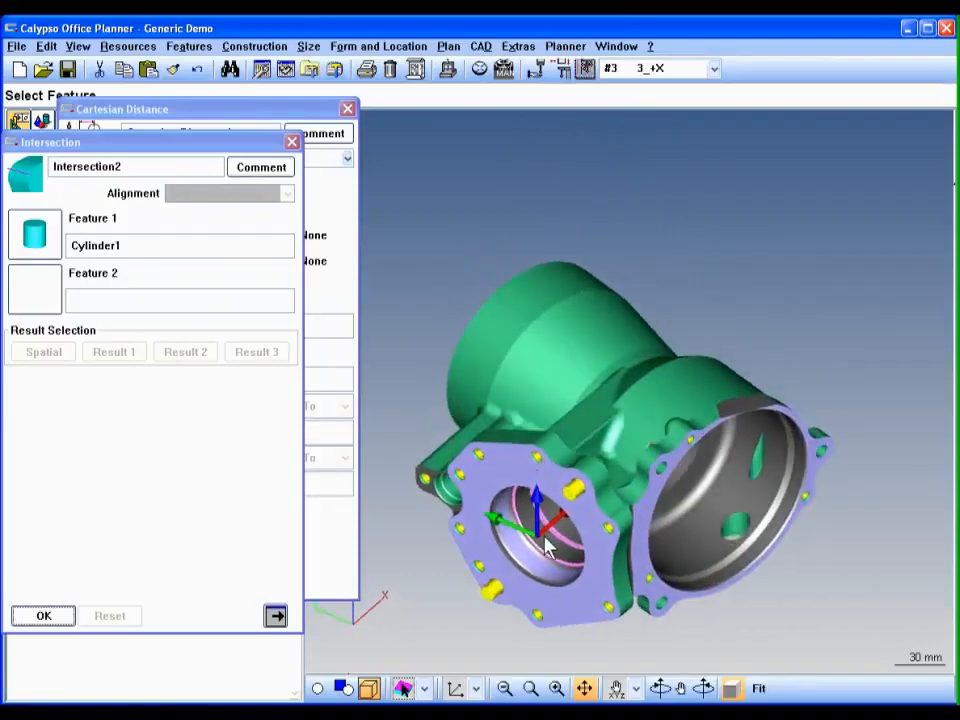
click(180, 300)
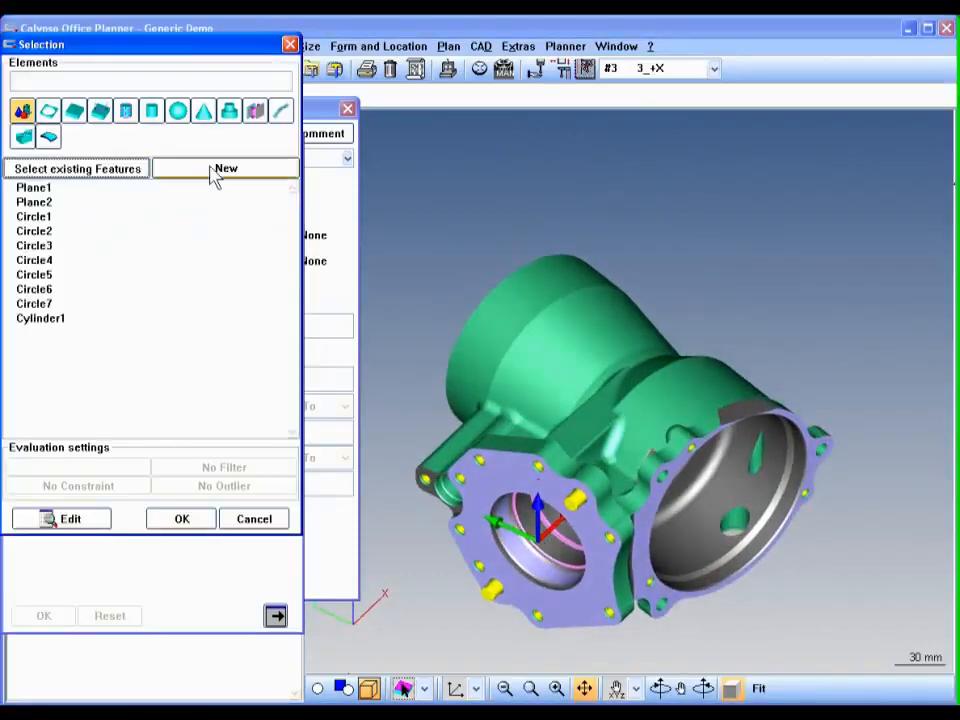
click(226, 168)
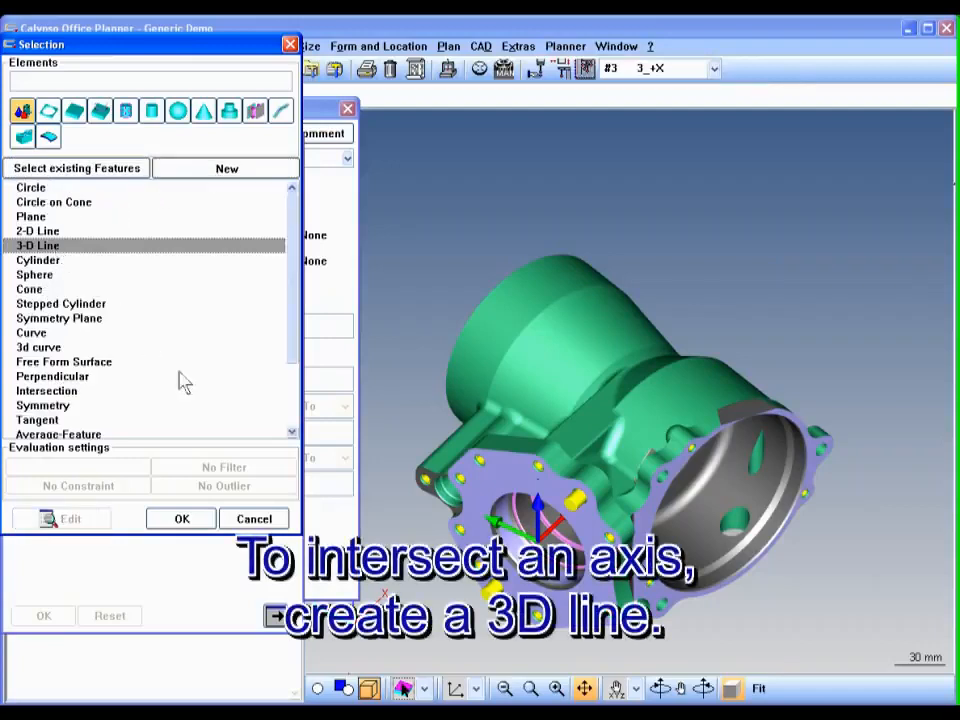
mouse_move(200, 530)
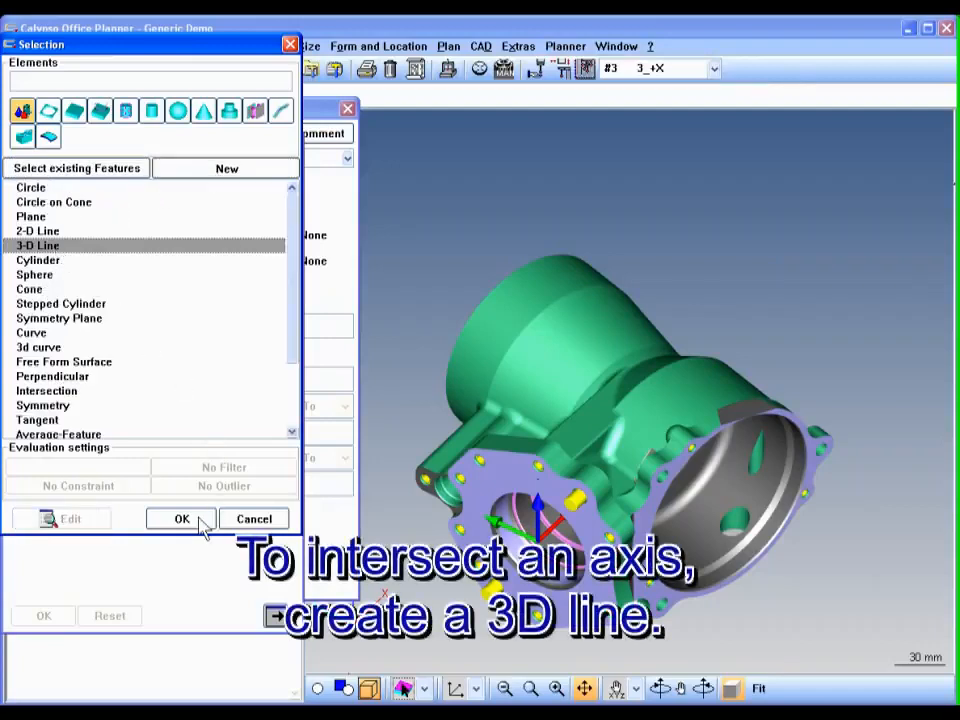
Build Intersection2 from Cylinder1 and a 3-D line recalled from Cylinder2 and Cylinder3
click(180, 518)
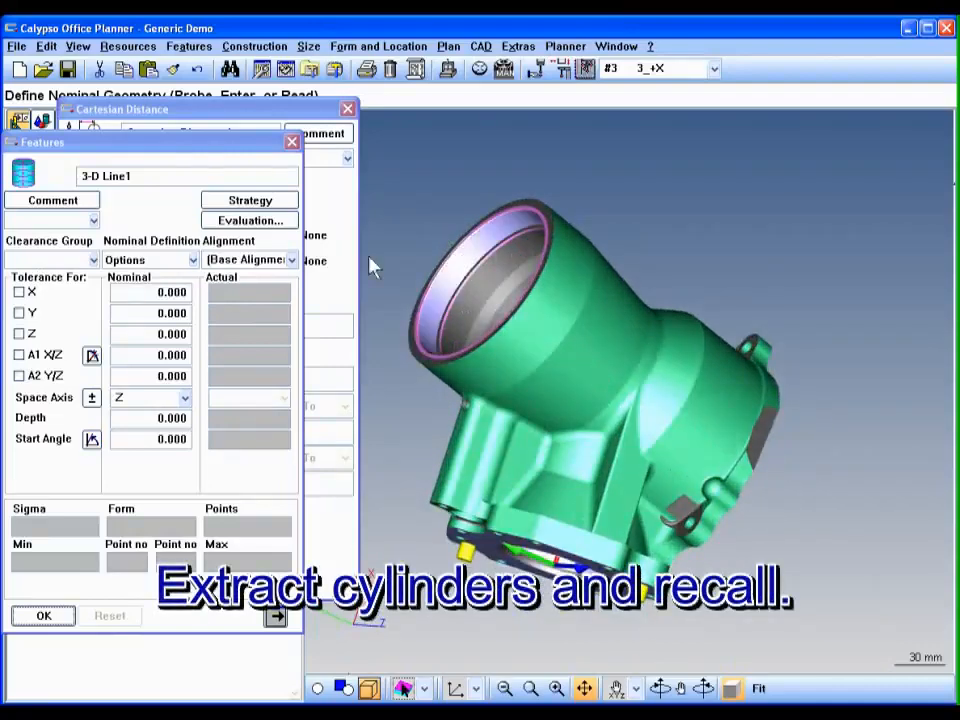
click(150, 259)
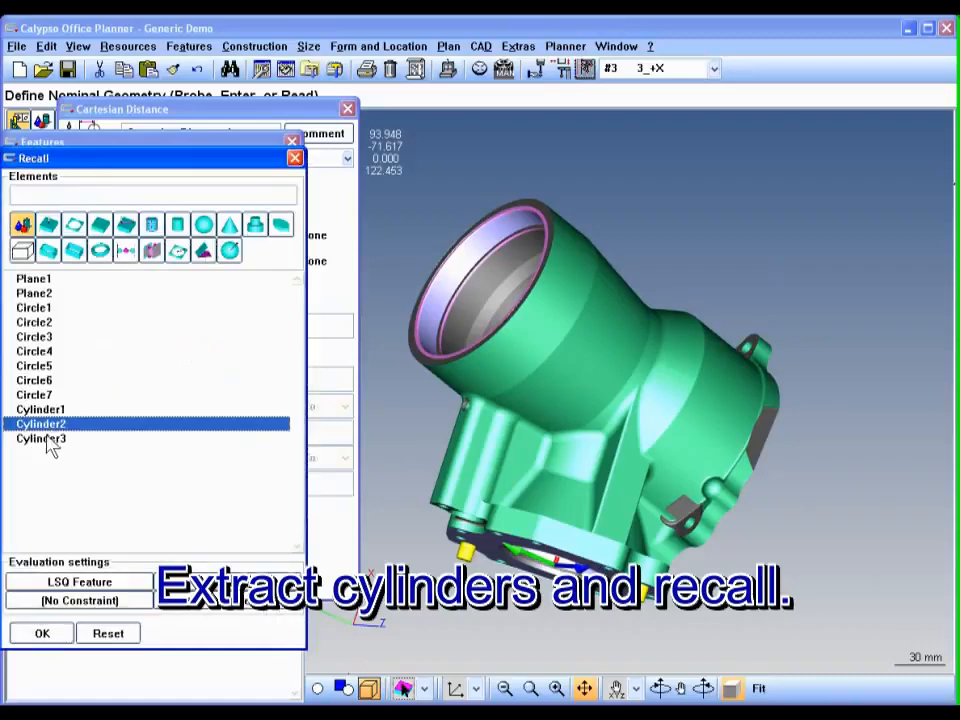
click(40, 438)
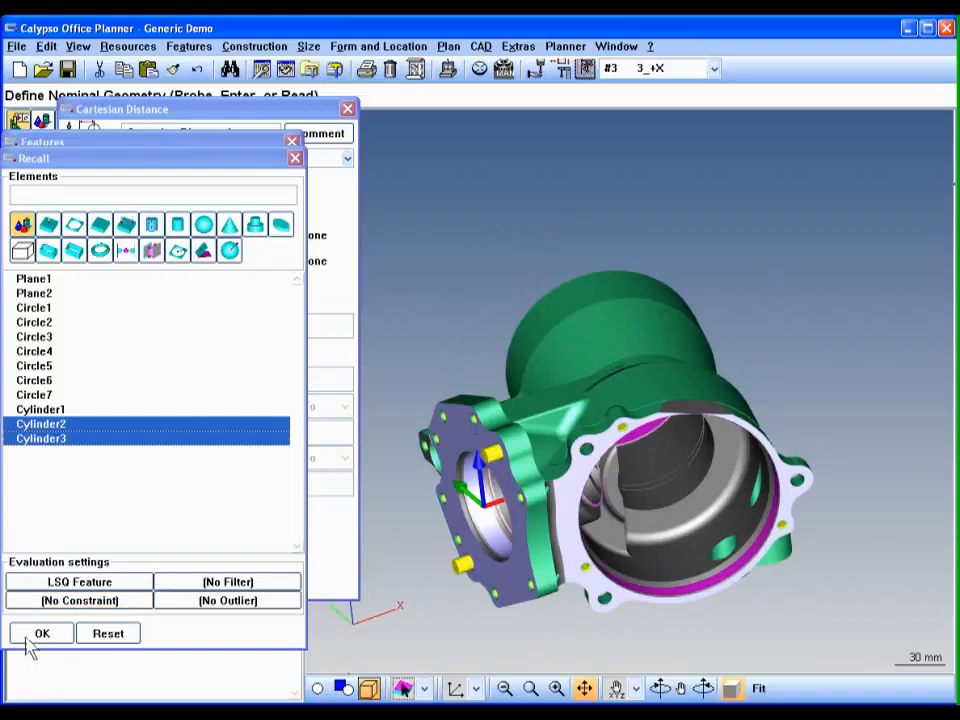
click(42, 633)
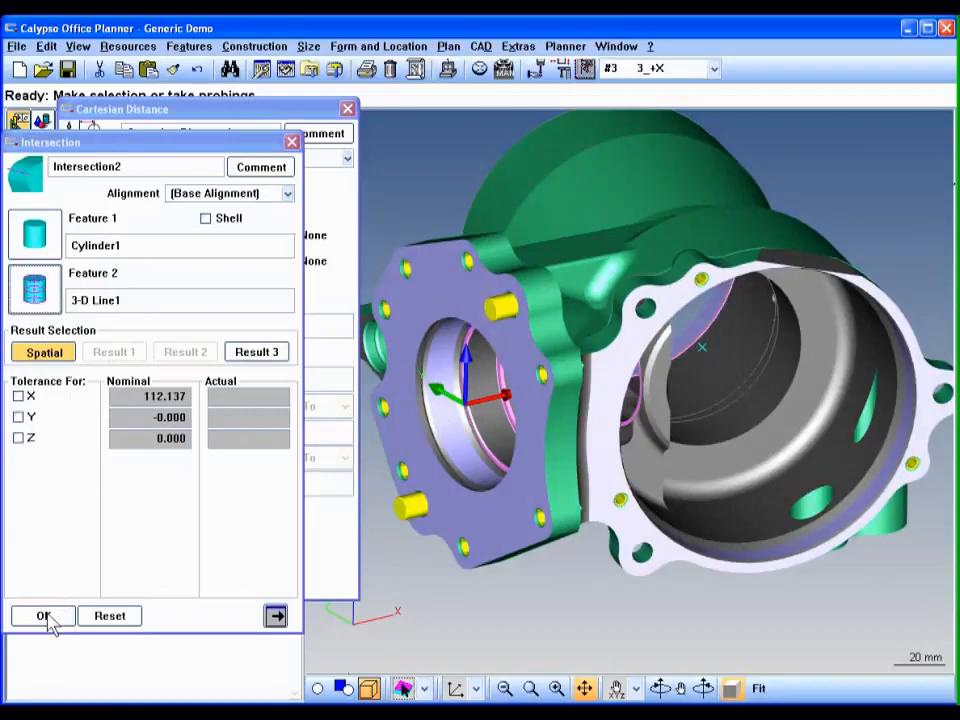
click(43, 615)
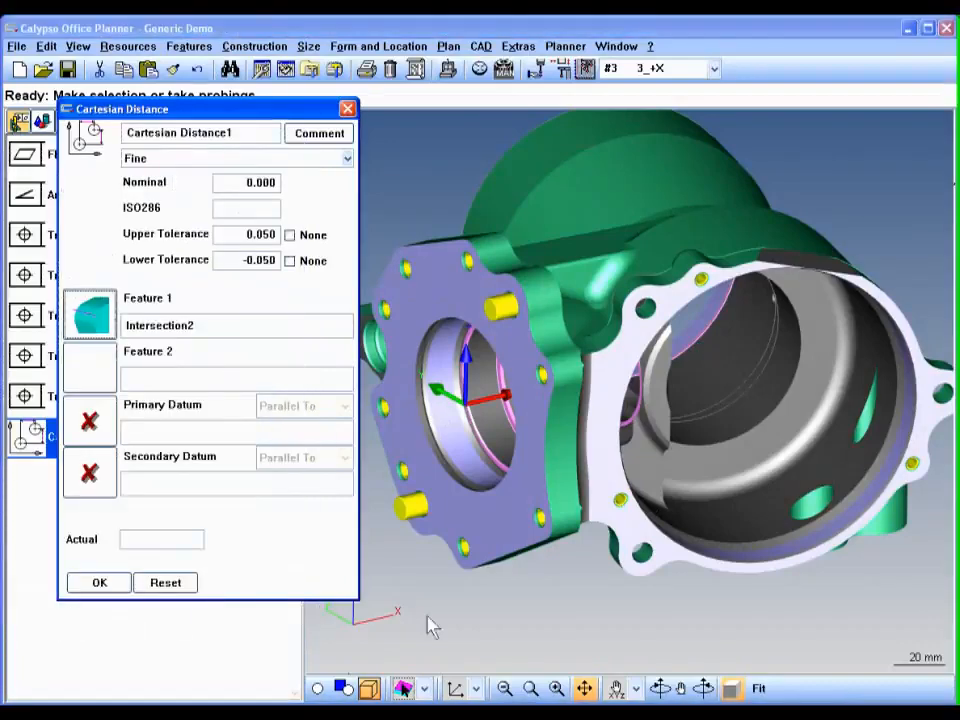
Confirm the Cartesian Distance1 definition and close its dialog
click(630, 530)
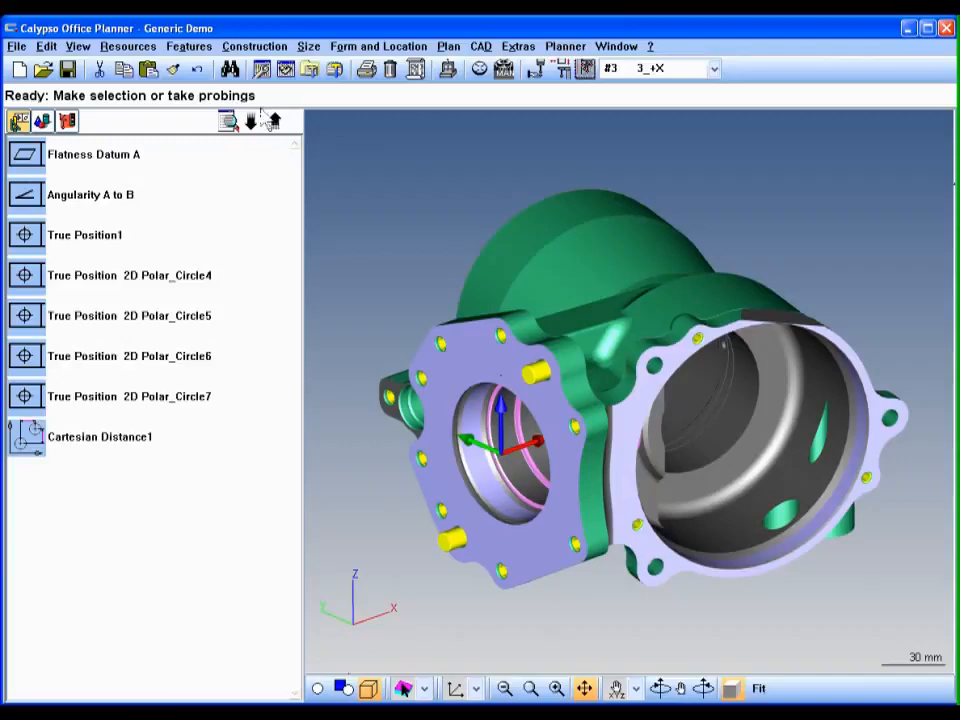
Auto-assign styli so Plane2 and Cylinder2 use 2_+Y and Cylinder3 uses 4_-Y
click(285, 68)
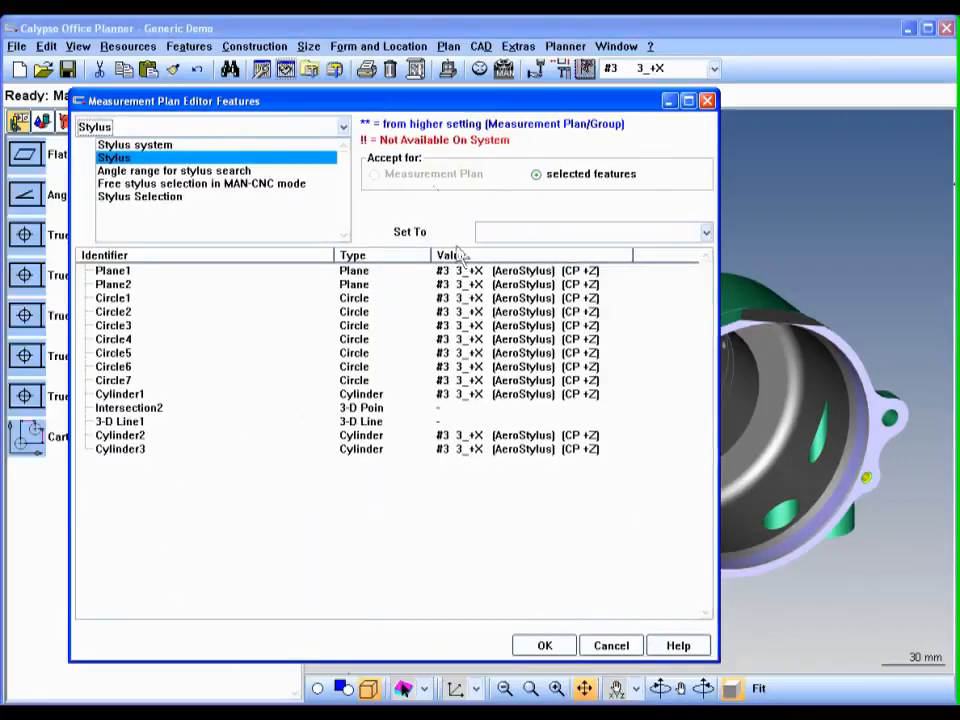
mouse_move(435, 480)
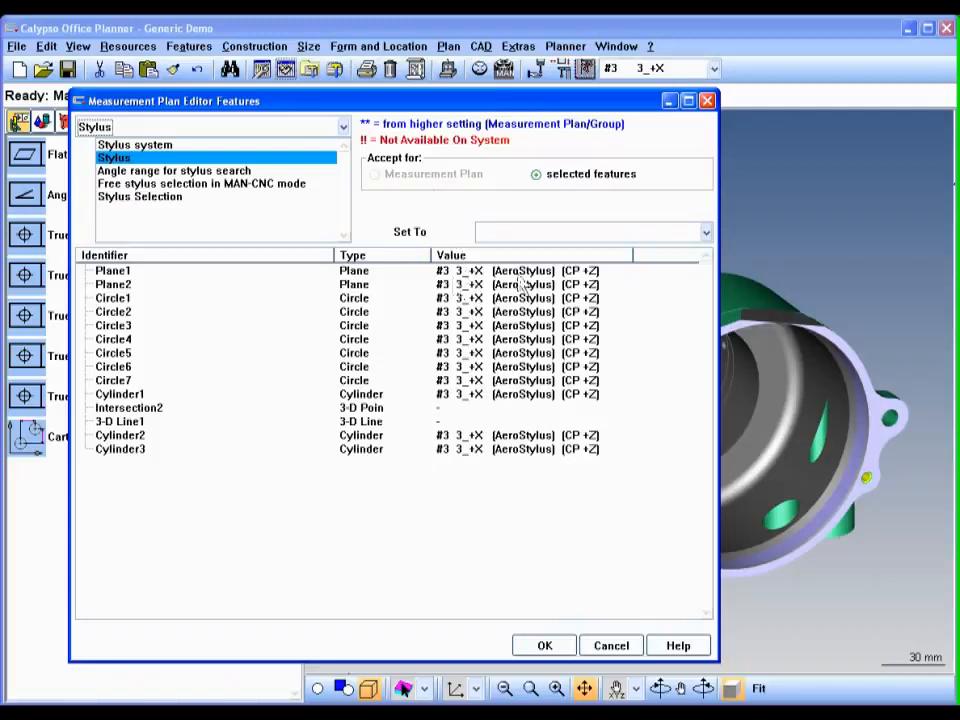
click(706, 231)
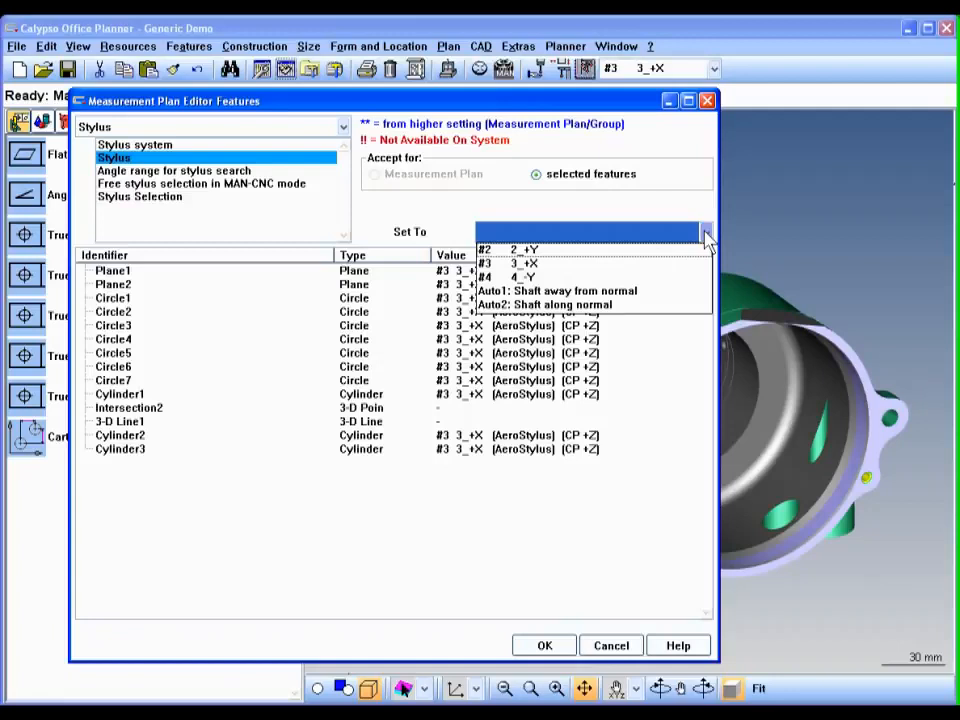
click(706, 231)
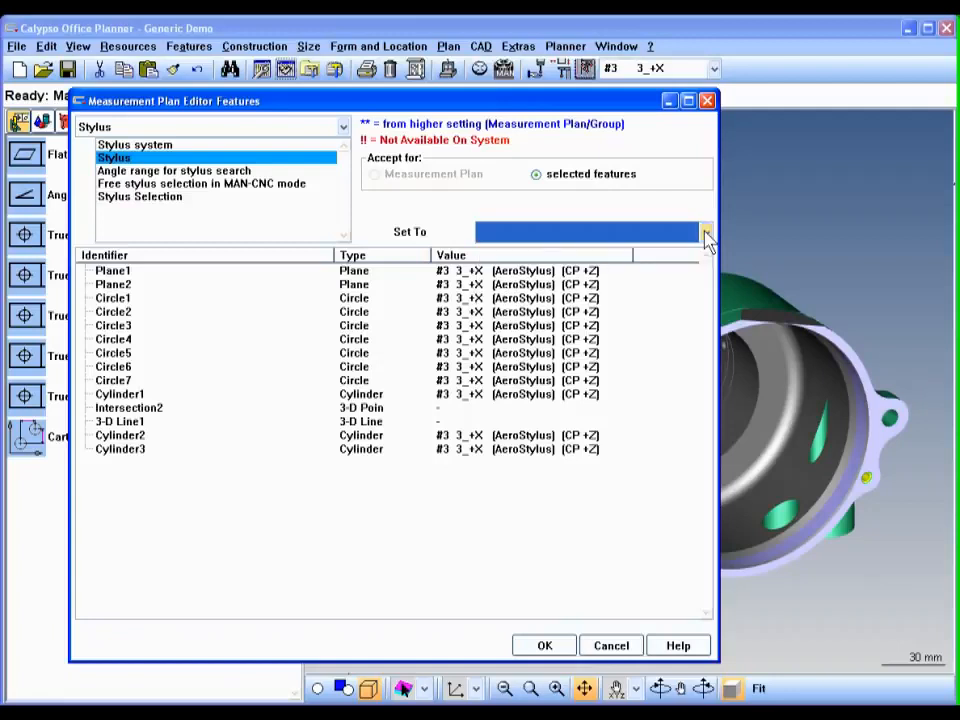
click(611, 645)
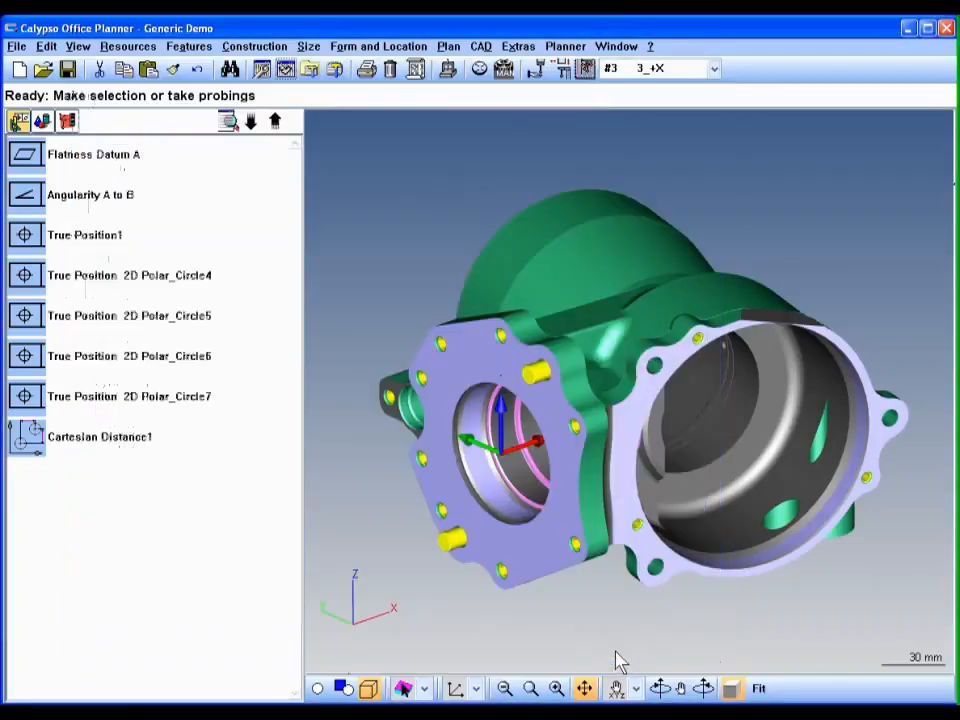
click(128, 46)
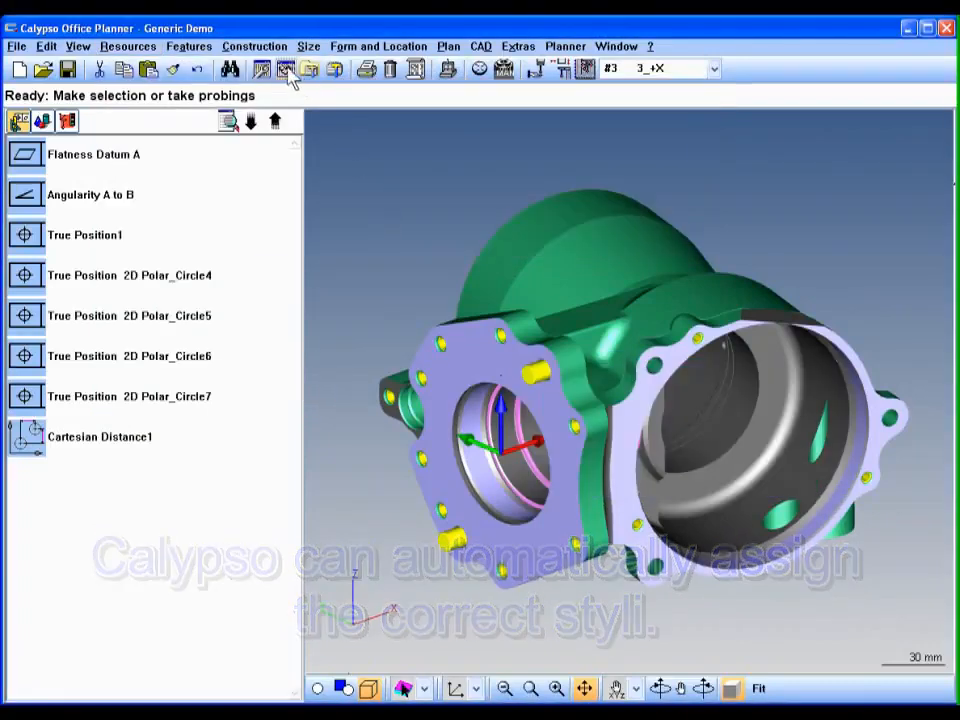
click(286, 68)
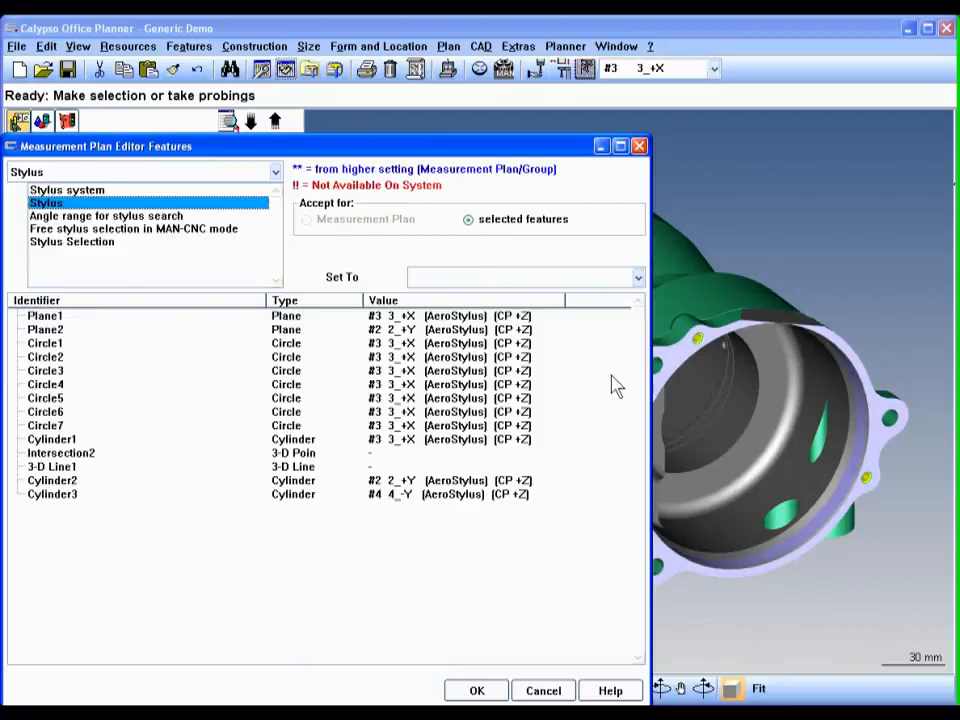
mouse_move(435, 528)
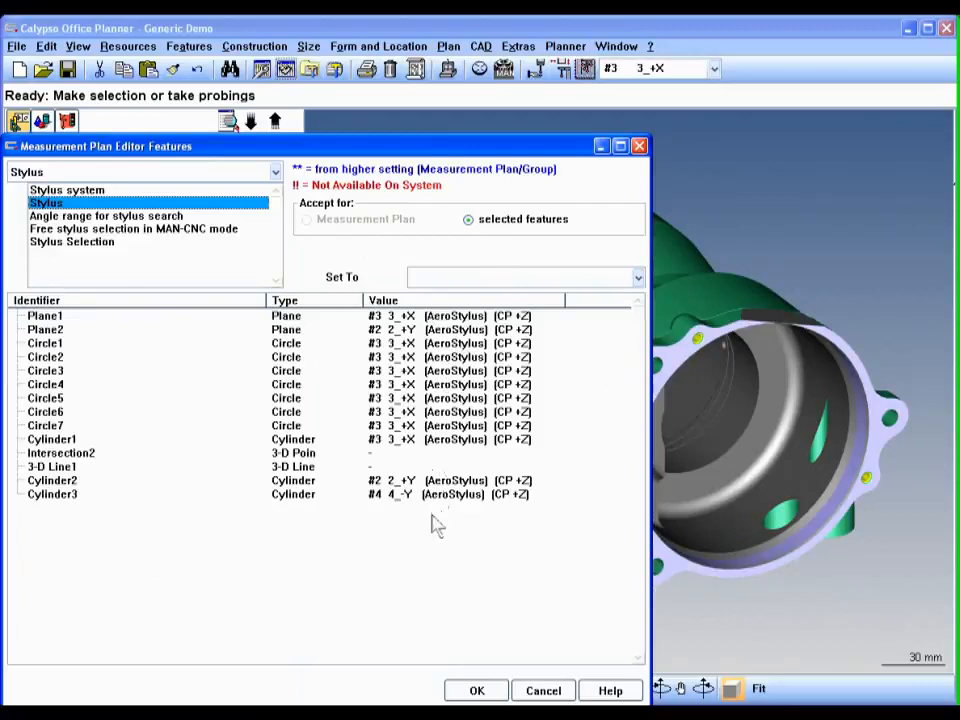
mouse_move(350, 340)
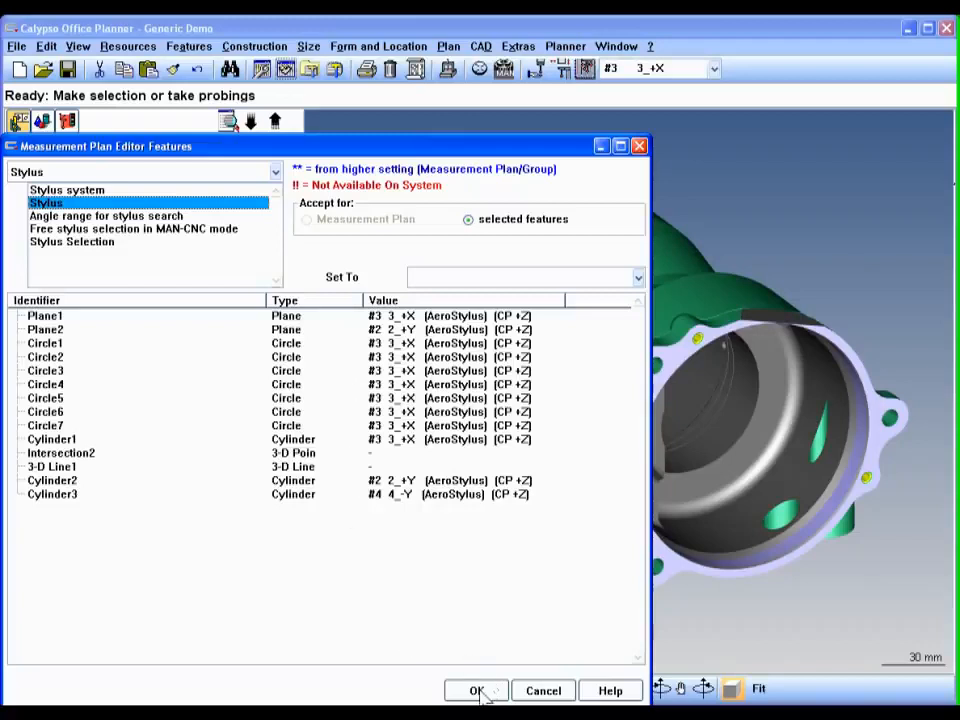
click(477, 691)
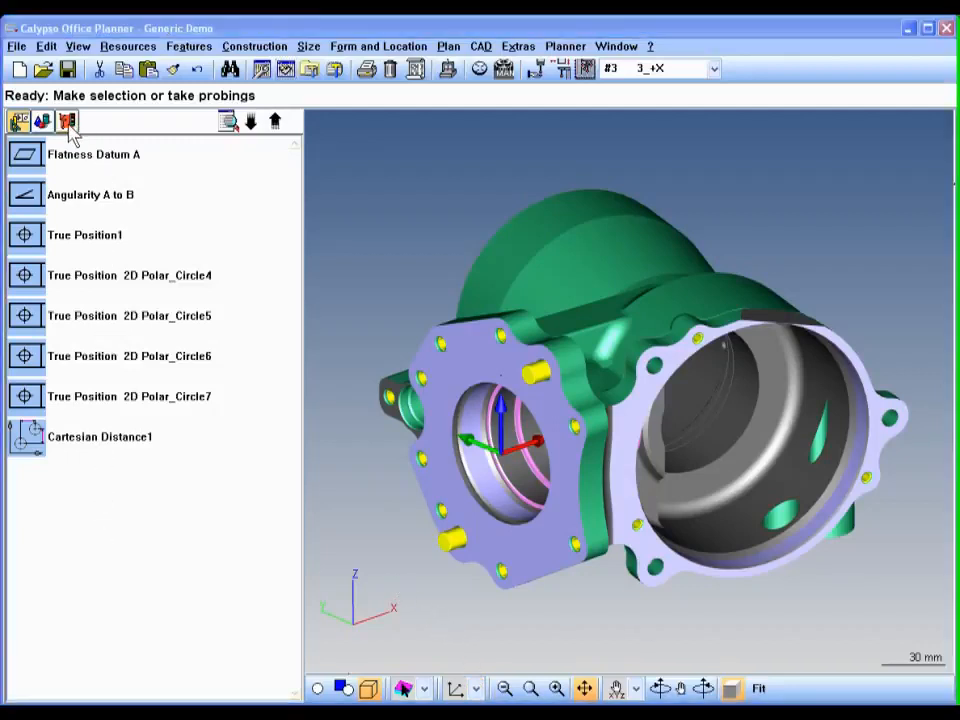
Start a new base alignment using Plane1 and Circle3
click(67, 120)
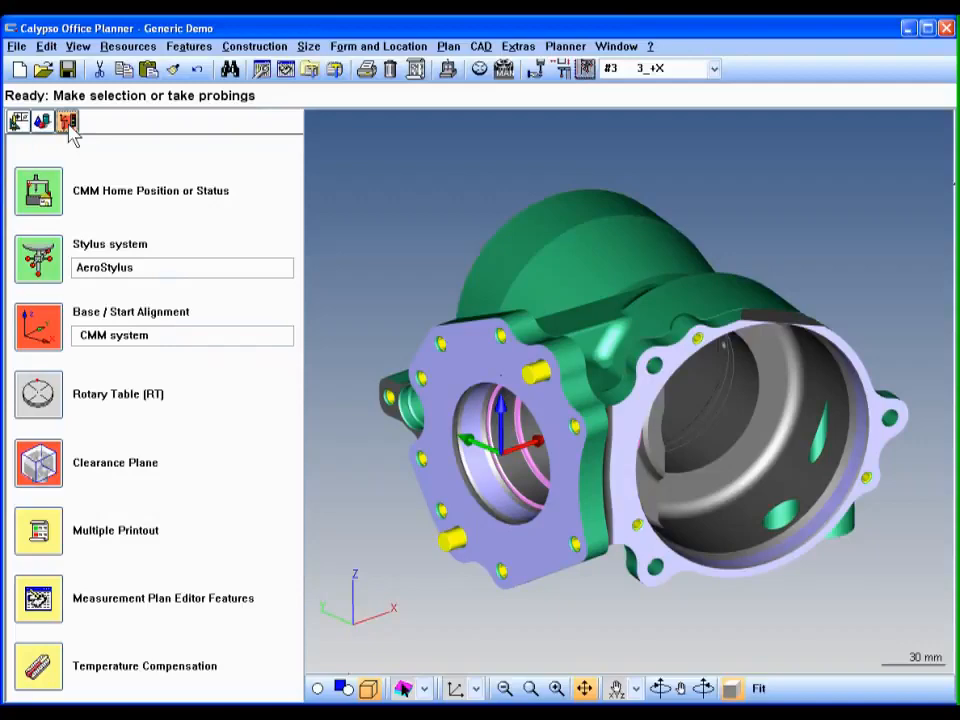
mouse_move(359, 285)
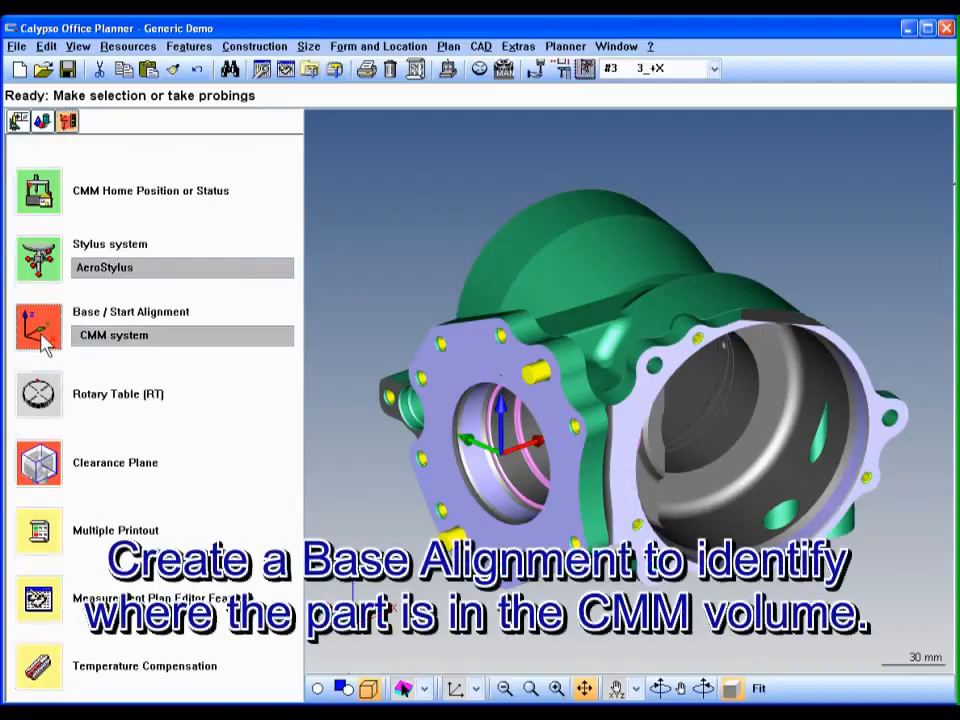
click(38, 327)
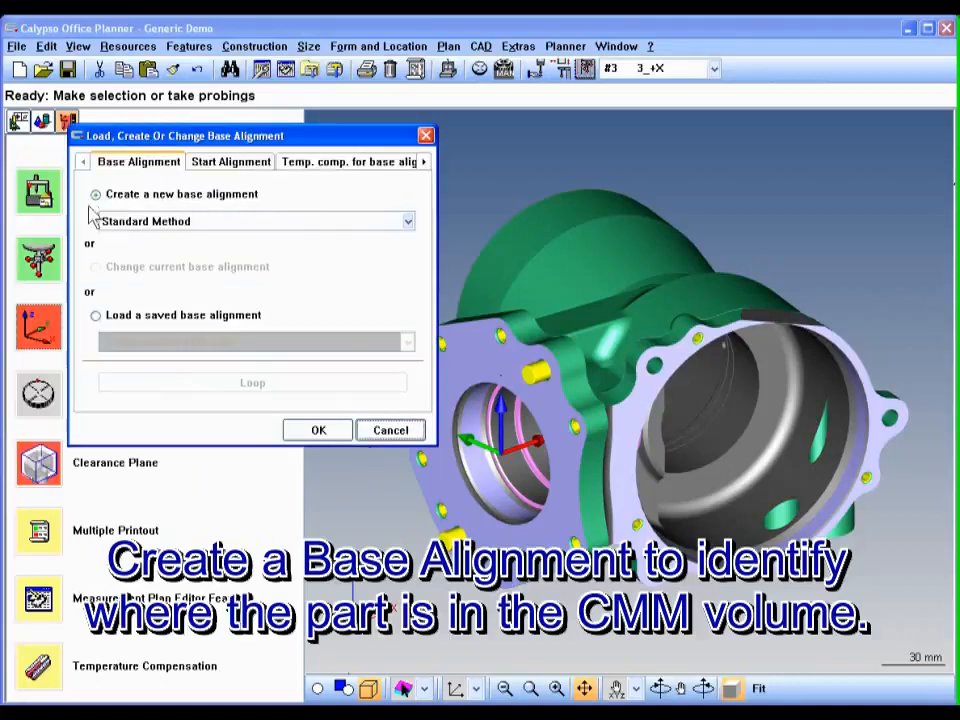
click(317, 429)
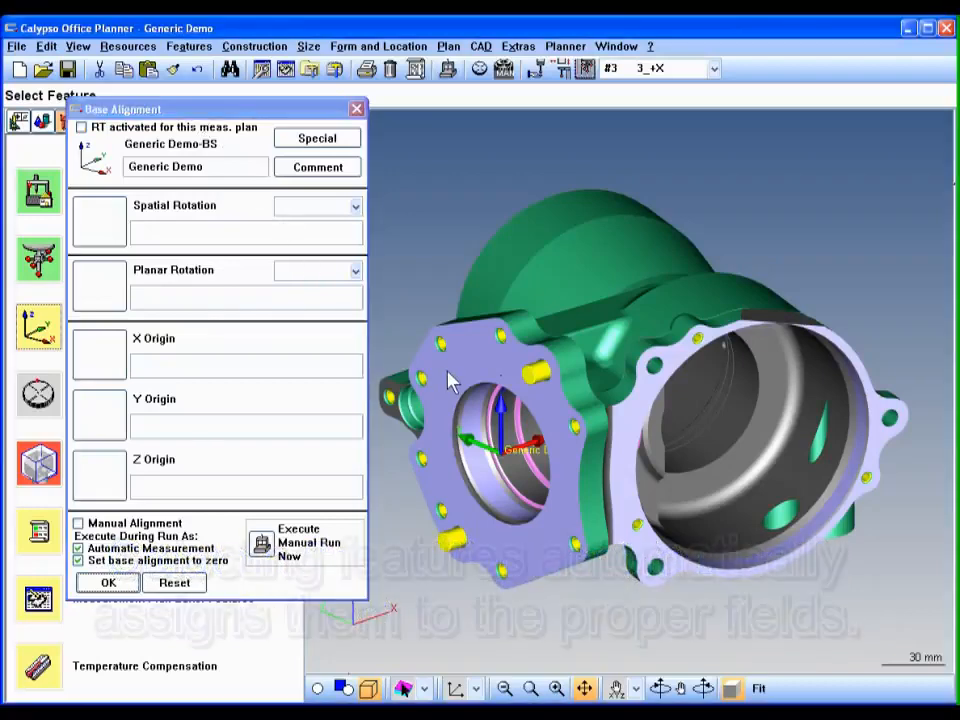
click(470, 420)
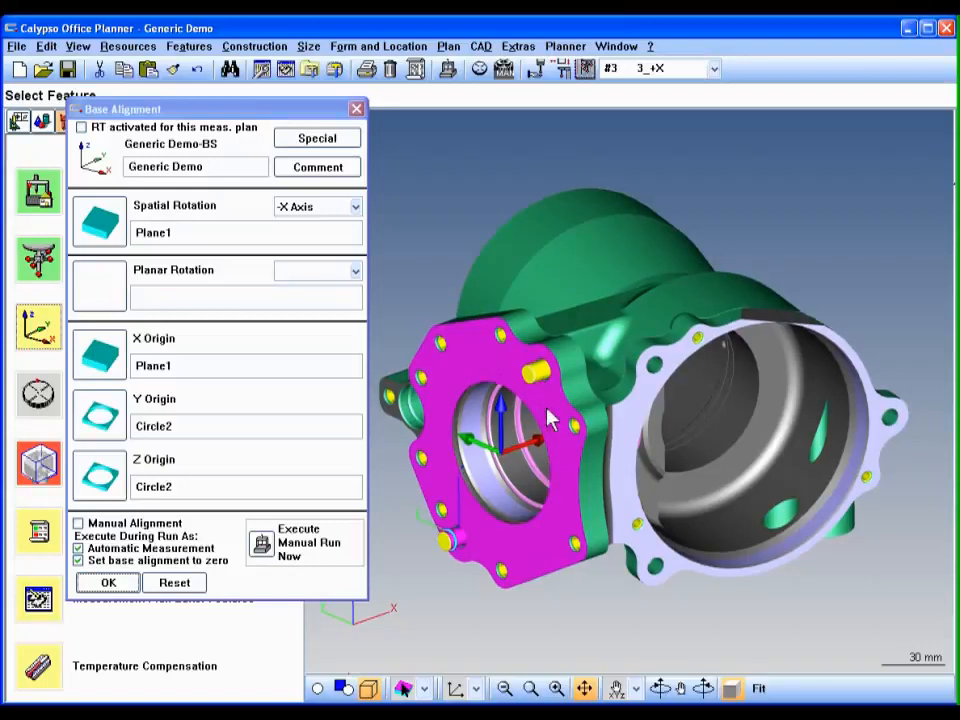
click(355, 270)
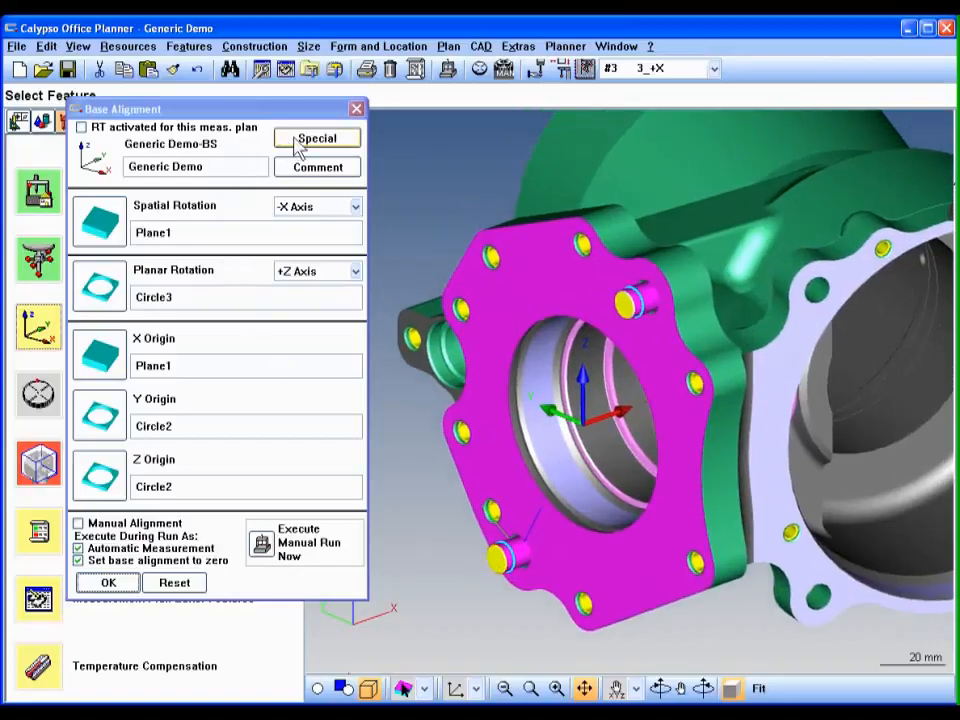
Enable Keep alignment from CAD model and confirm the base alignment
click(316, 138)
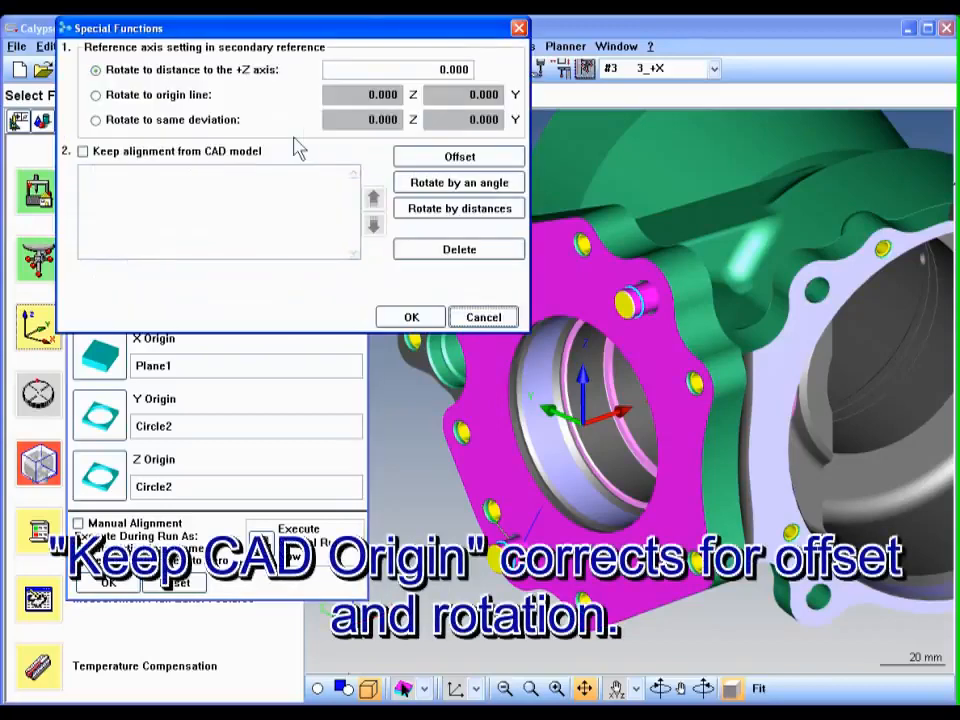
click(82, 151)
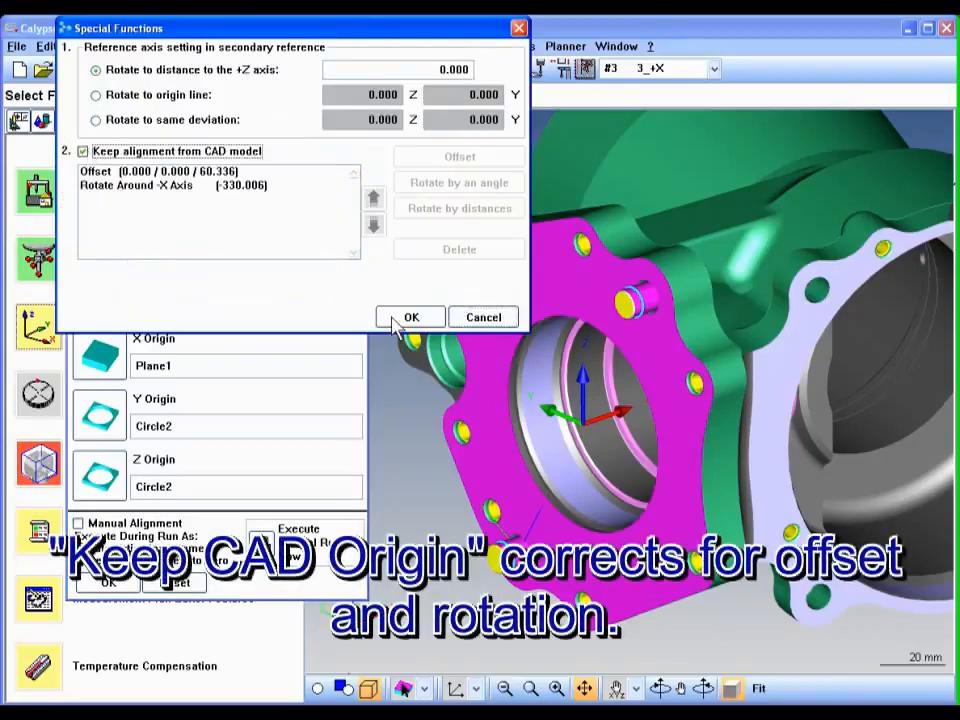
click(410, 316)
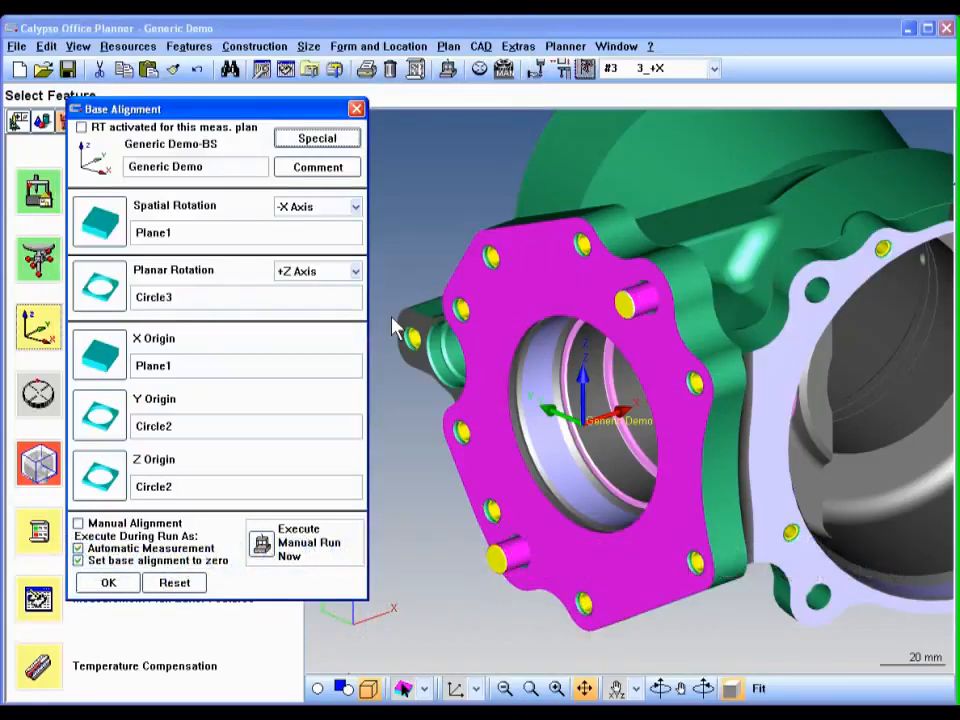
click(758, 688)
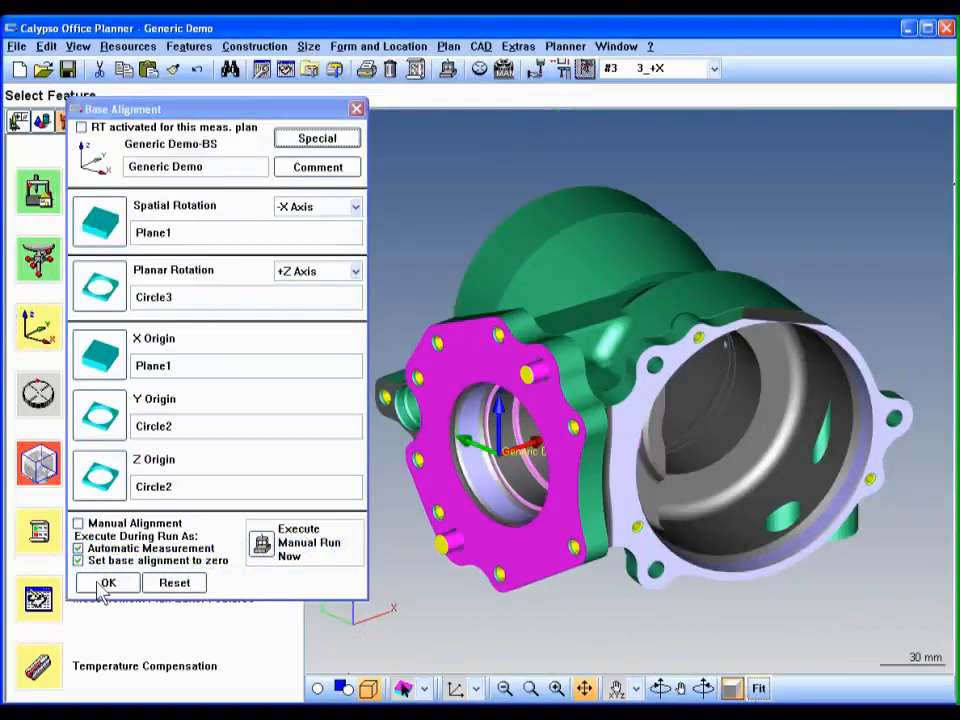
click(108, 583)
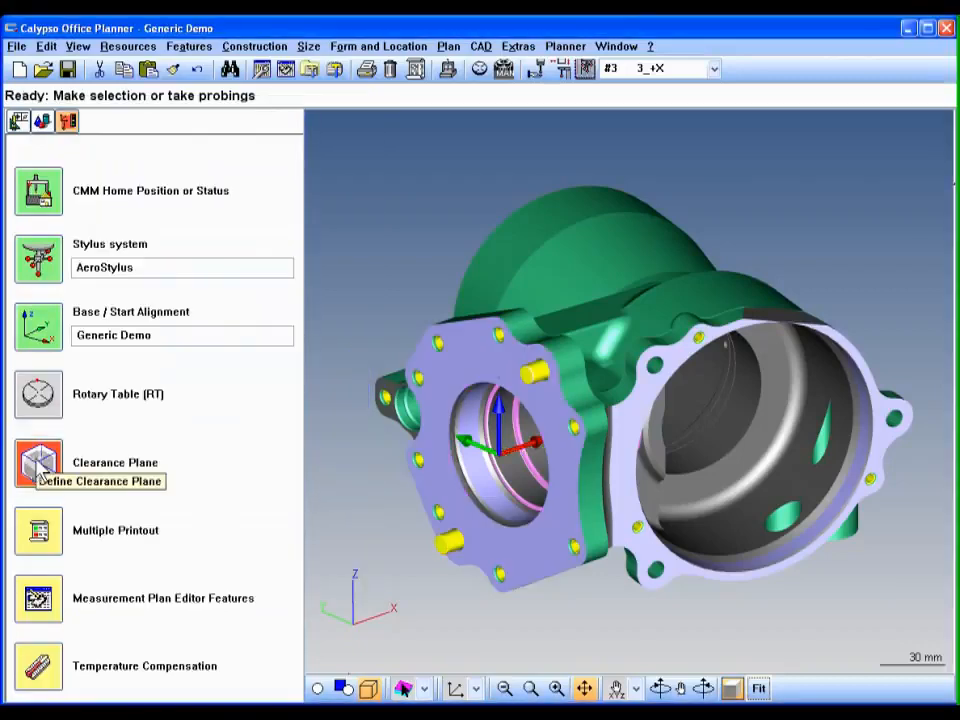
Derive clearance planes from the CAD model with 10 mm edge distance, updating existing features
click(38, 462)
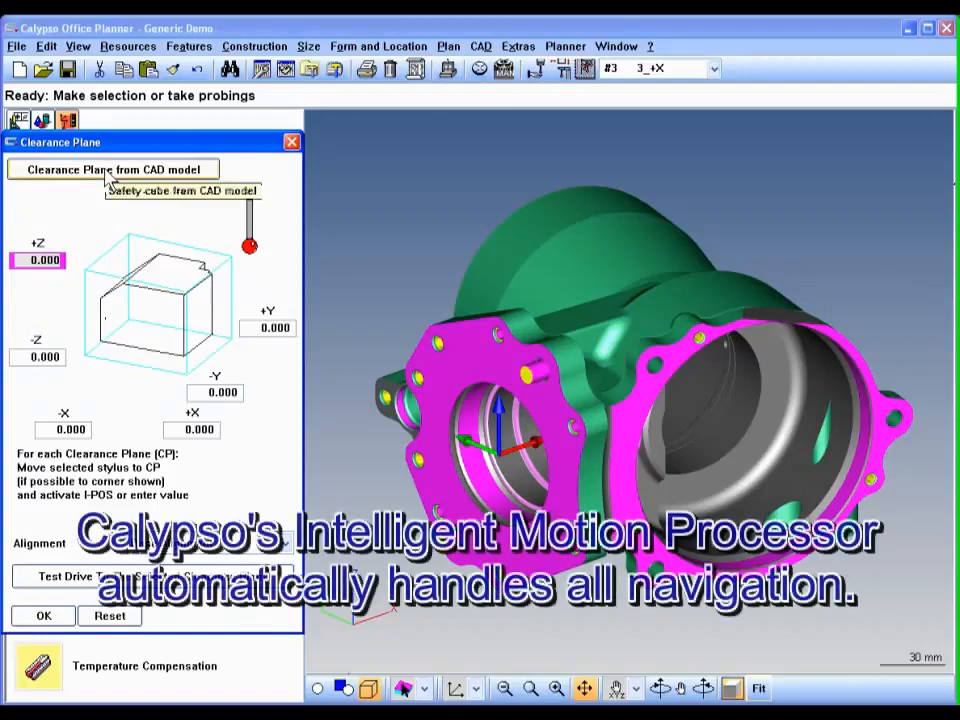
click(112, 169)
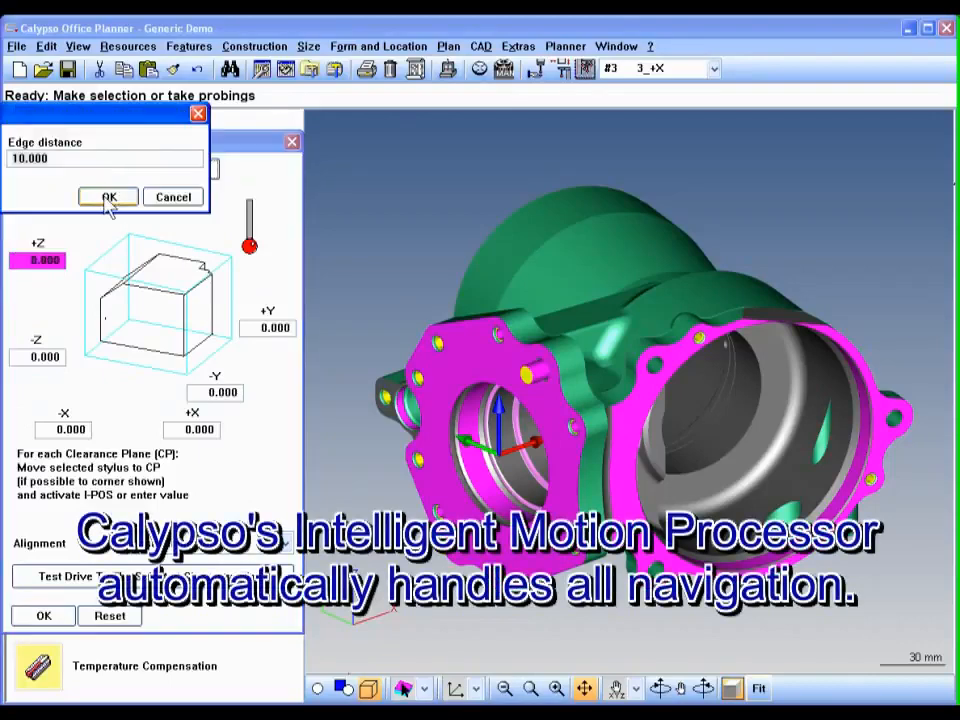
click(108, 196)
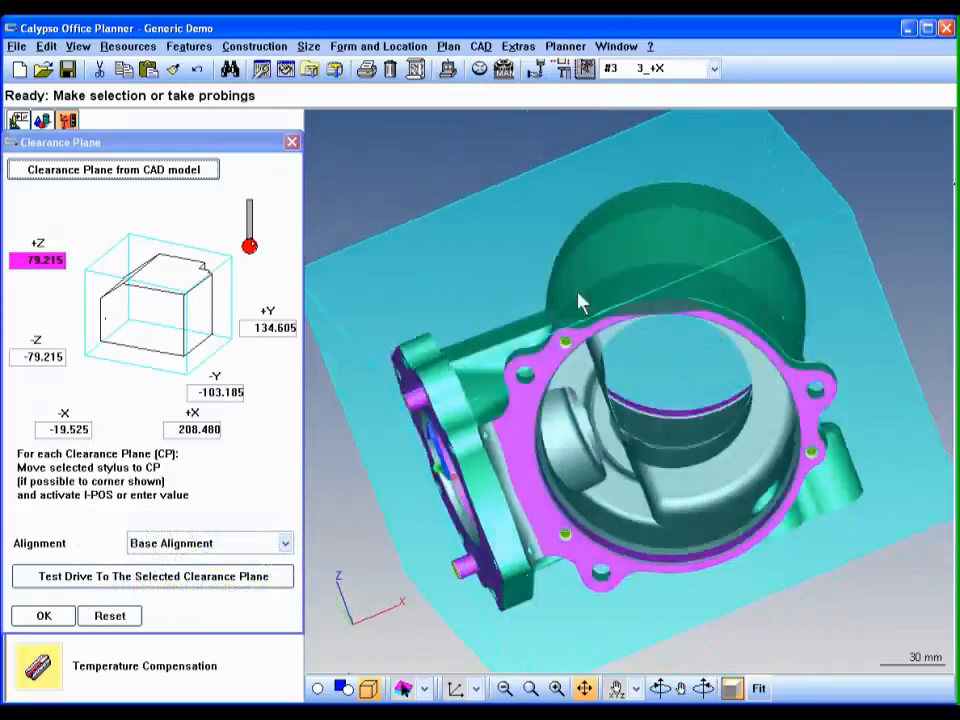
drag(580, 300, 640, 310)
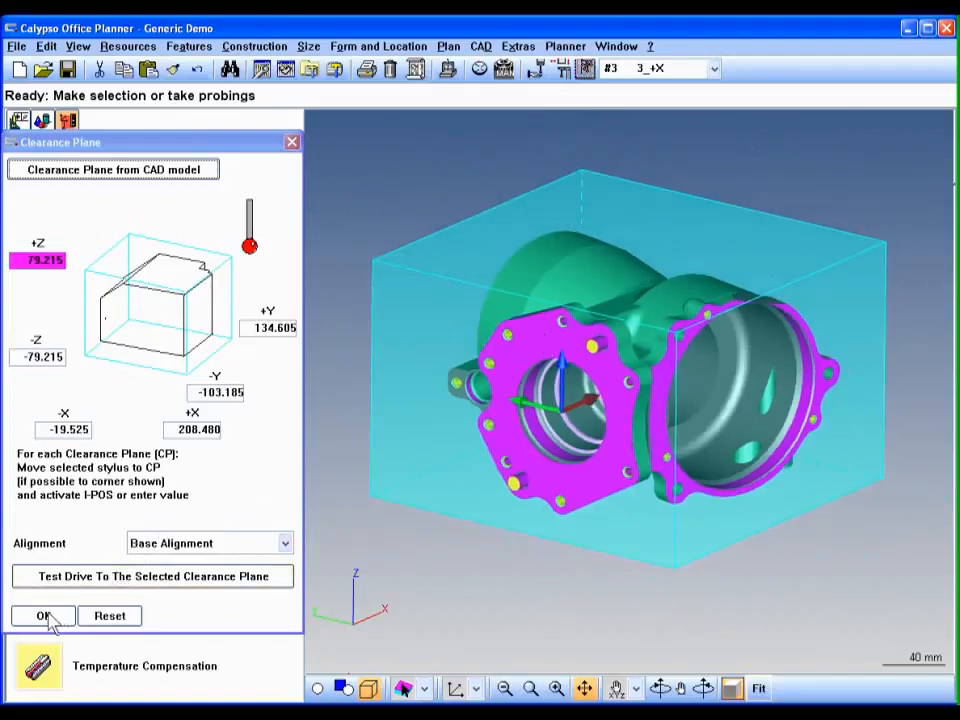
click(43, 615)
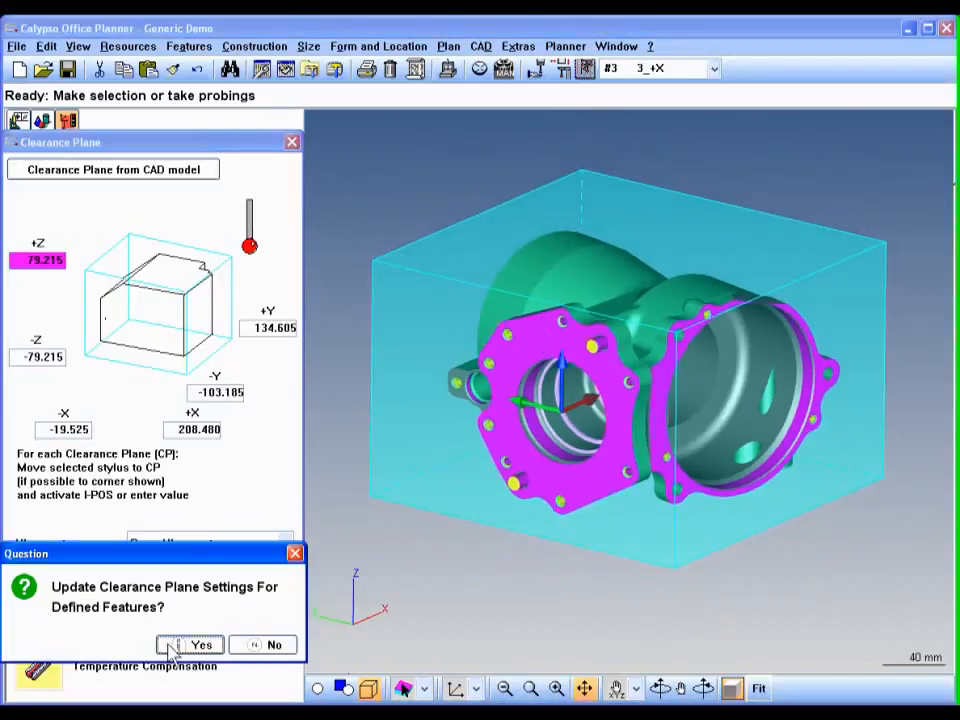
click(201, 644)
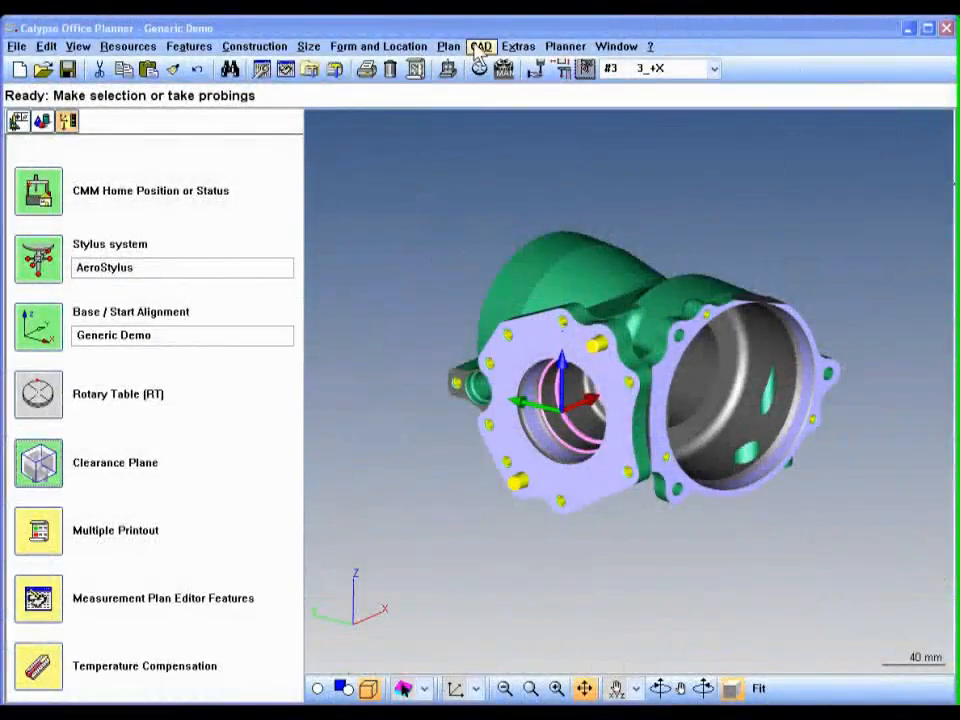
Load Aero Fixture.sat and orbit to view the housing on its fixture plate
click(480, 46)
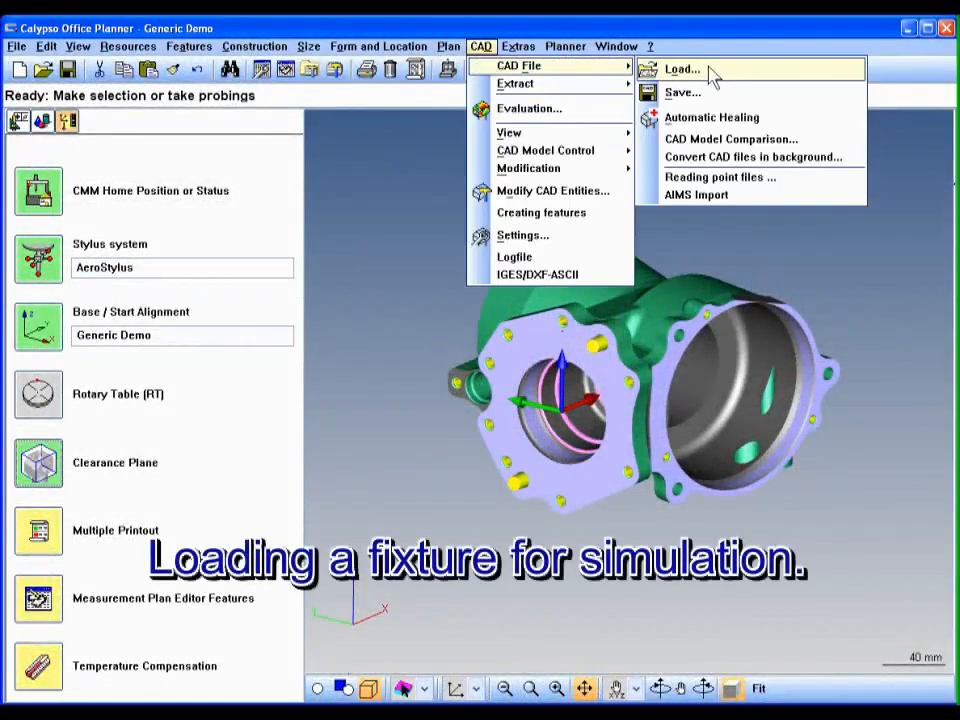
click(682, 68)
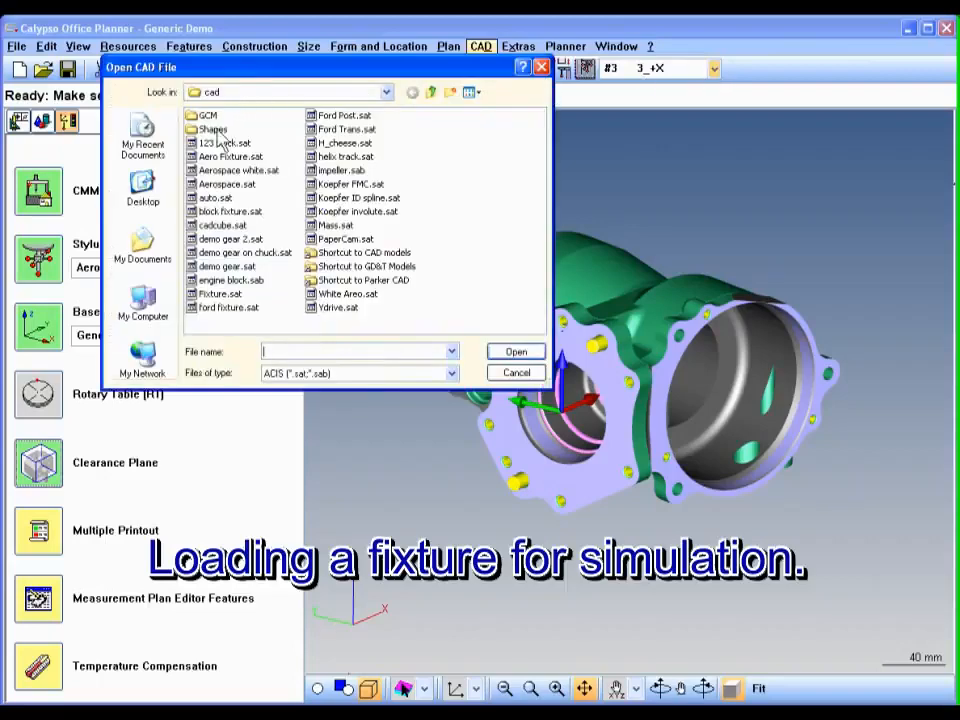
click(232, 156)
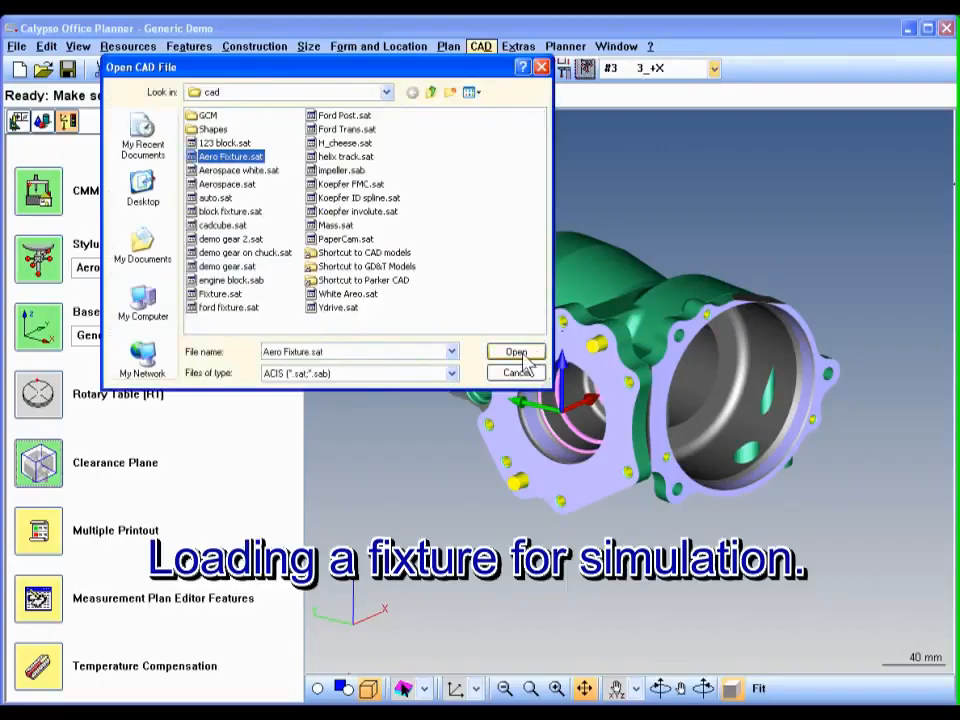
click(516, 351)
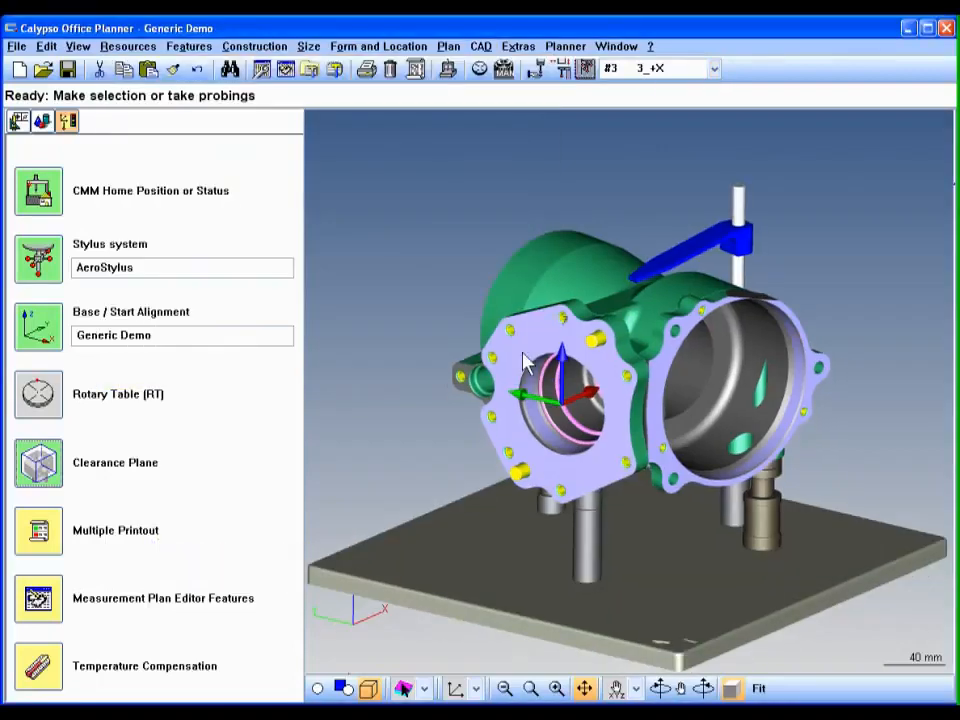
drag(525, 360, 485, 485)
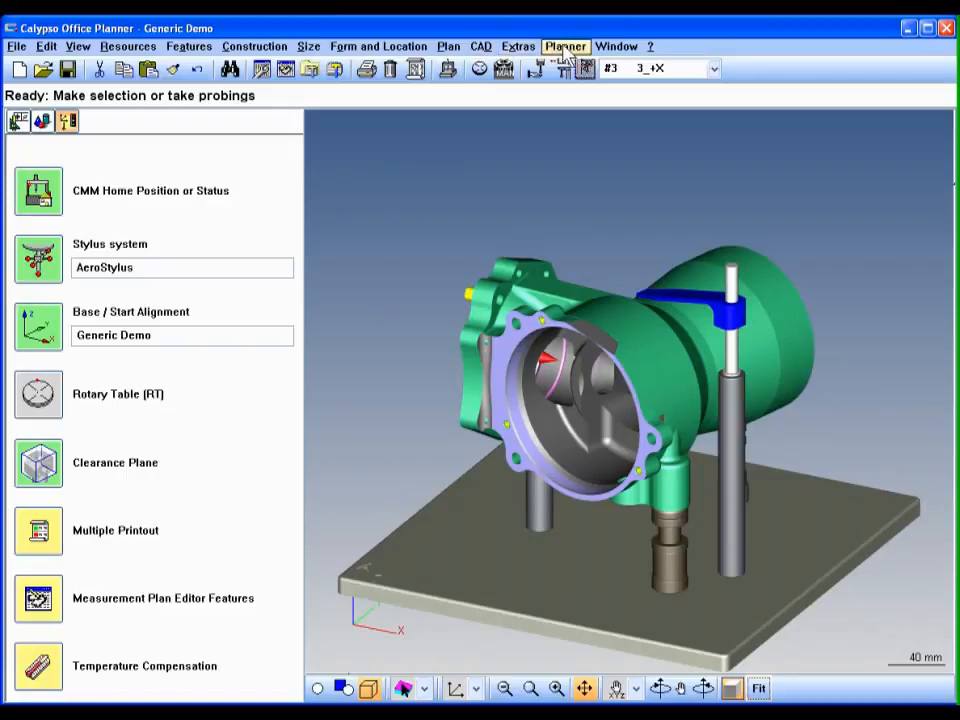
Launch the stylus system simulation with the CMM model shown
click(566, 46)
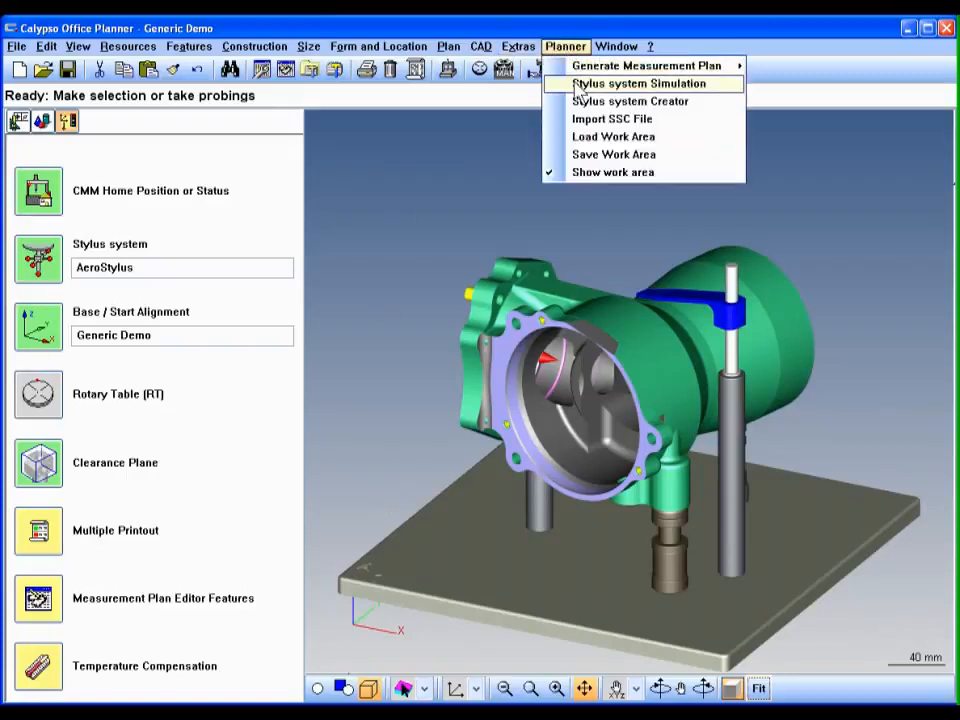
click(641, 83)
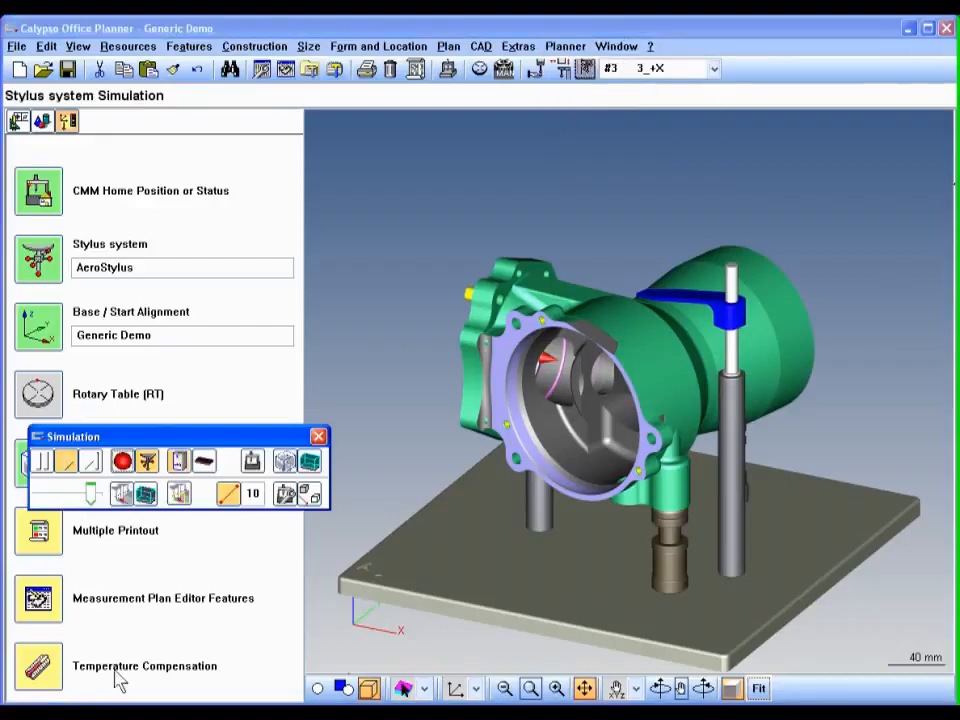
mouse_move(252, 461)
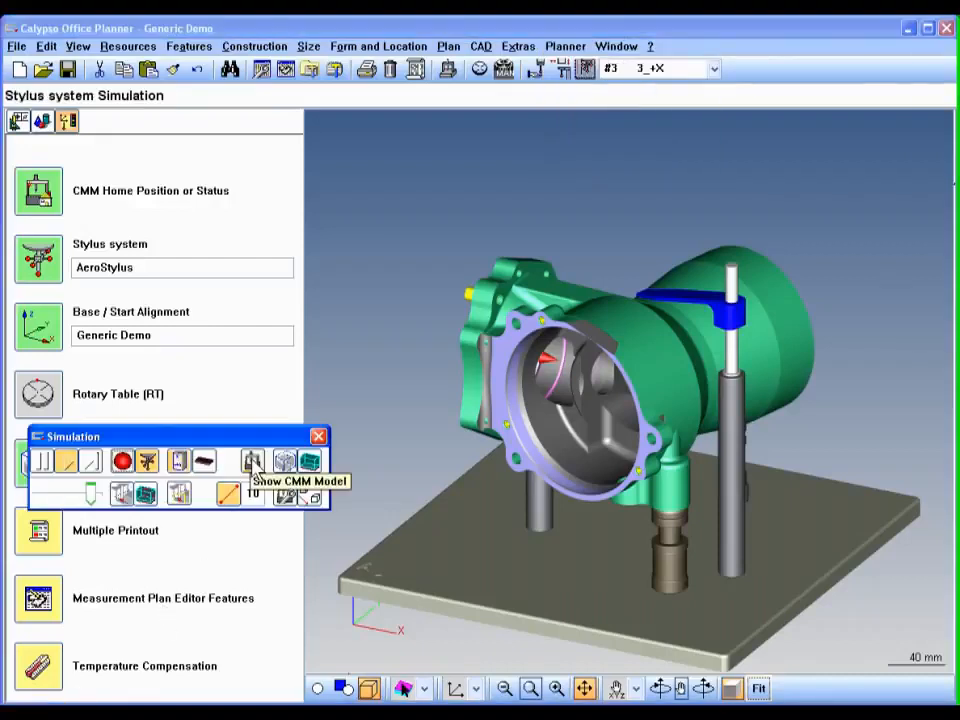
click(252, 461)
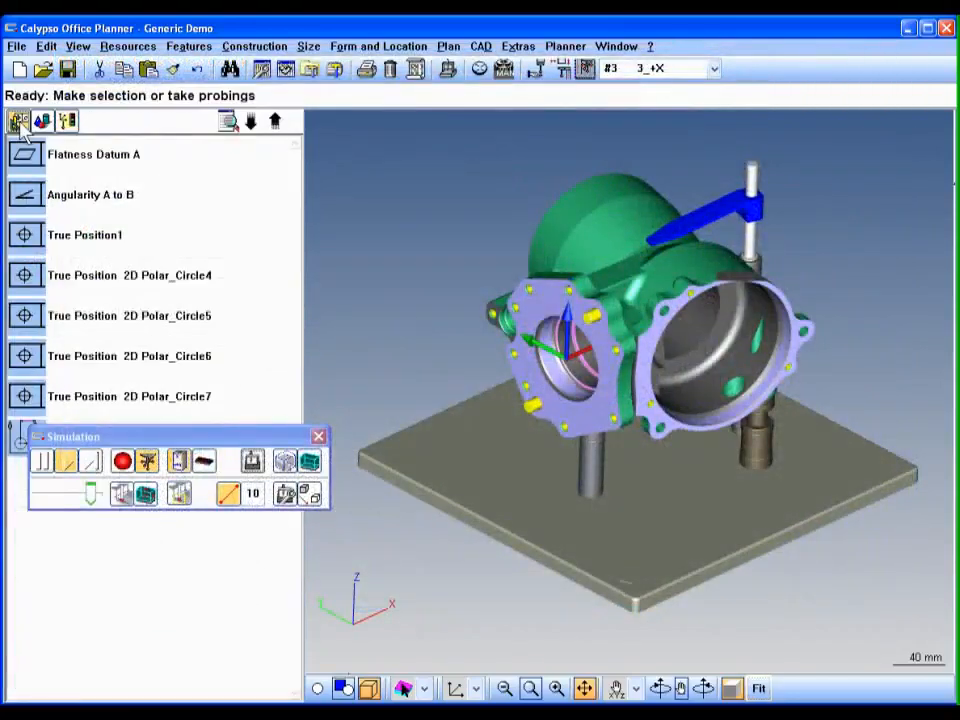
mouse_move(449, 68)
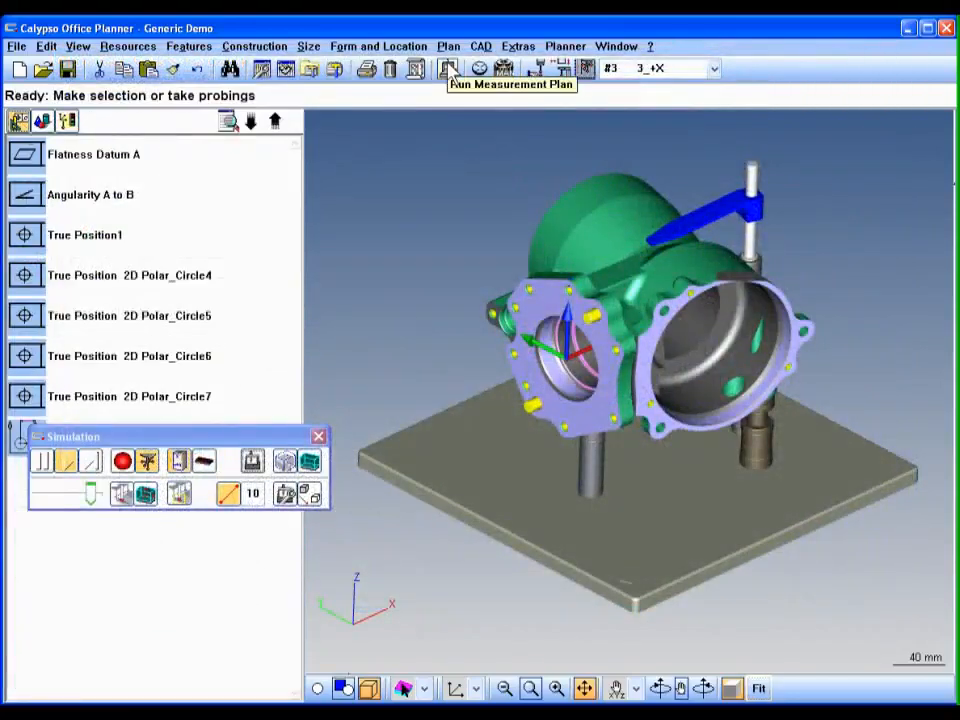
Simulate a run of all characteristics until Cartesian Distance1 and the rest are measured
click(448, 68)
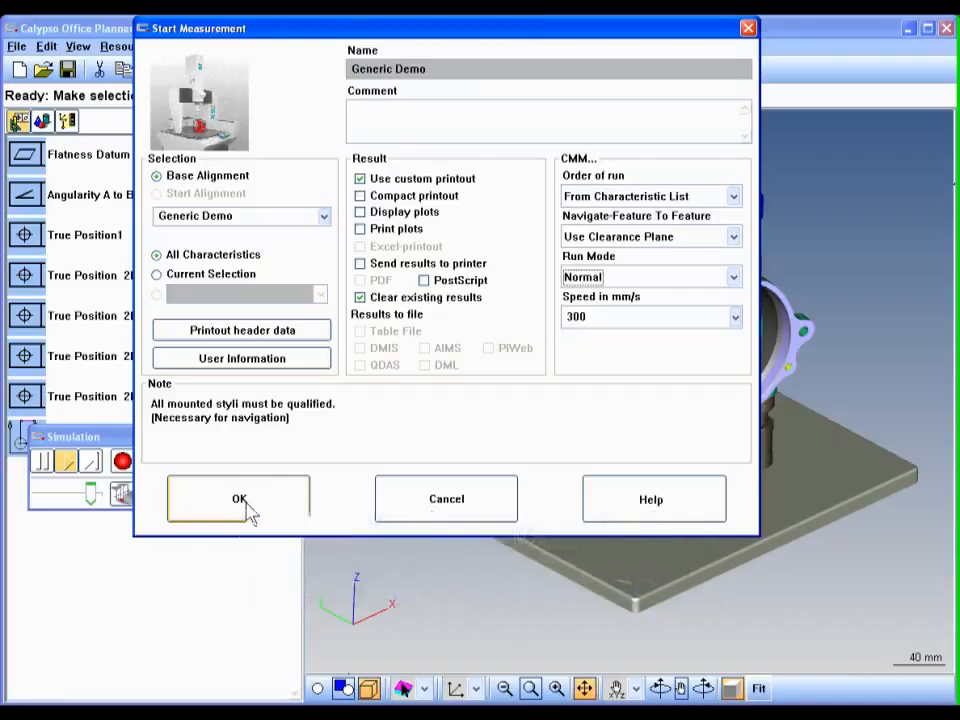
click(239, 498)
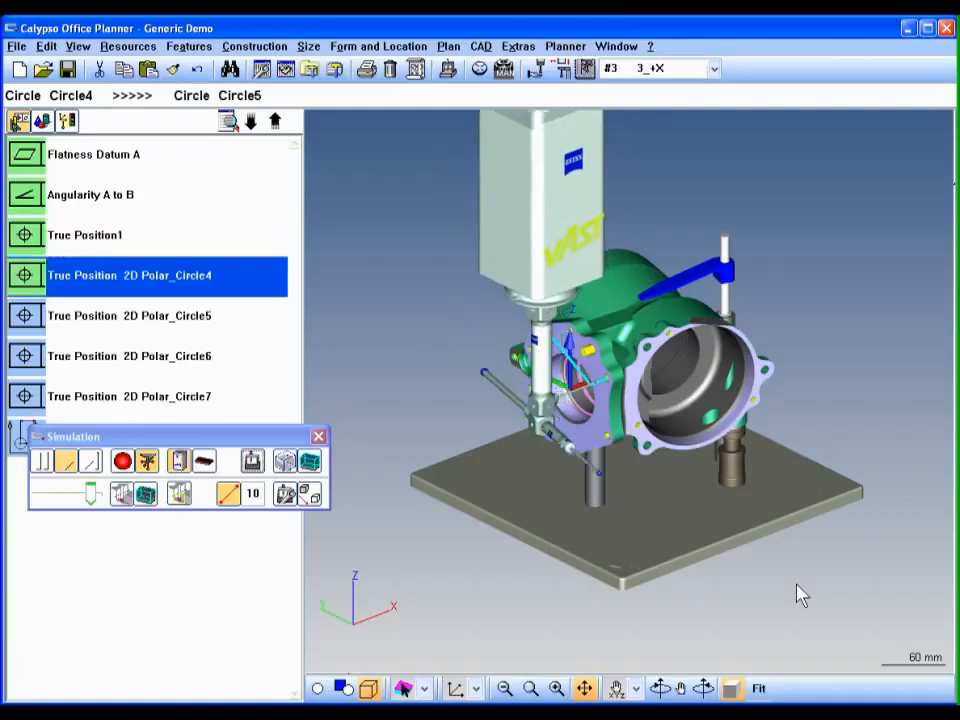
click(150, 315)
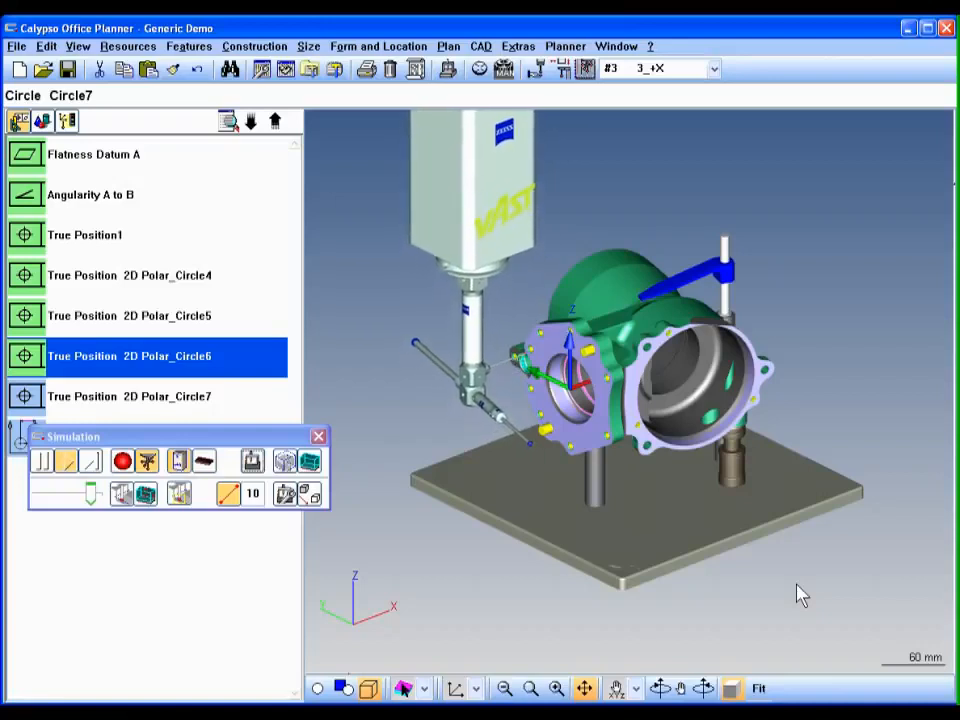
click(130, 396)
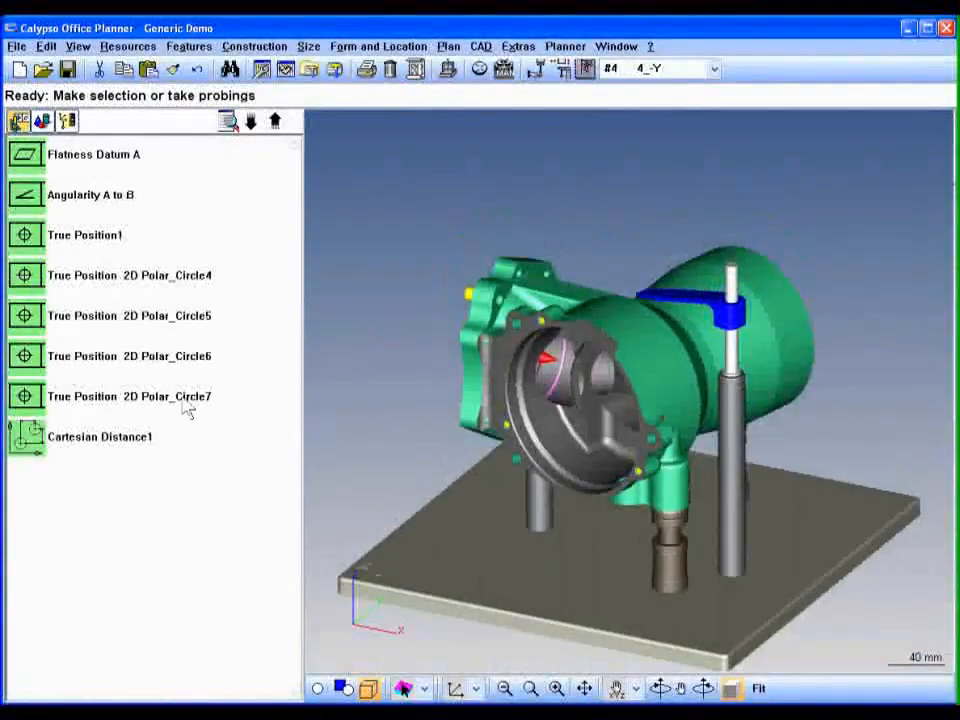
Select Angularity A to B, Flatness Datum A and Circle5 true position; define mini-plan OP 10
click(93, 154)
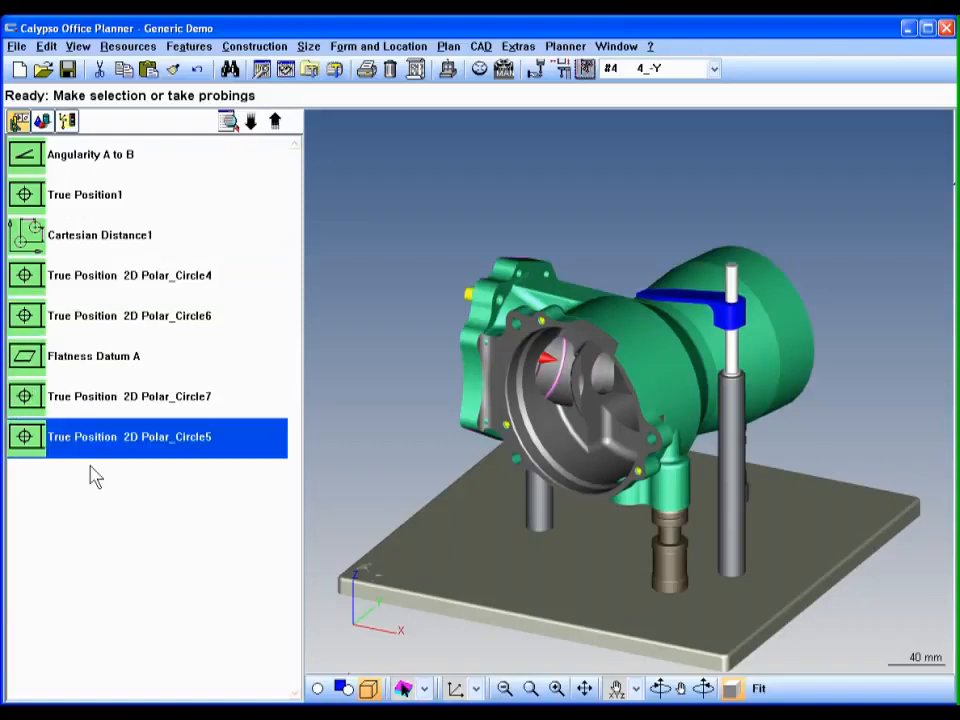
mouse_move(90, 170)
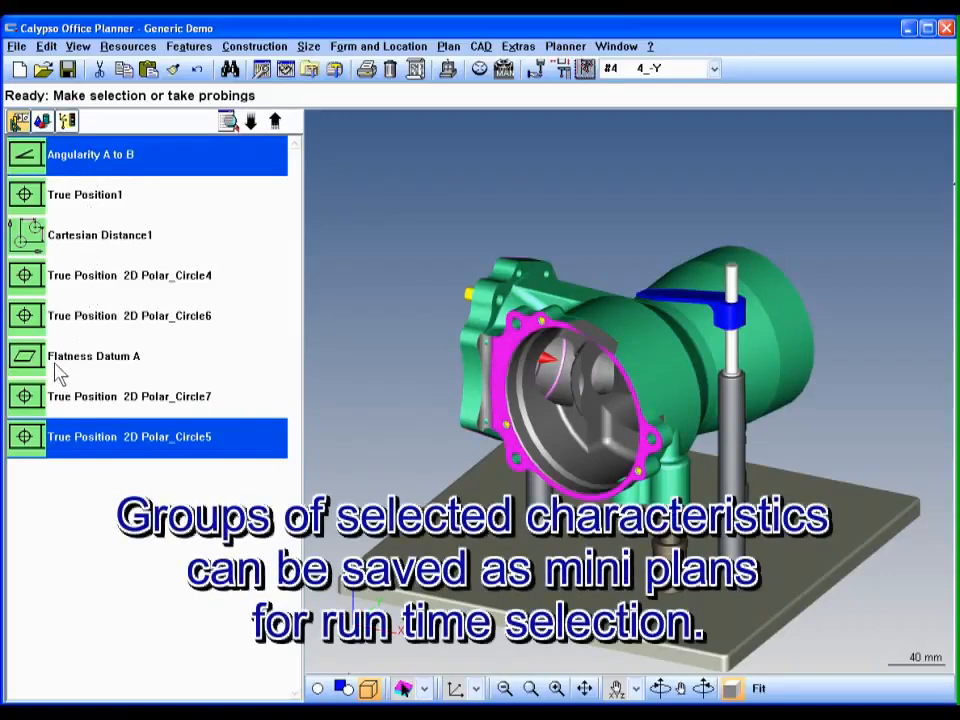
click(94, 356)
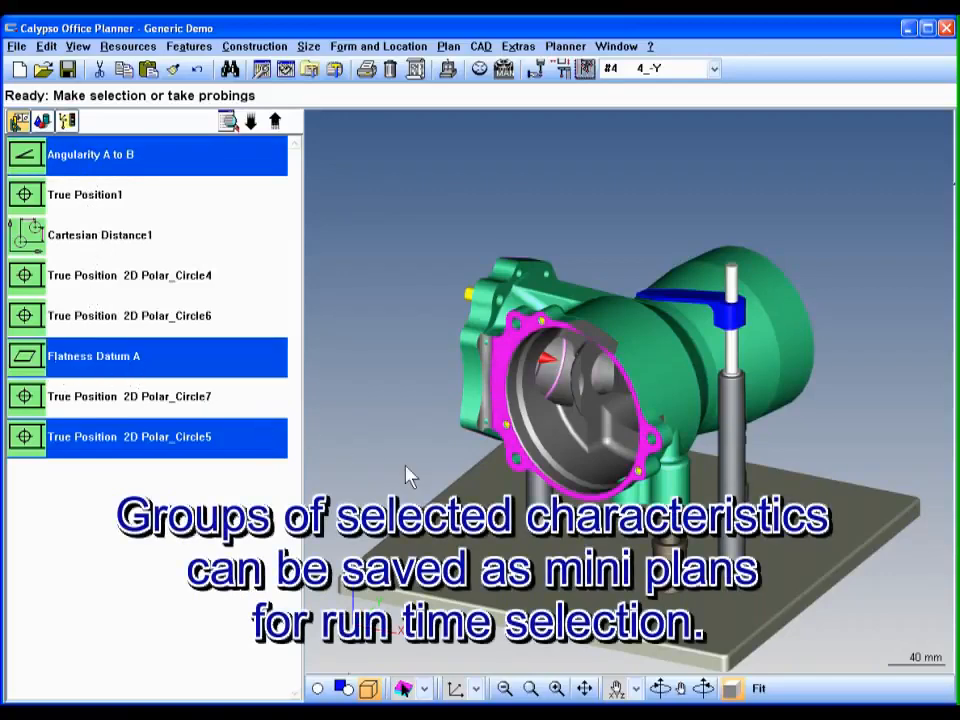
click(448, 46)
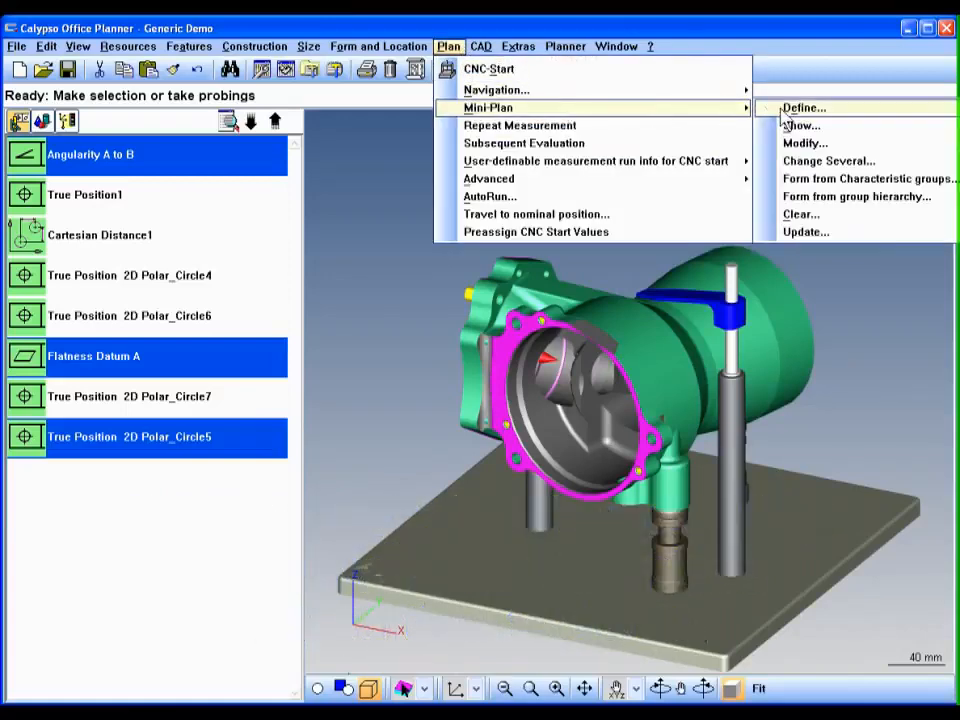
click(804, 107)
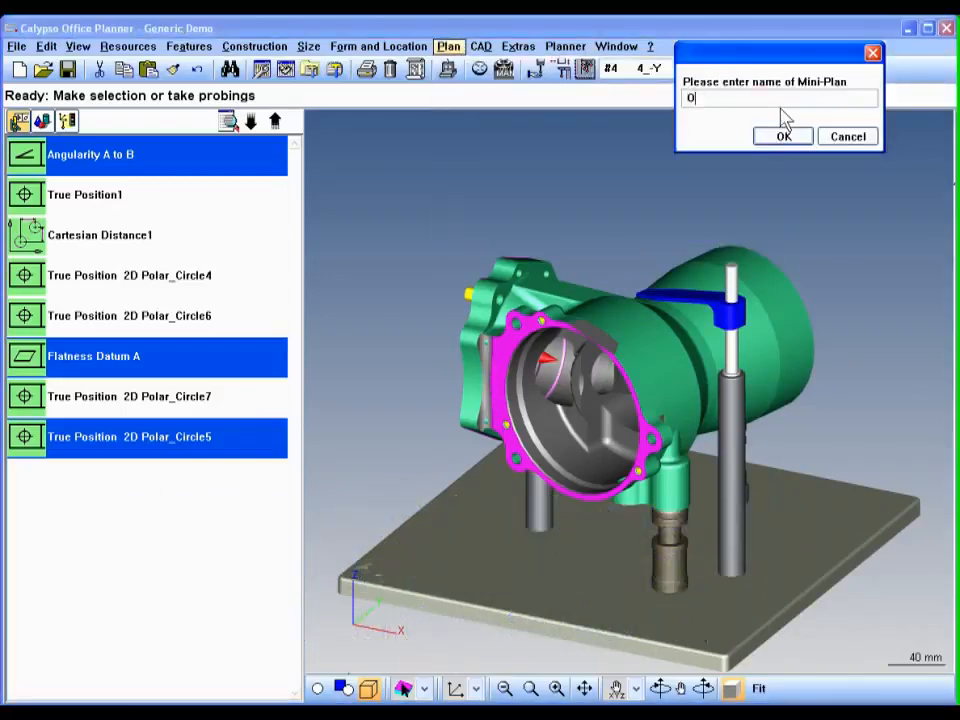
text(P 10)
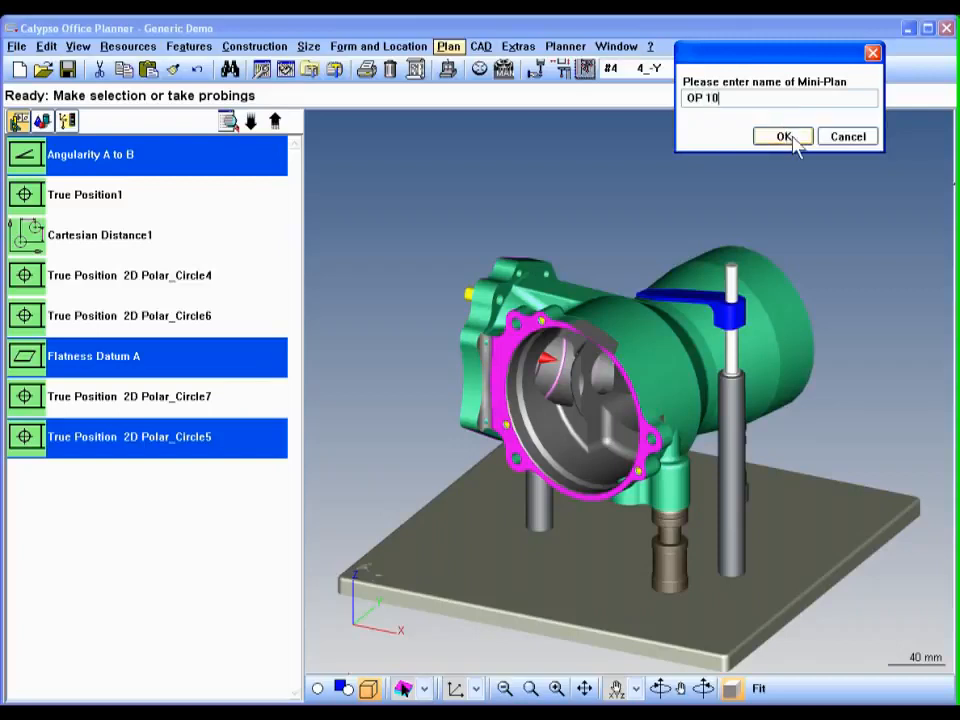
click(783, 136)
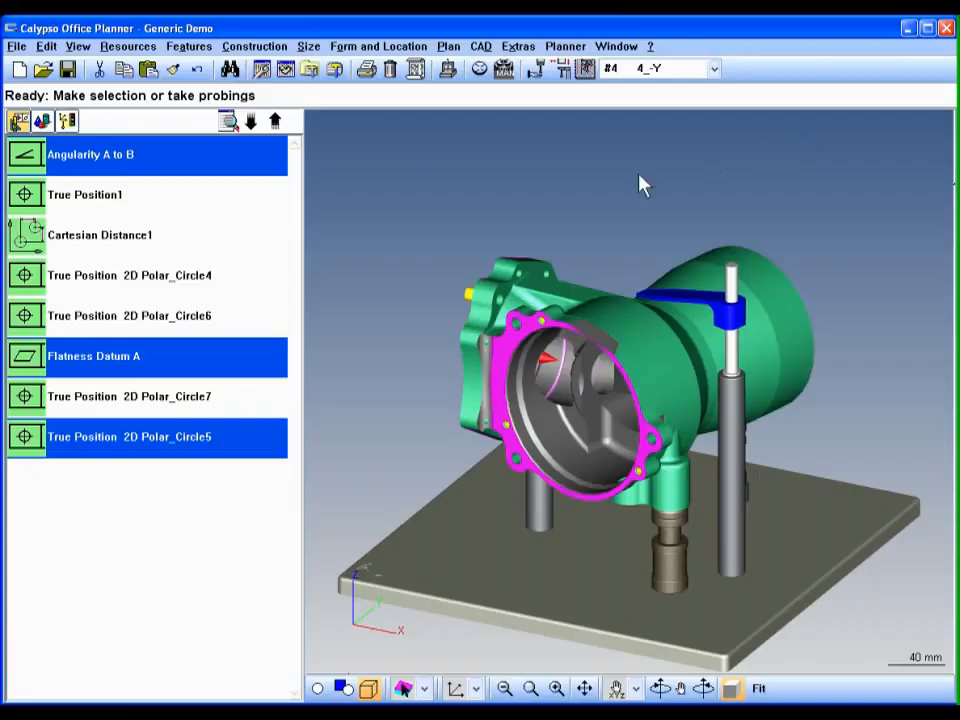
click(100, 234)
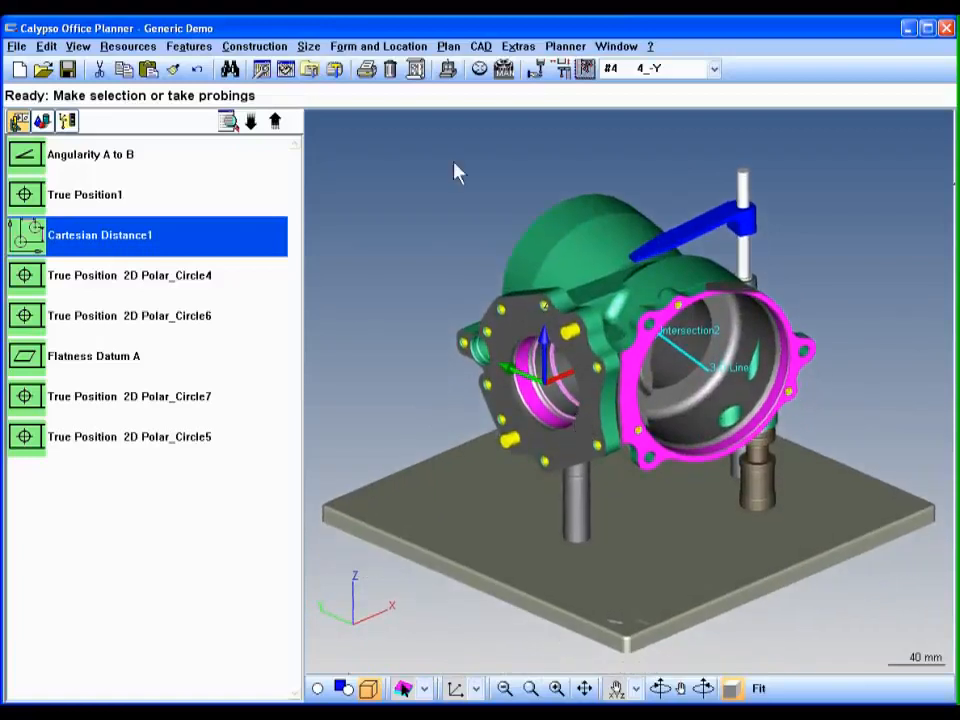
Restart the stylus simulation and choose the OP 10 mini-plan as the run selection
click(565, 46)
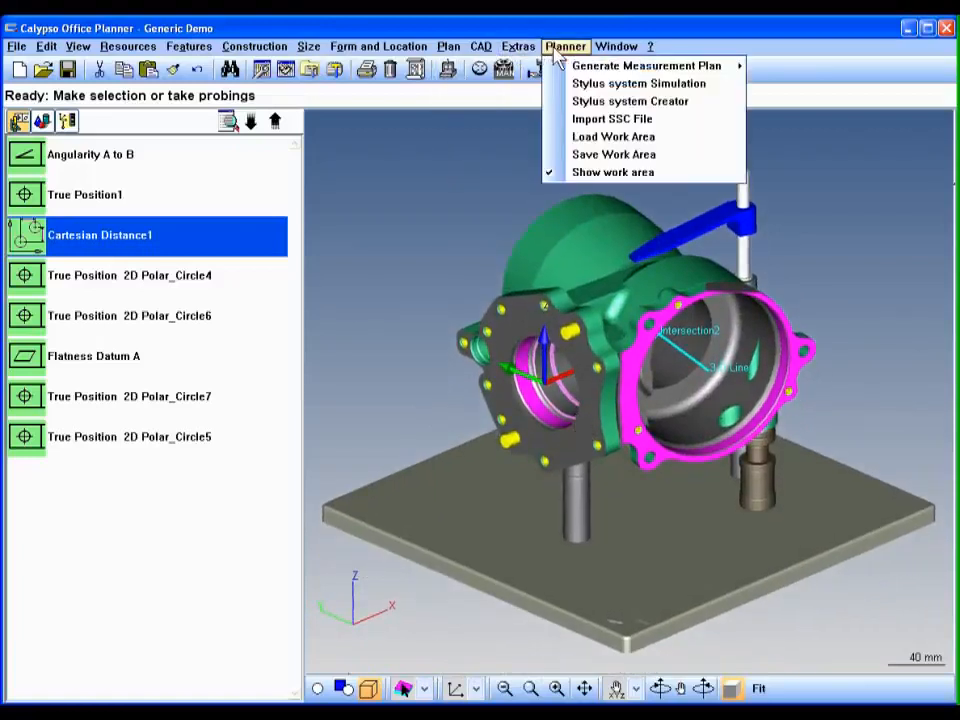
click(638, 83)
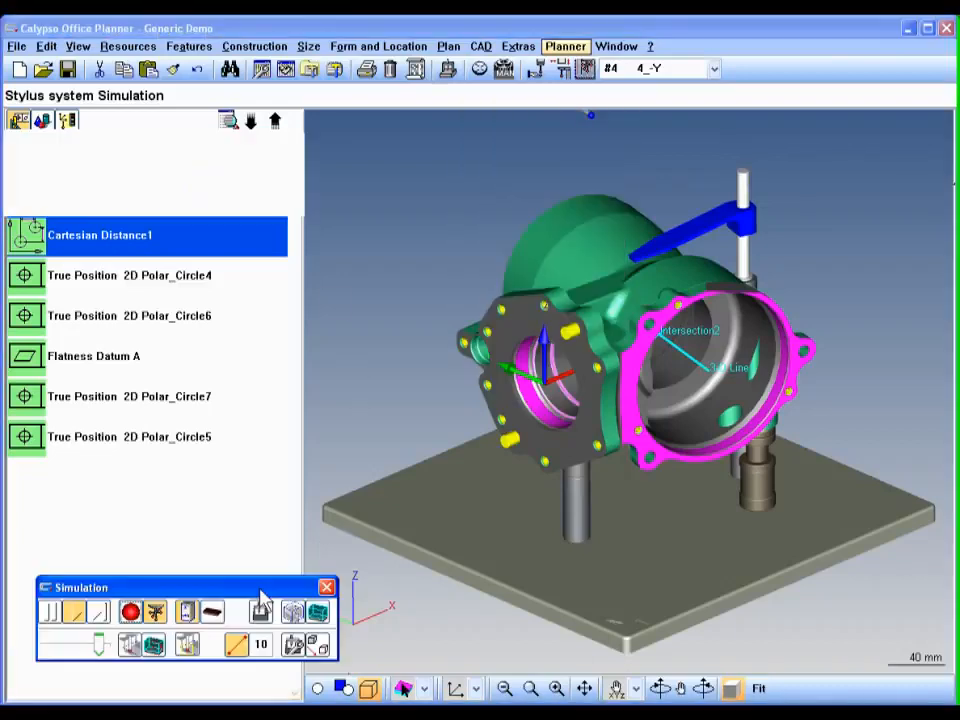
click(447, 68)
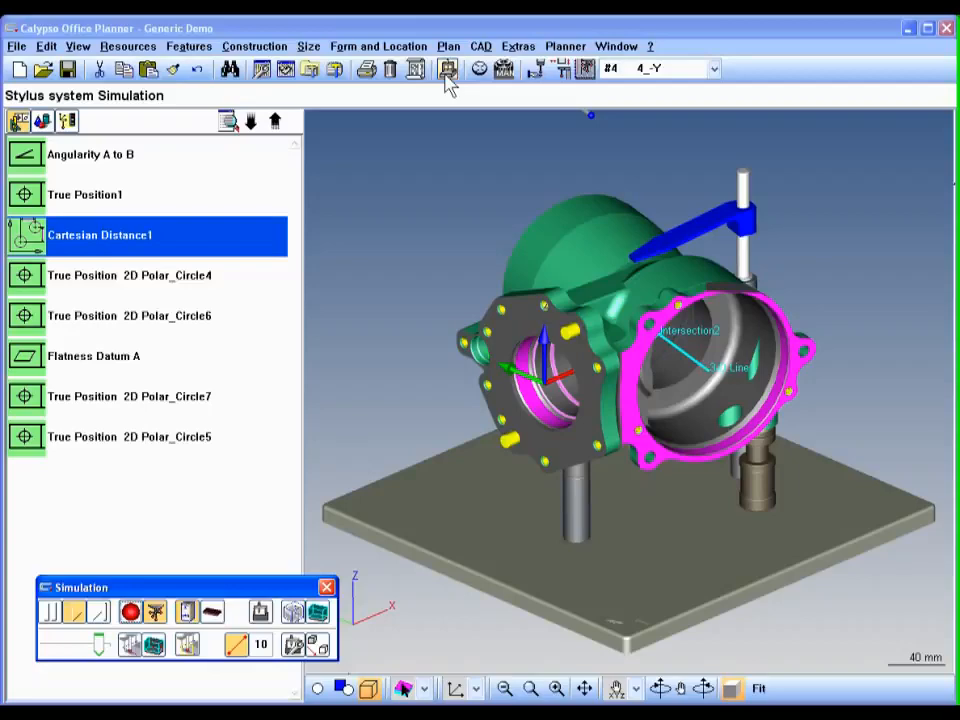
click(447, 68)
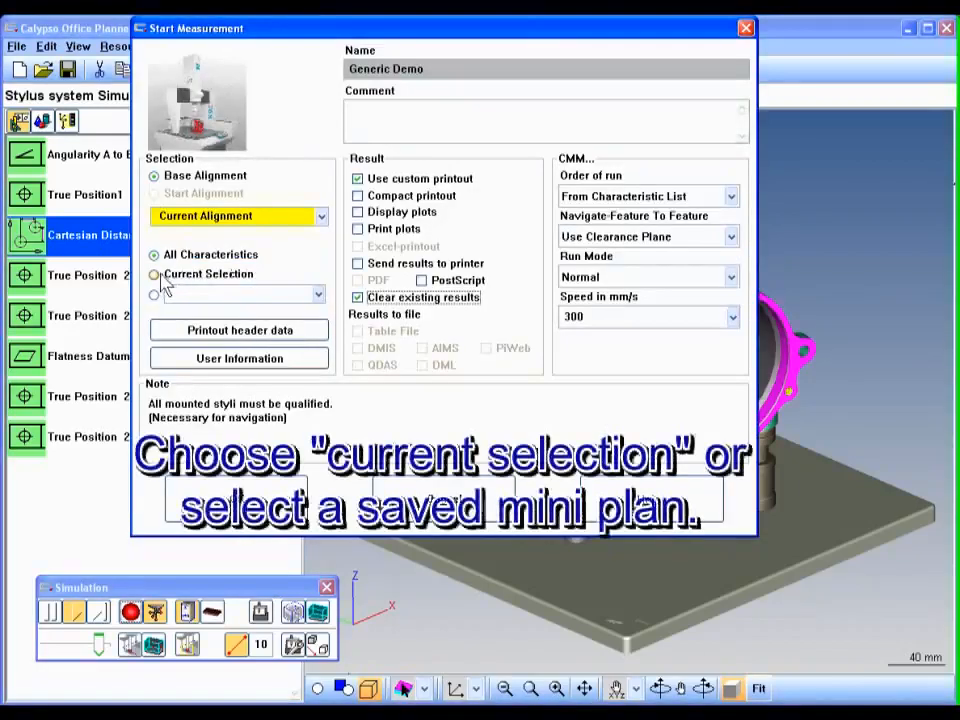
click(154, 274)
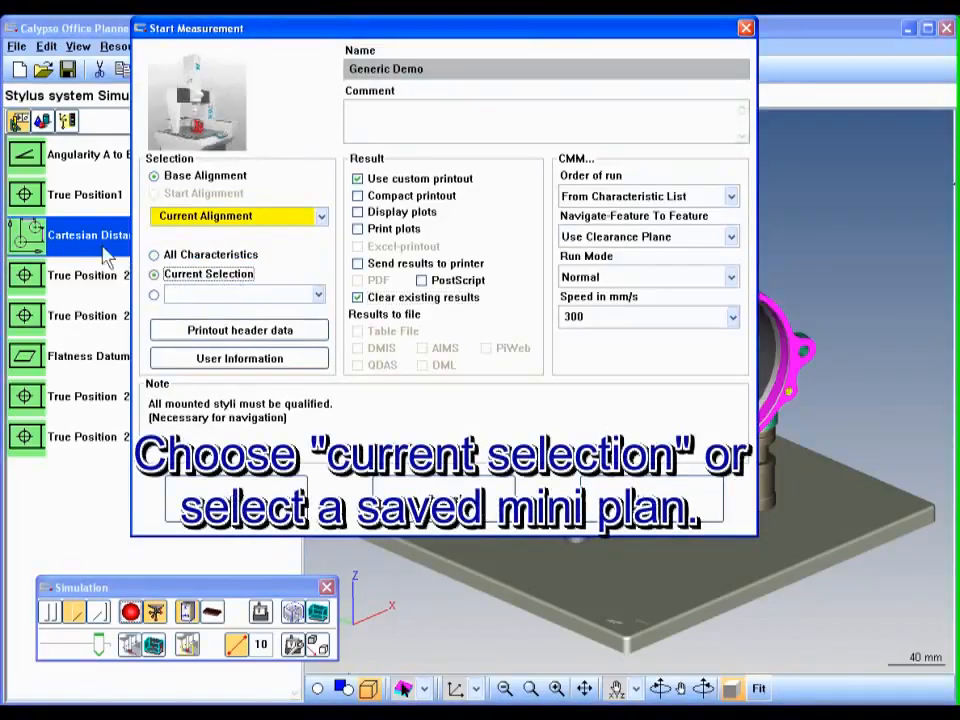
click(154, 295)
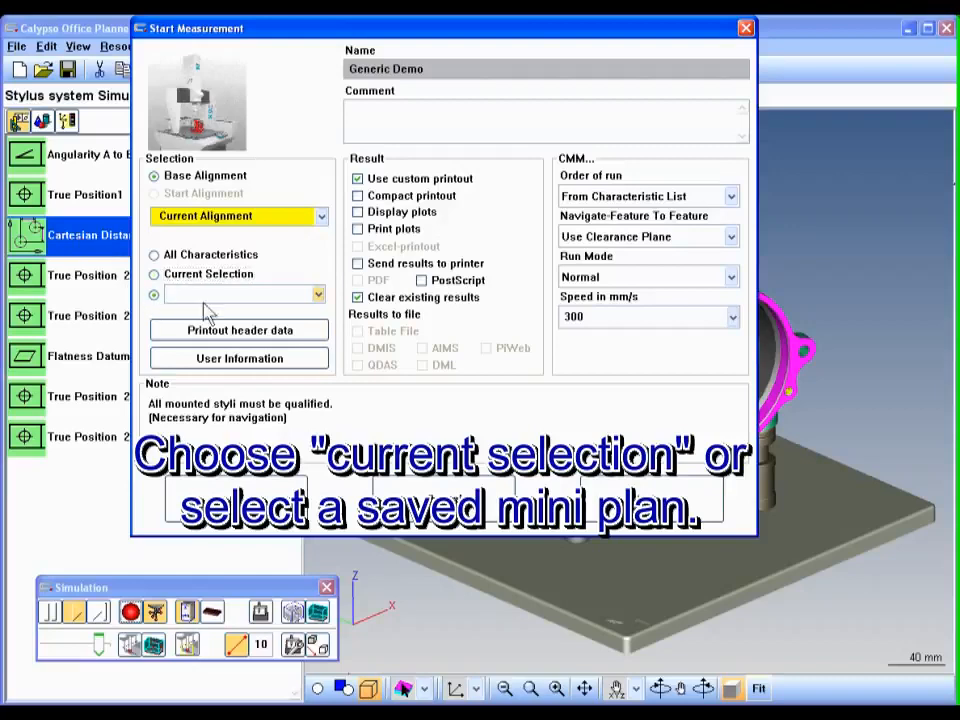
click(240, 294)
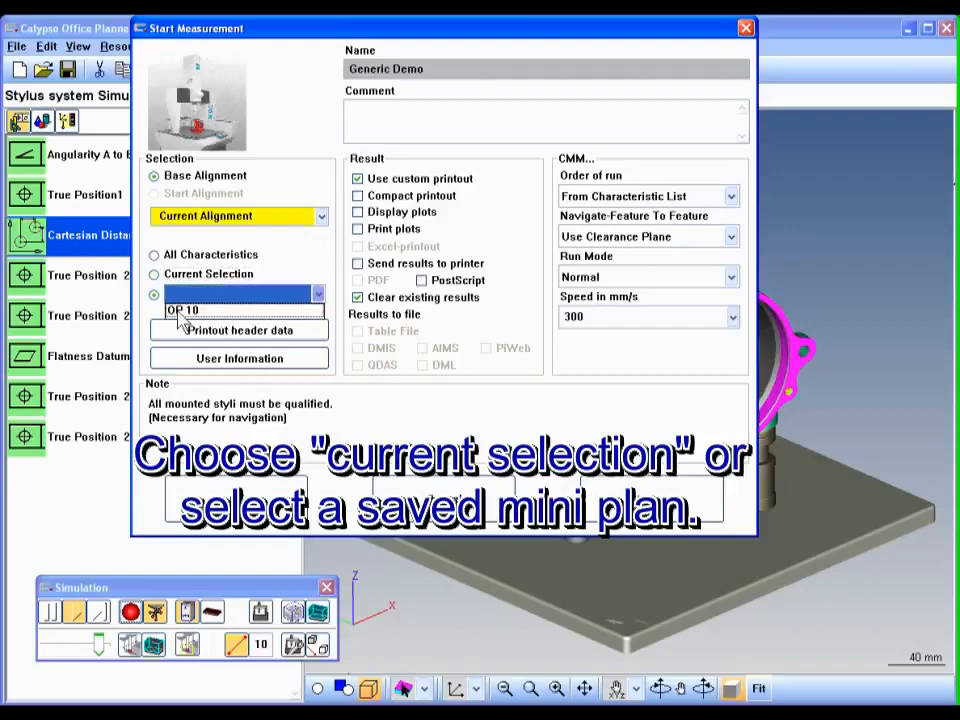
click(200, 293)
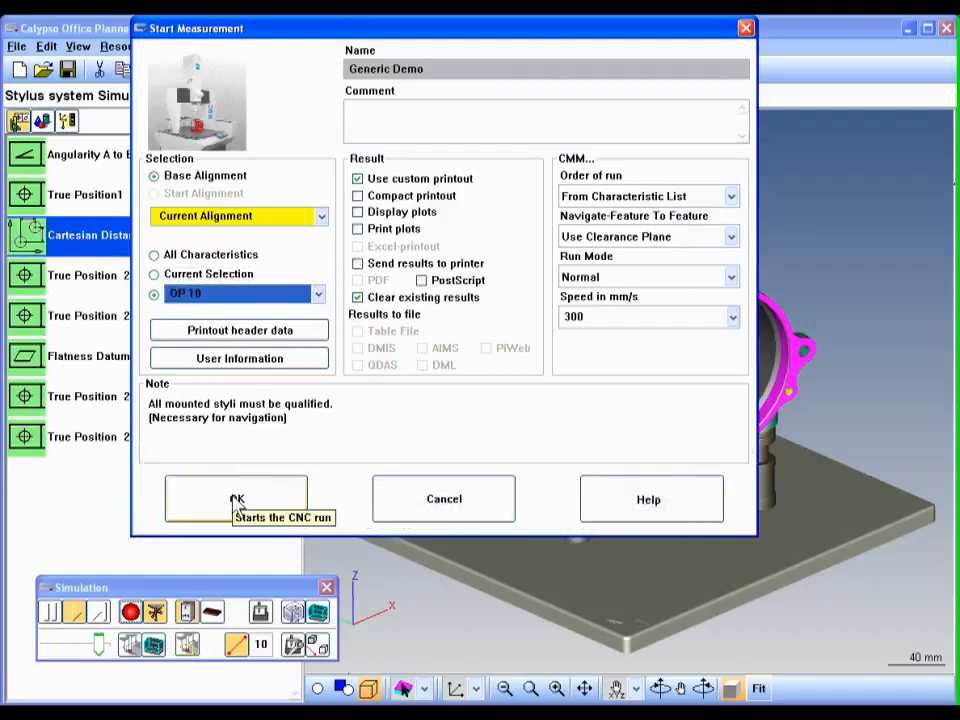
Run the OP 10 mini-plan, close its results printout, and open the Profile plan
click(237, 498)
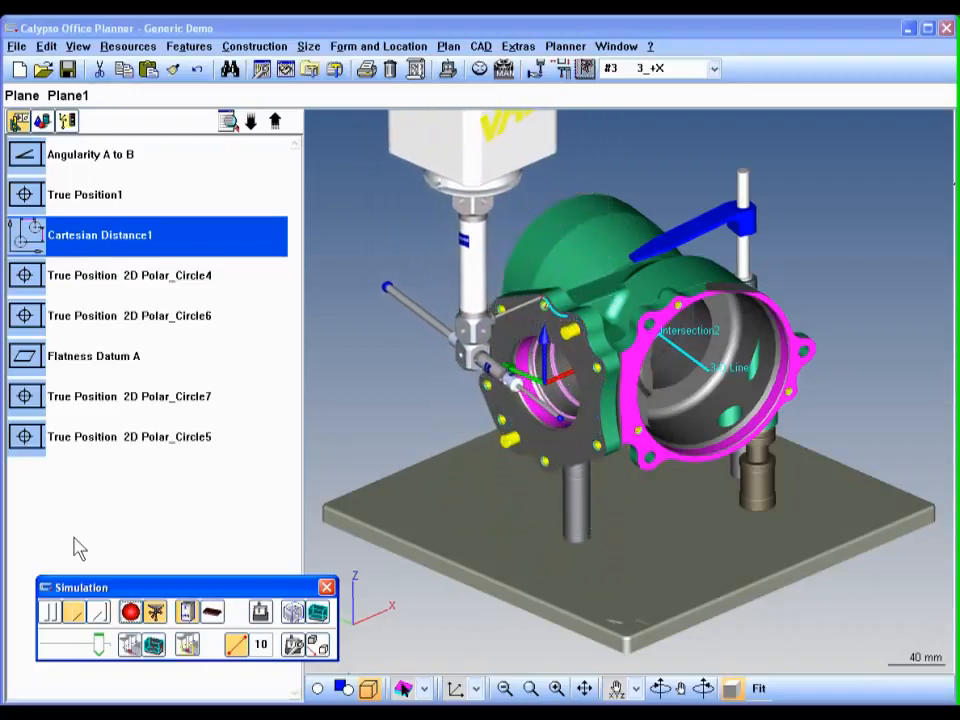
click(94, 356)
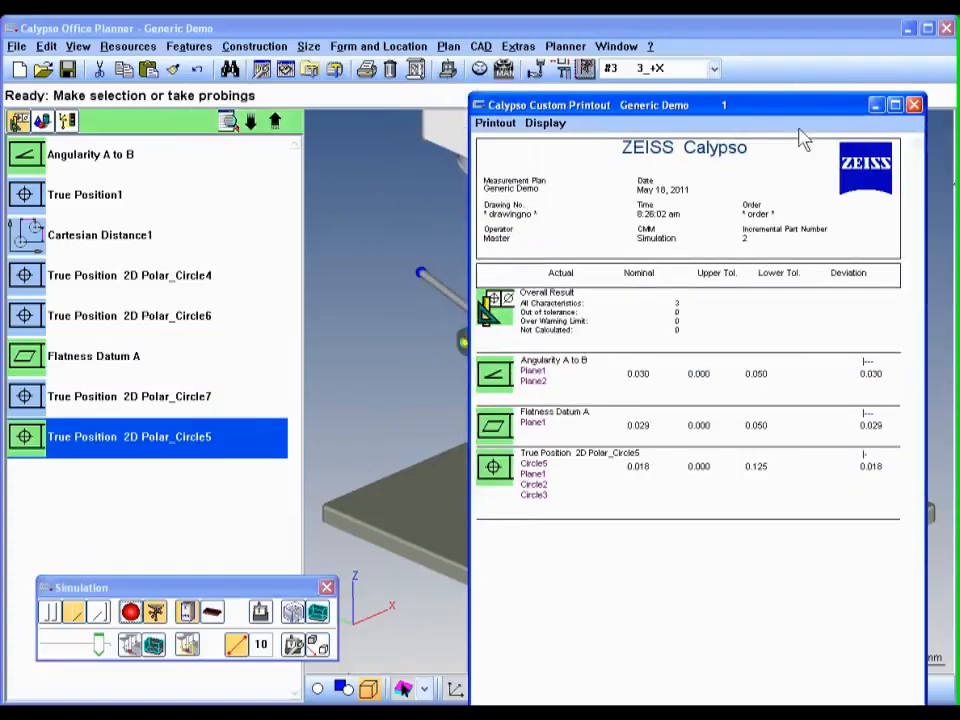
click(913, 104)
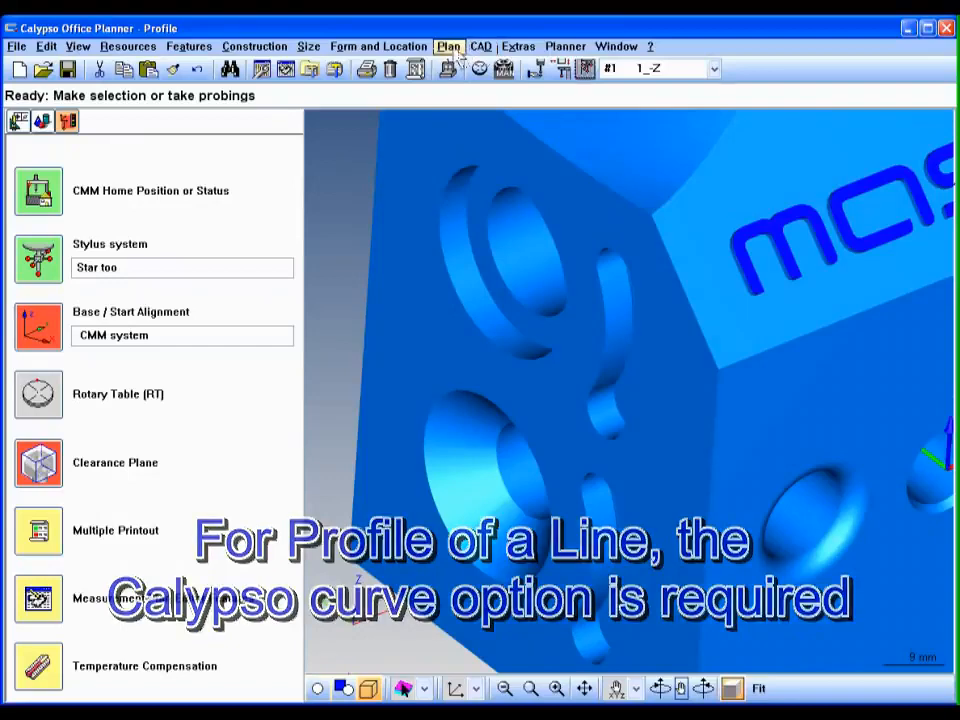
Section the block with a plane at X -43, normal 1,0,0, and hide the solid
click(480, 46)
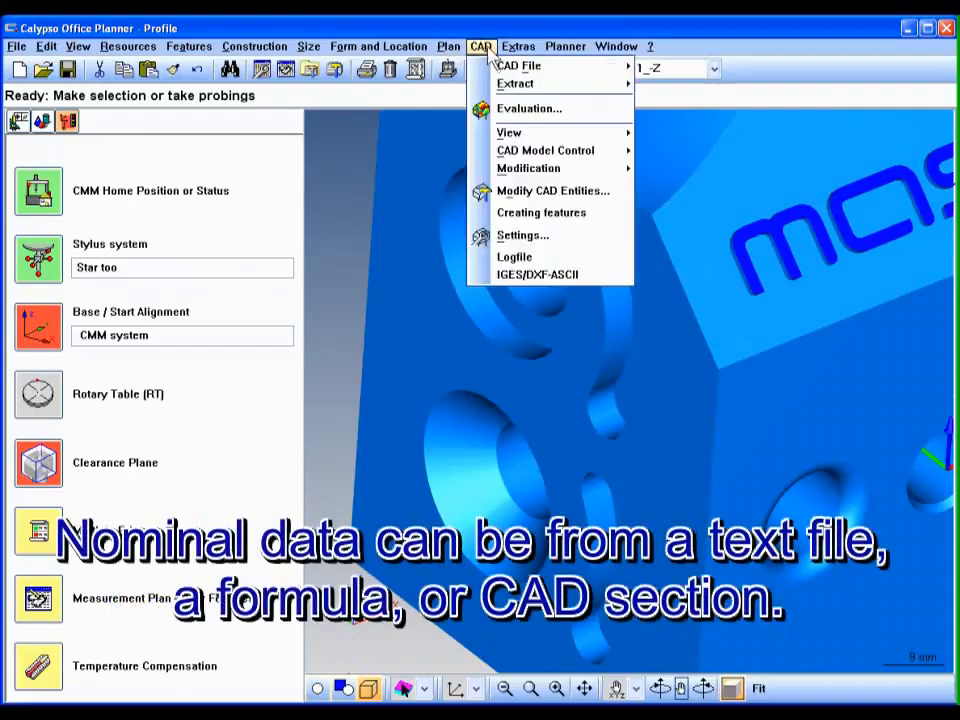
click(541, 212)
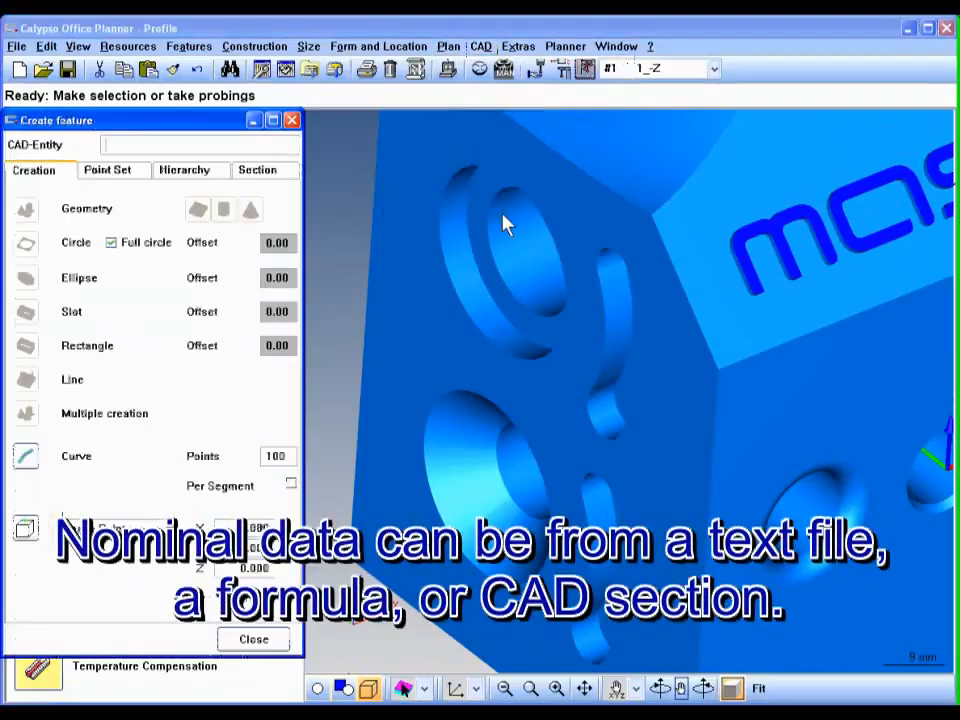
click(257, 169)
text(0)
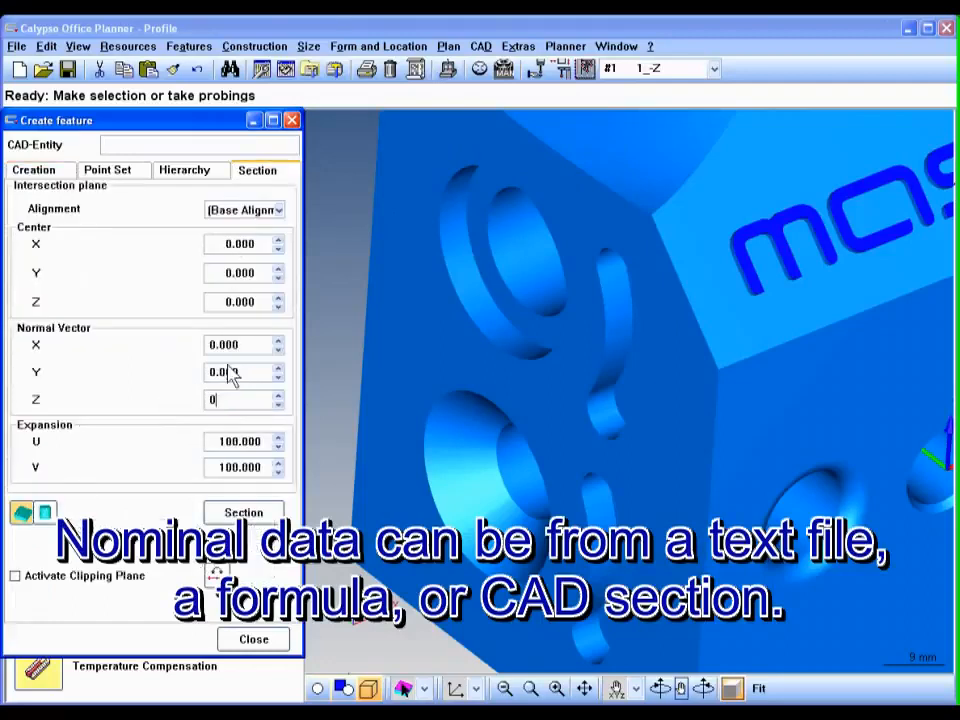
click(240, 344)
text(1.000)
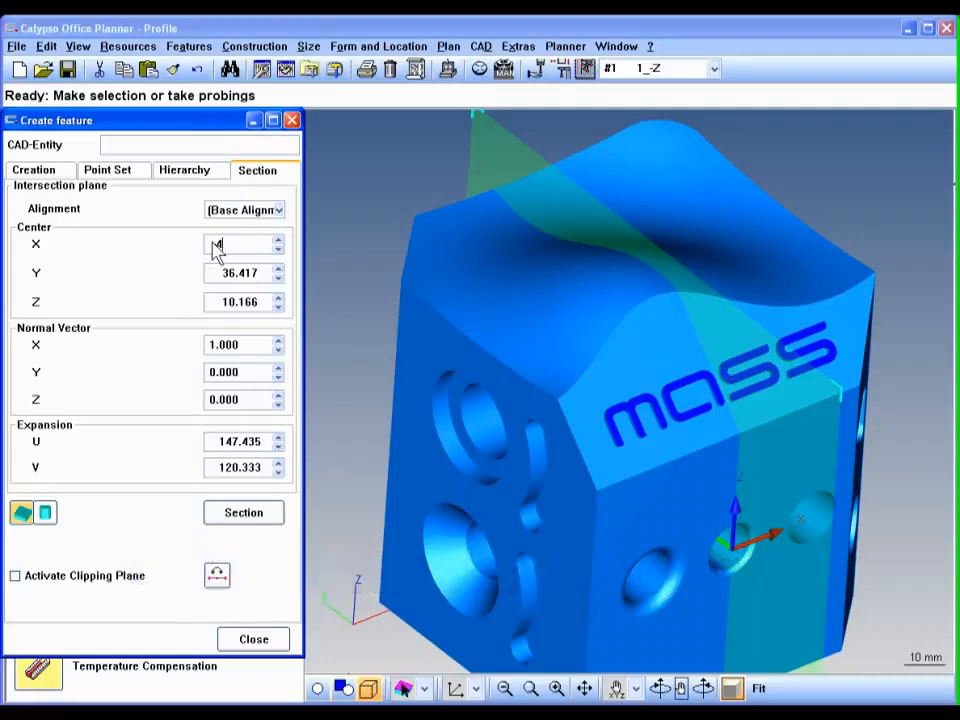
text(-40.000)
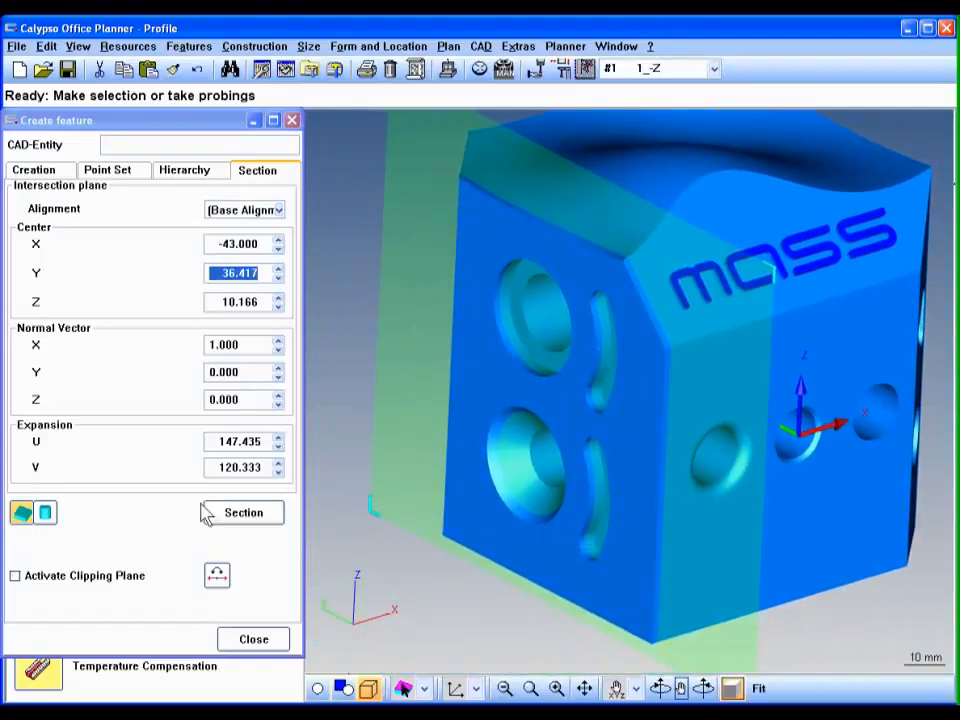
click(243, 512)
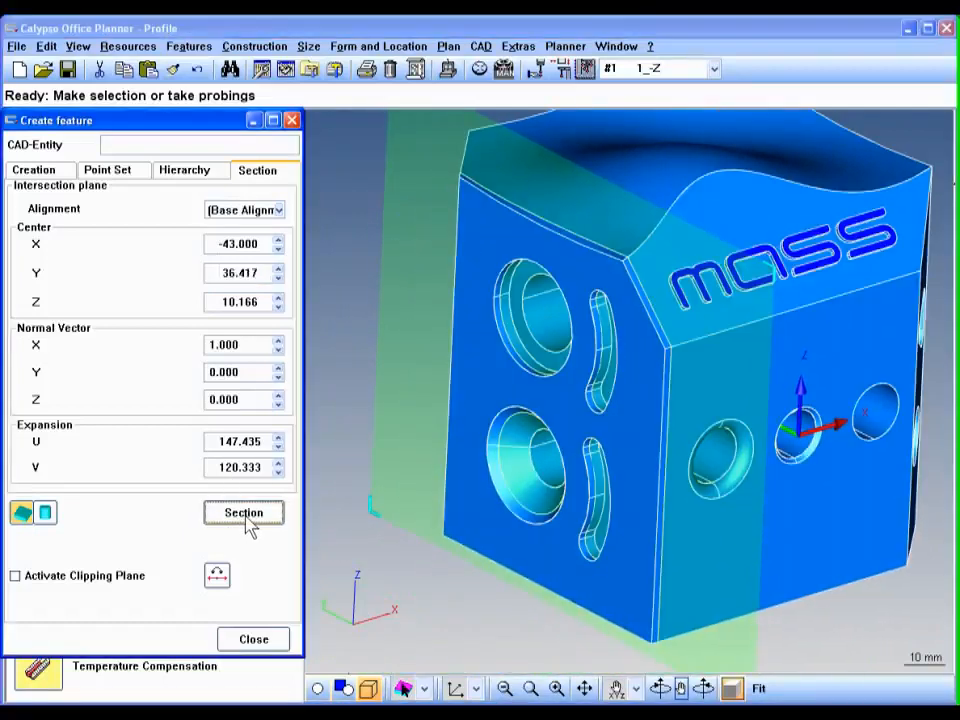
click(244, 512)
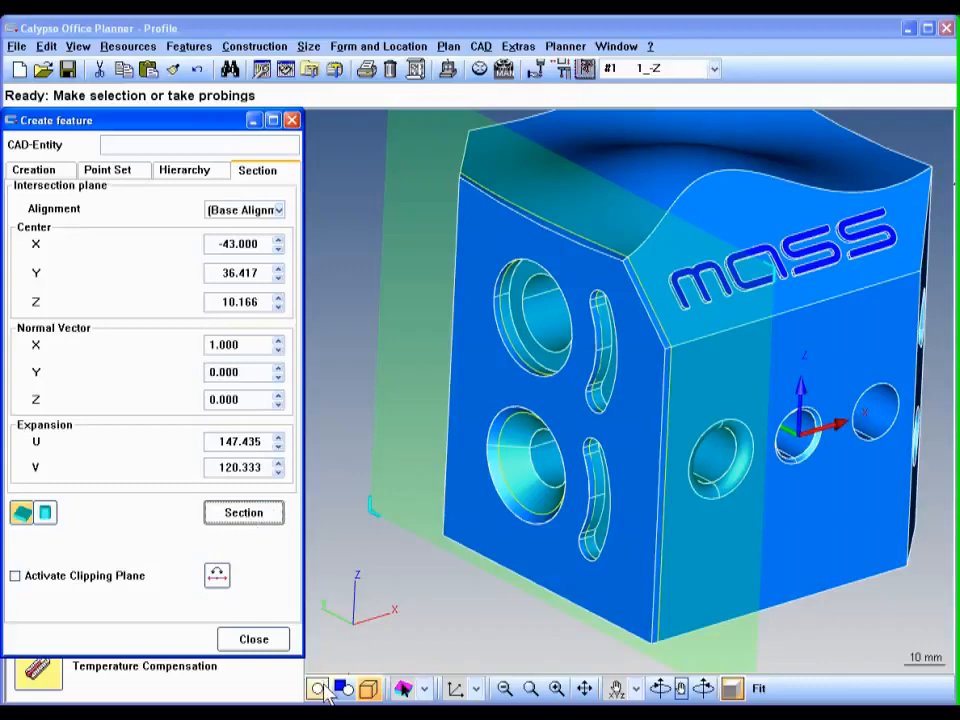
click(343, 688)
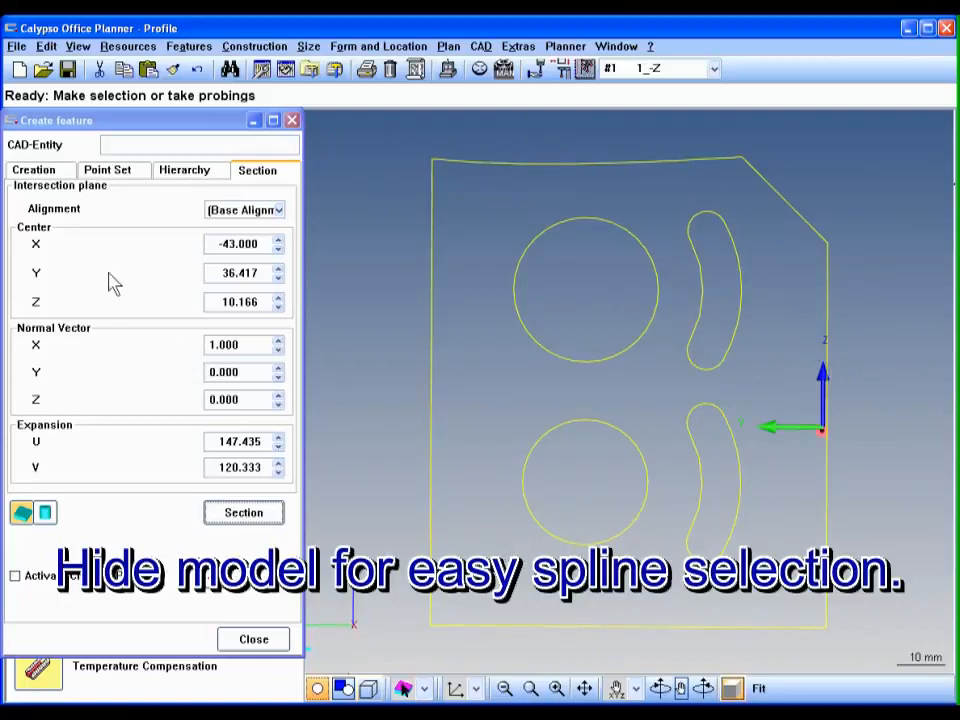
Create Curve1 from the upper crescent slot's spline edge and confirm it
click(33, 169)
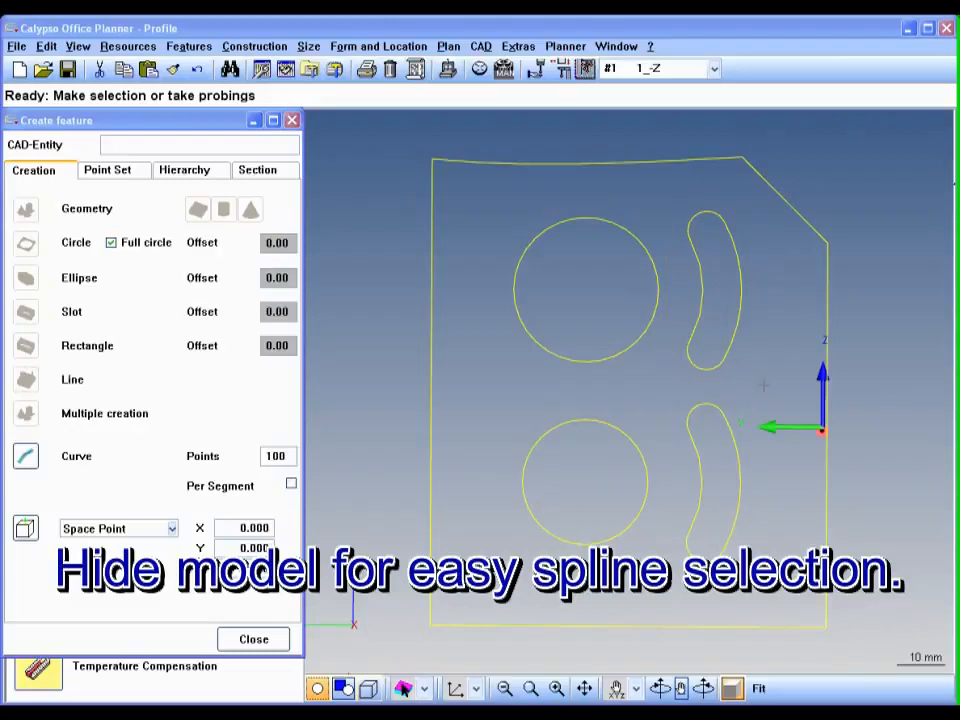
click(710, 290)
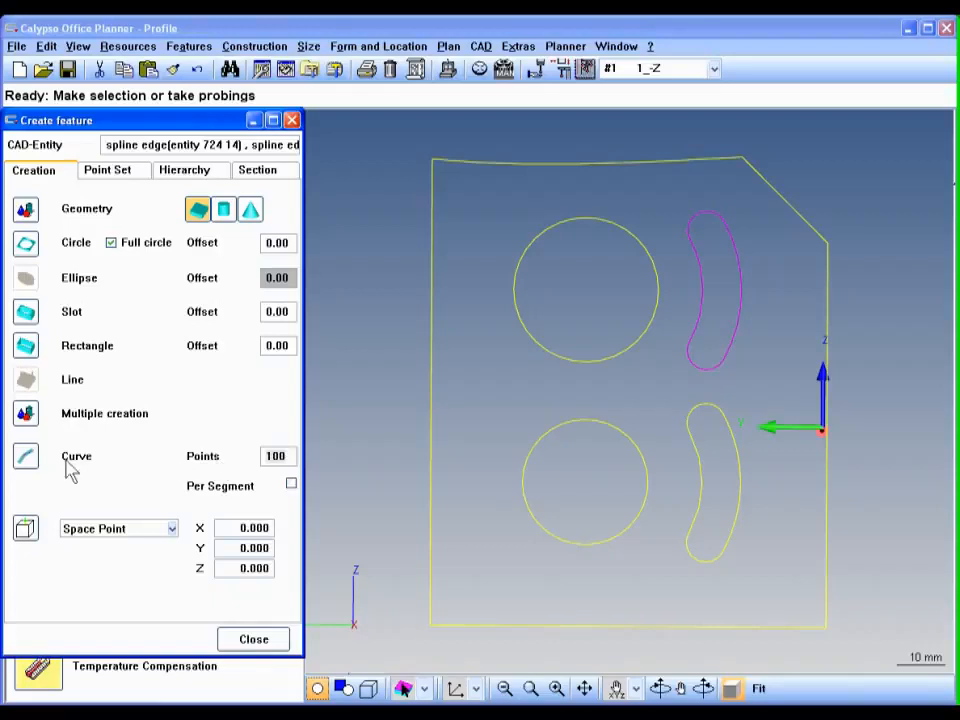
mouse_move(25, 456)
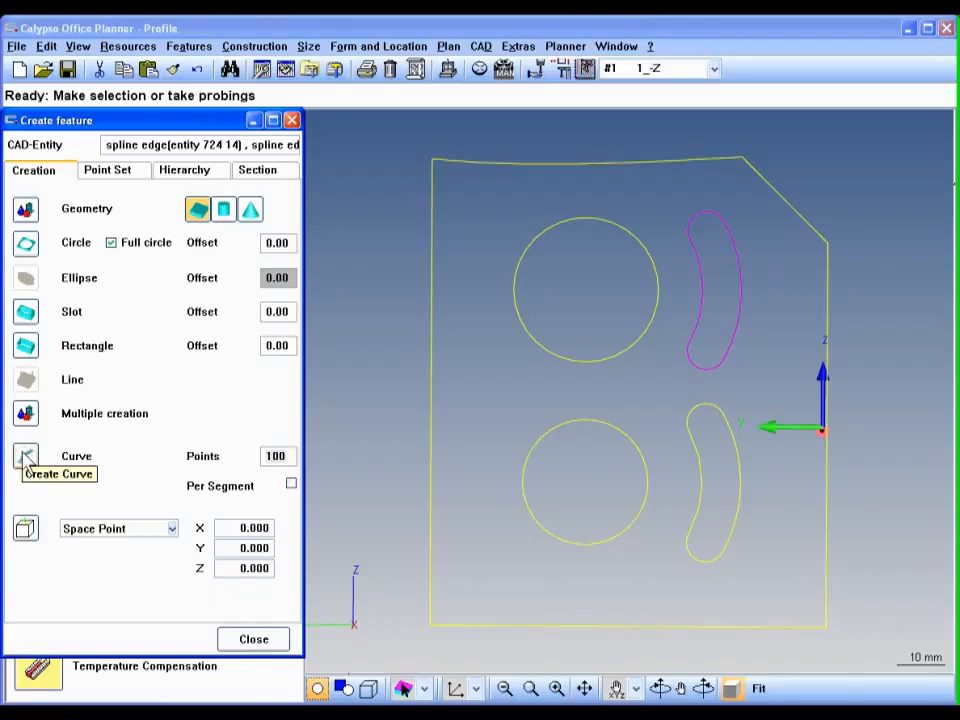
click(25, 456)
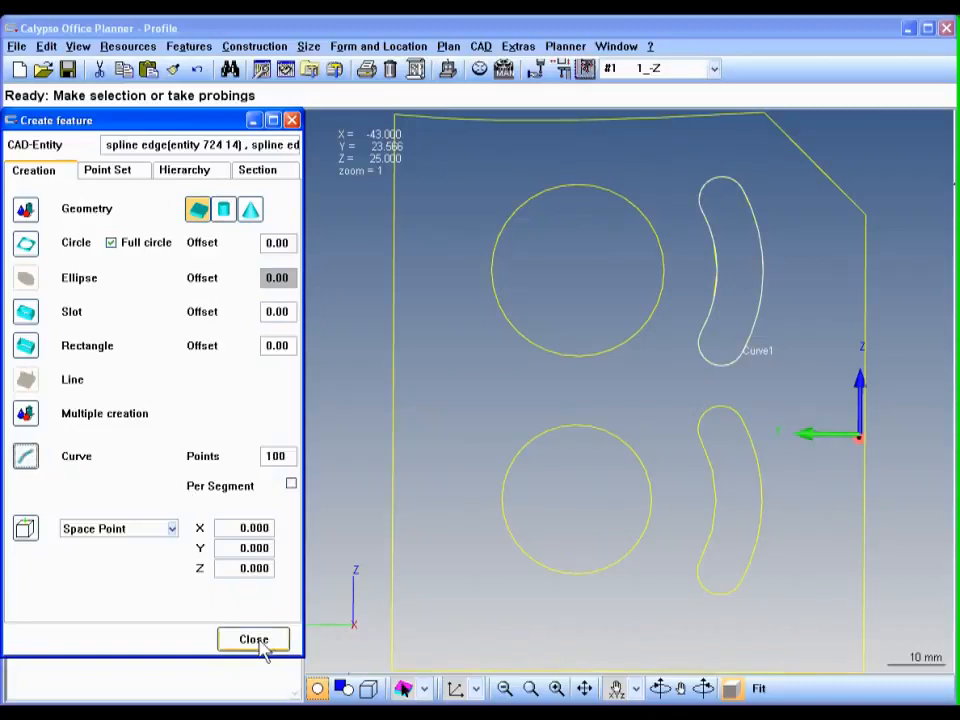
click(253, 639)
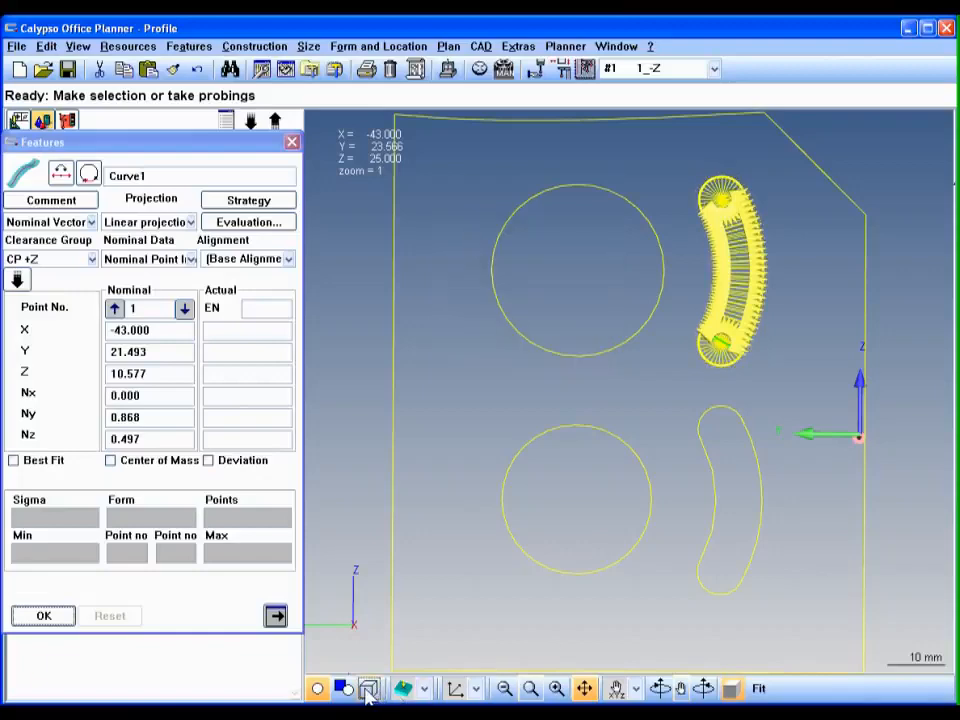
click(369, 688)
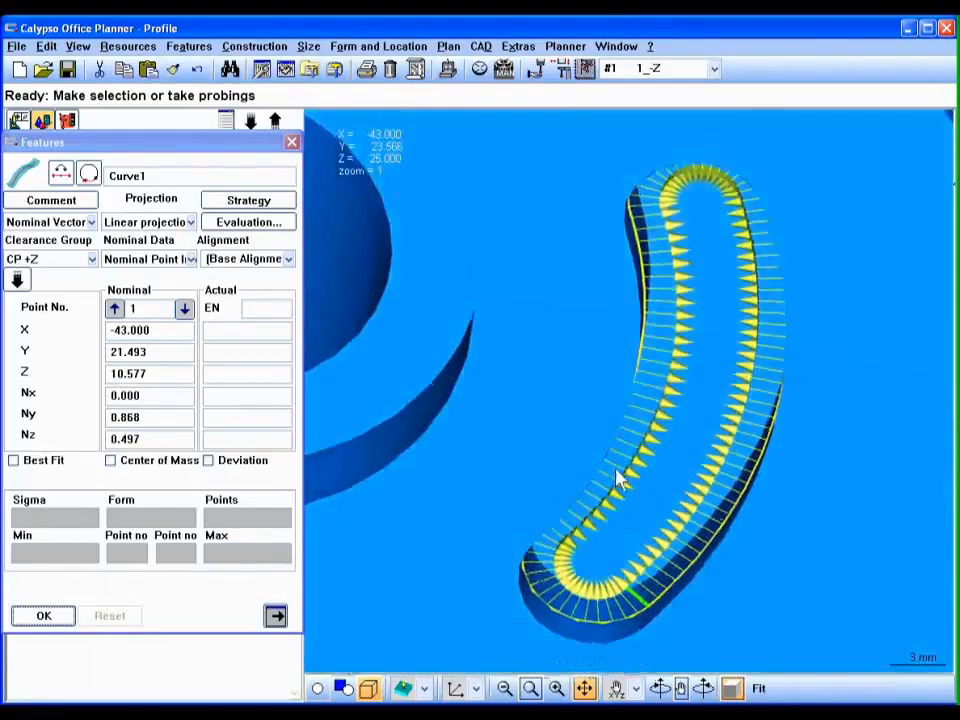
click(43, 615)
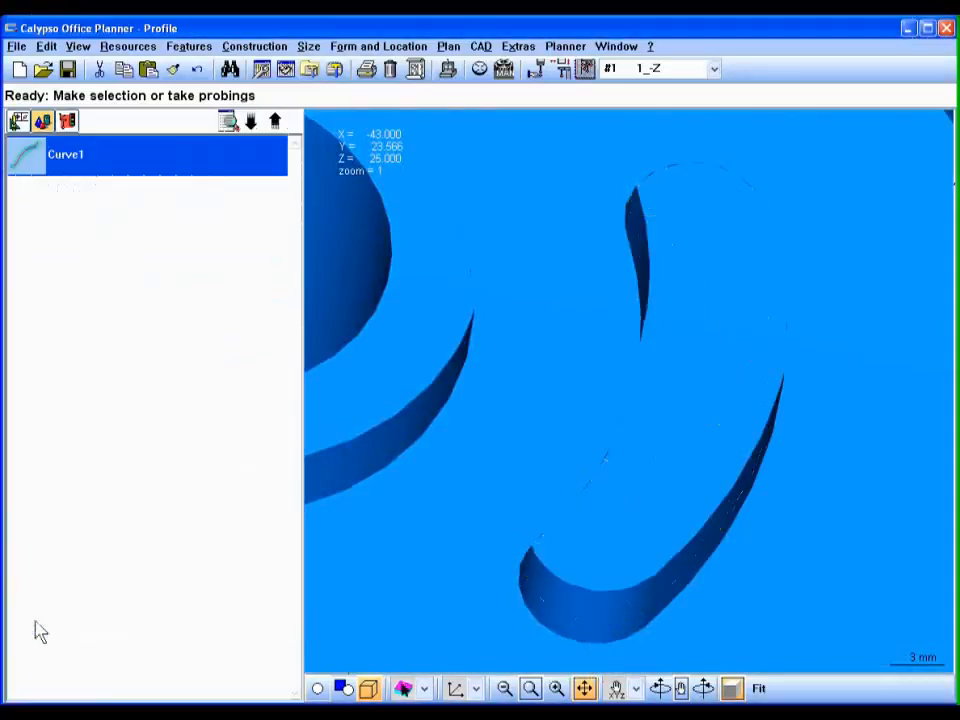
Add a Line Profile on Curve1 with datums Plane1, Circle1, Circle2 and 0.125 bilateral tolerance
click(378, 46)
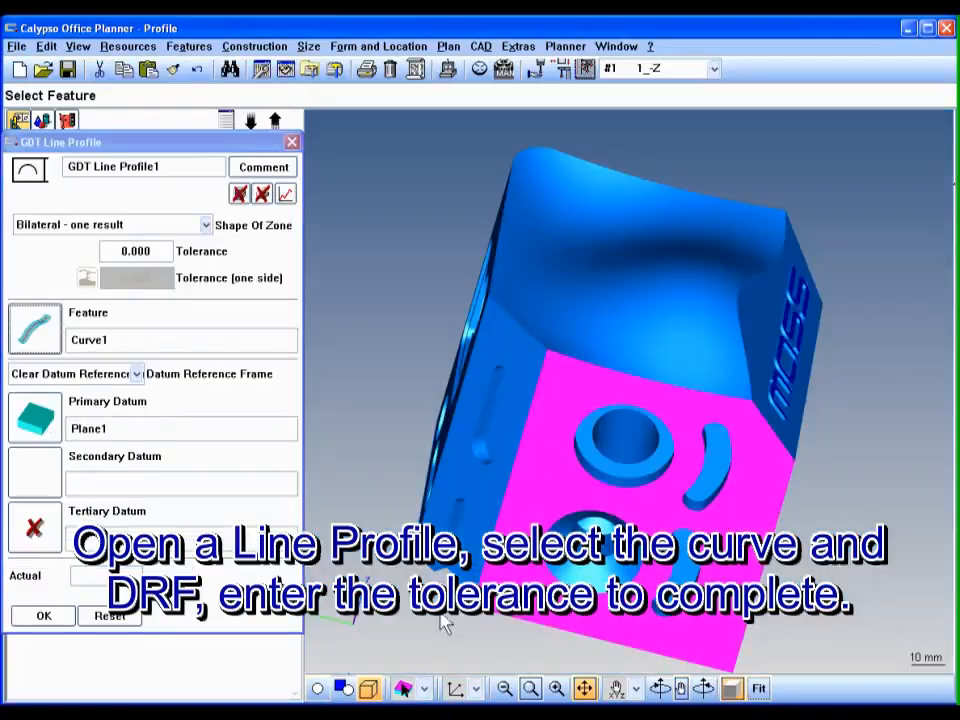
click(404, 688)
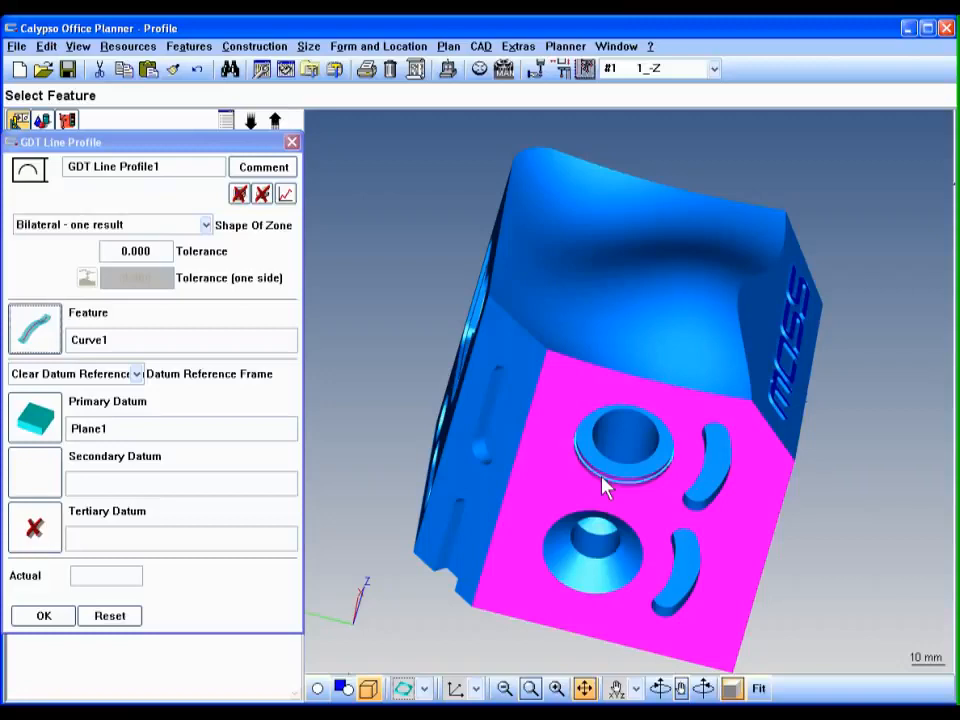
click(595, 555)
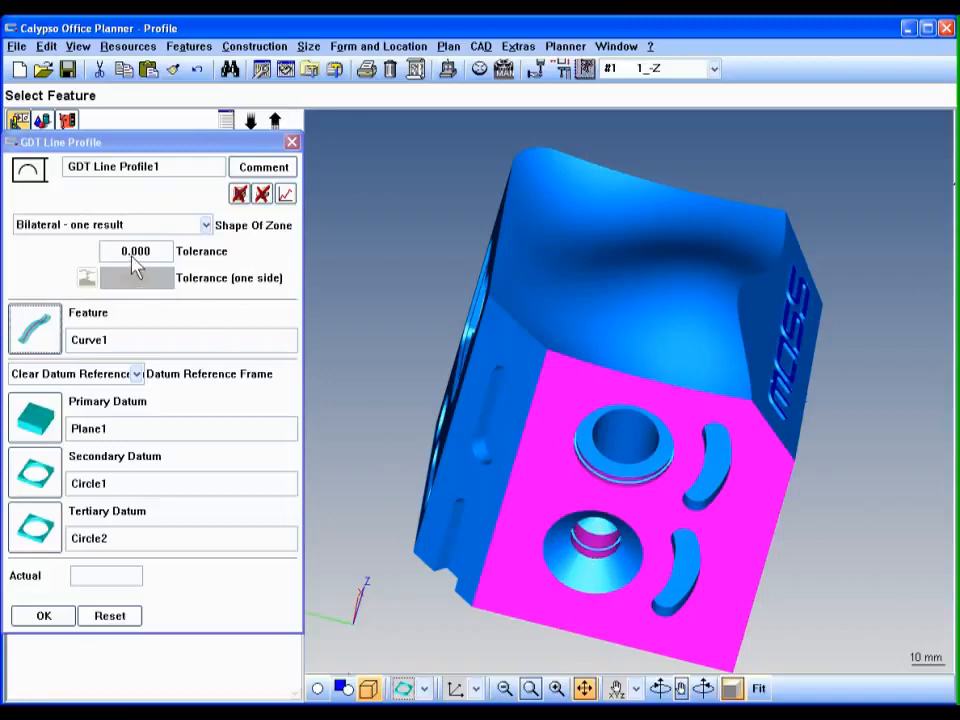
text(0.125000)
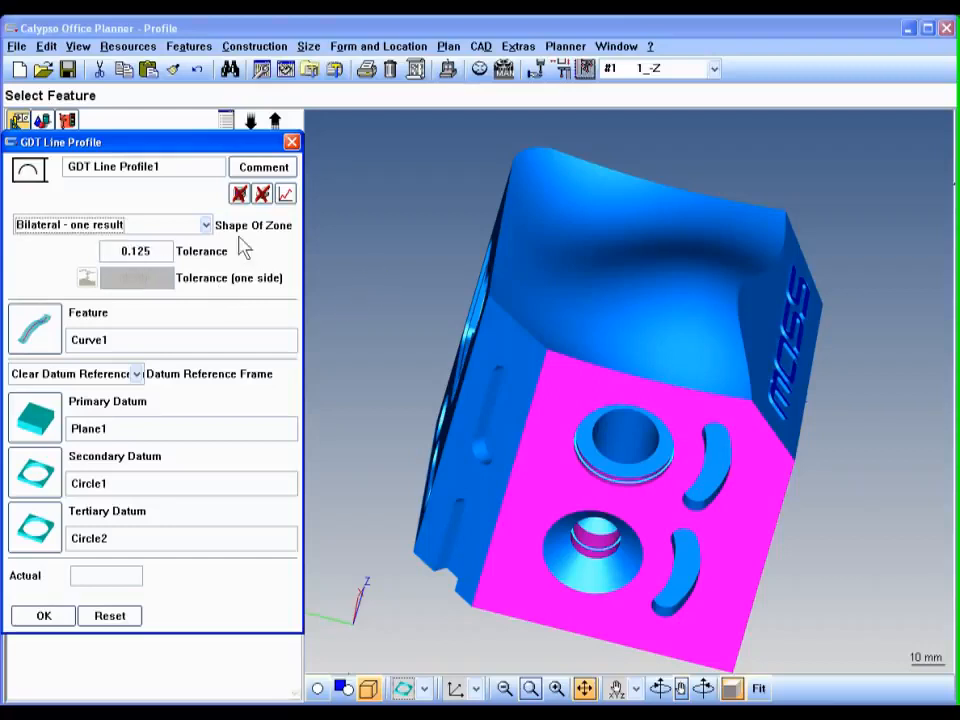
click(205, 224)
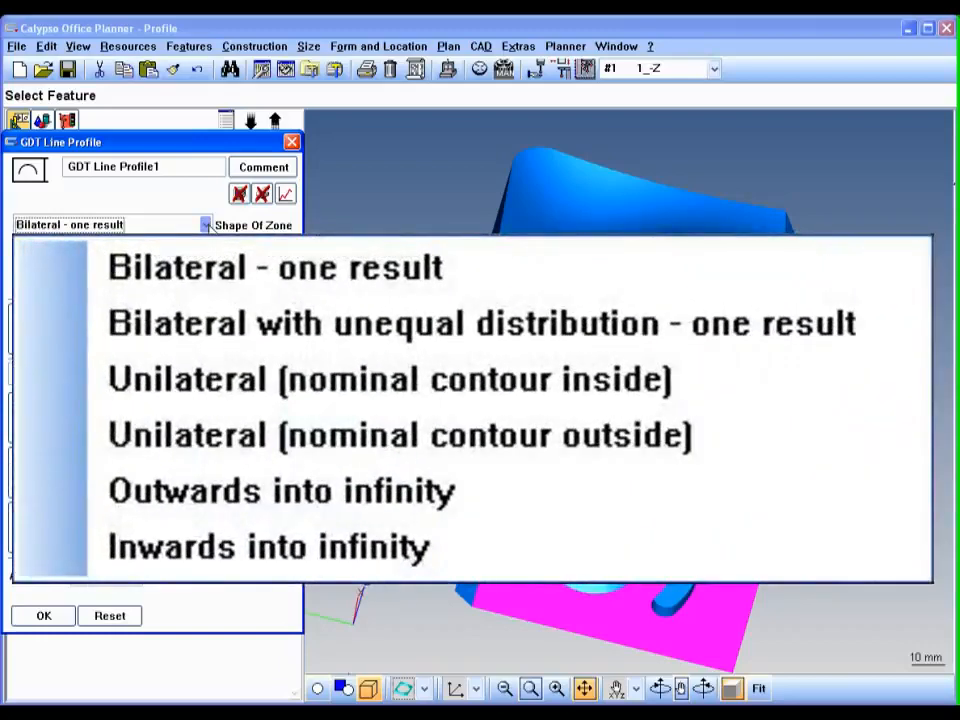
click(275, 267)
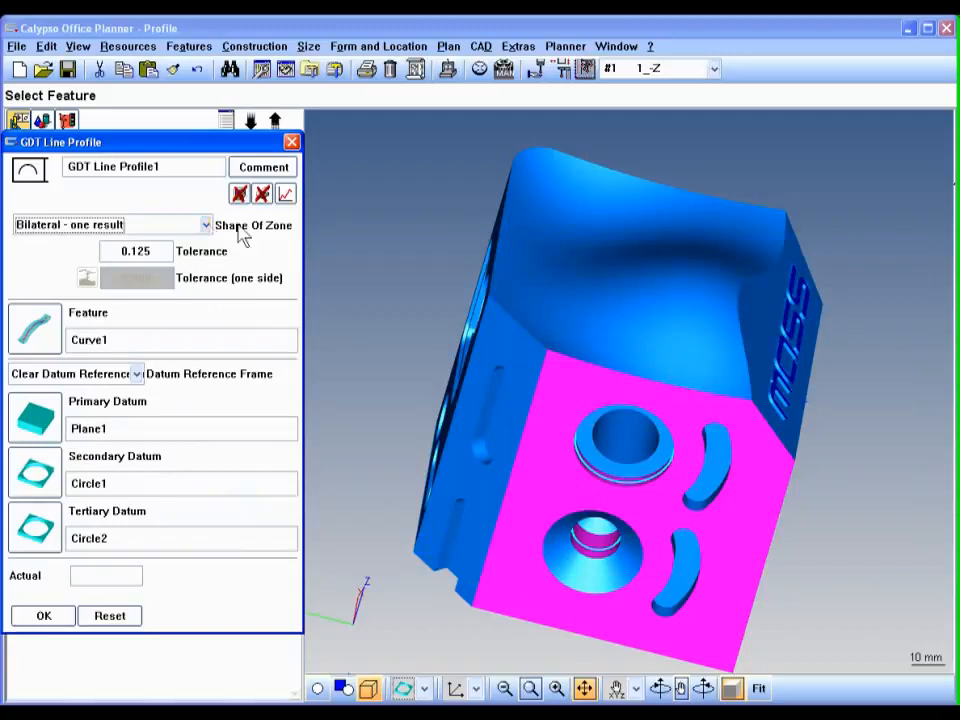
click(43, 615)
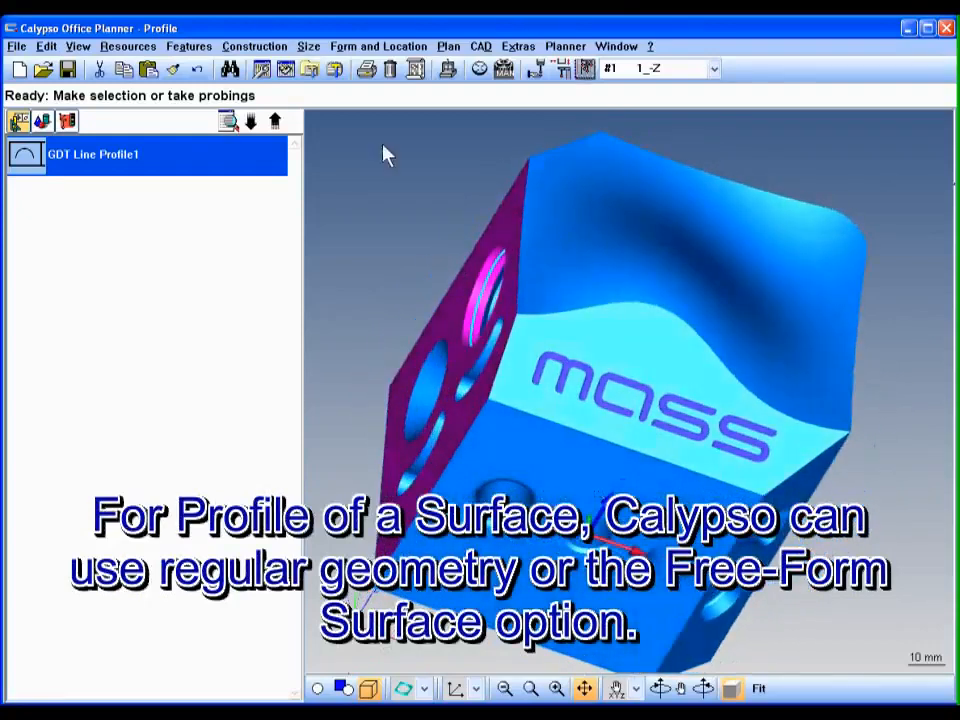
Add a GDT Profile characteristic and create a new Free Form Surface feature for it
click(378, 46)
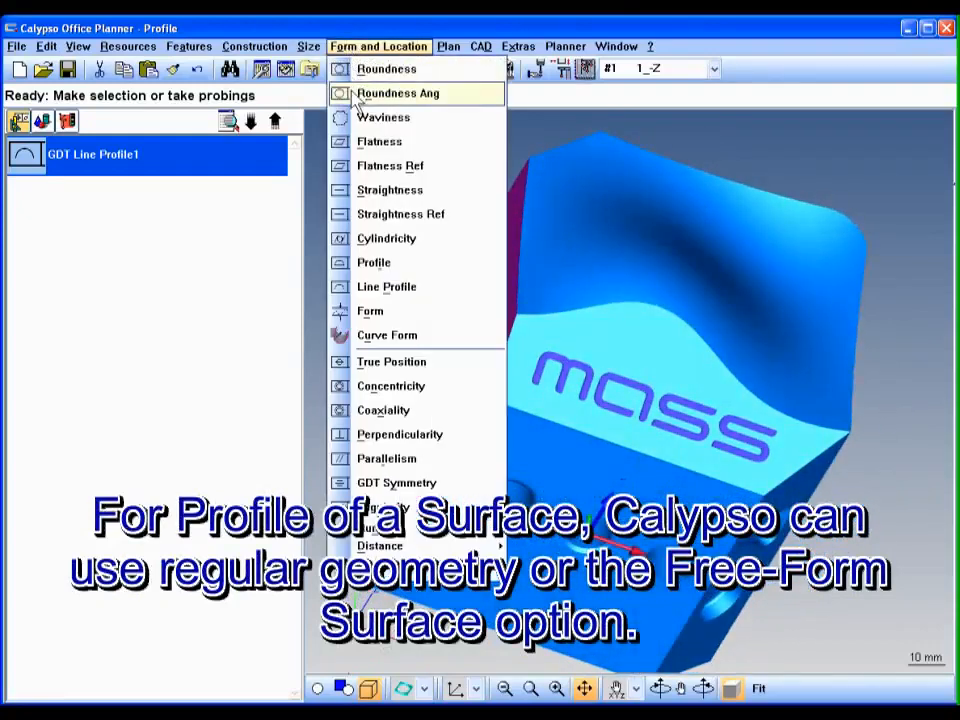
click(373, 262)
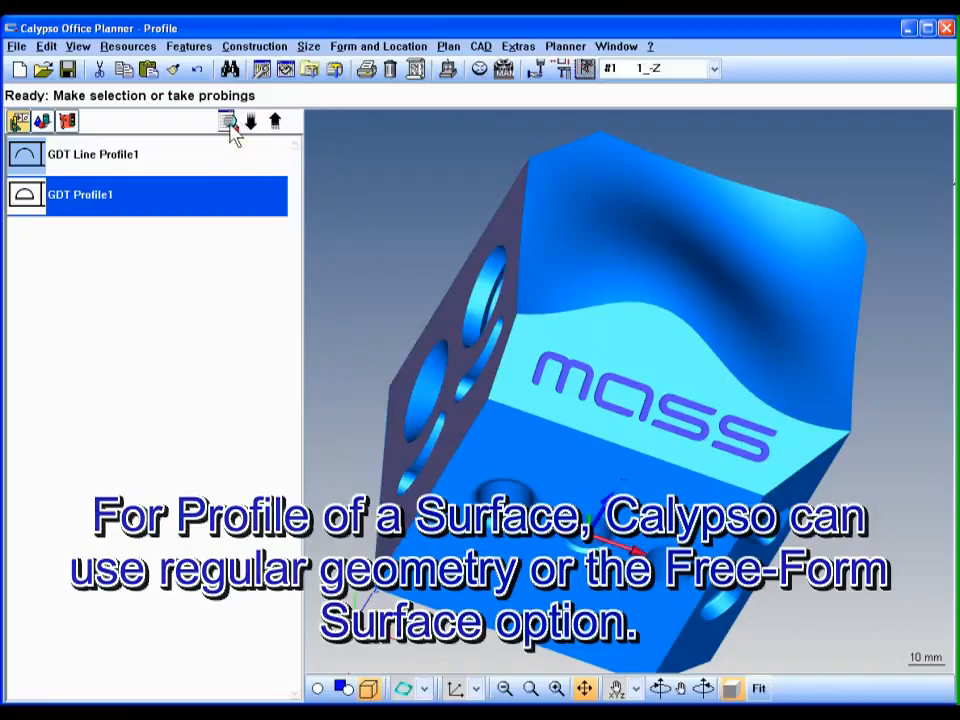
double_click(80, 194)
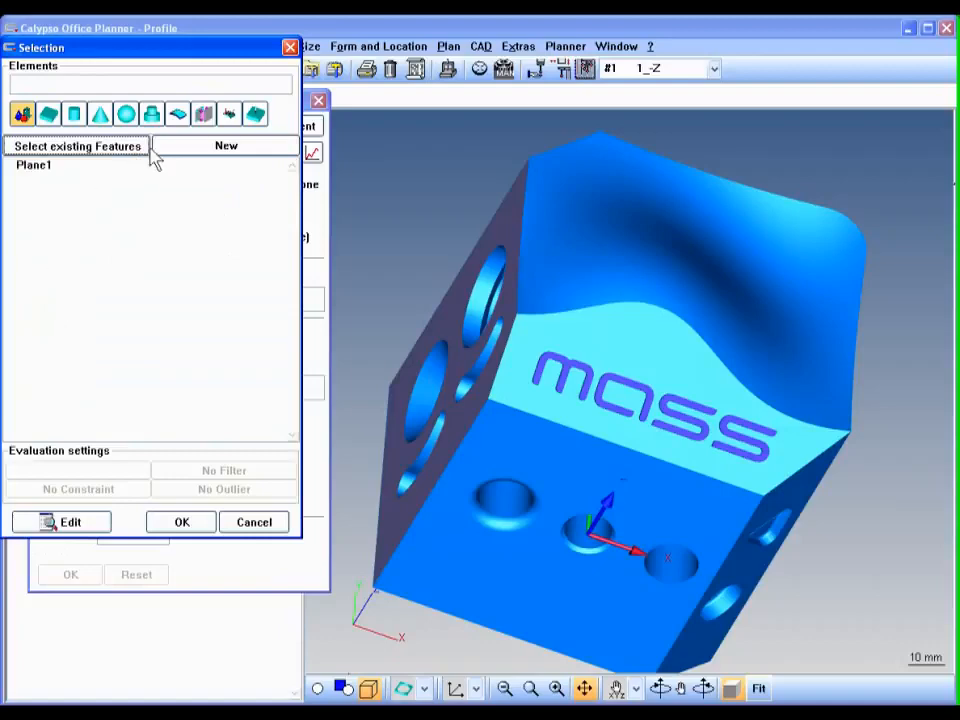
click(76, 145)
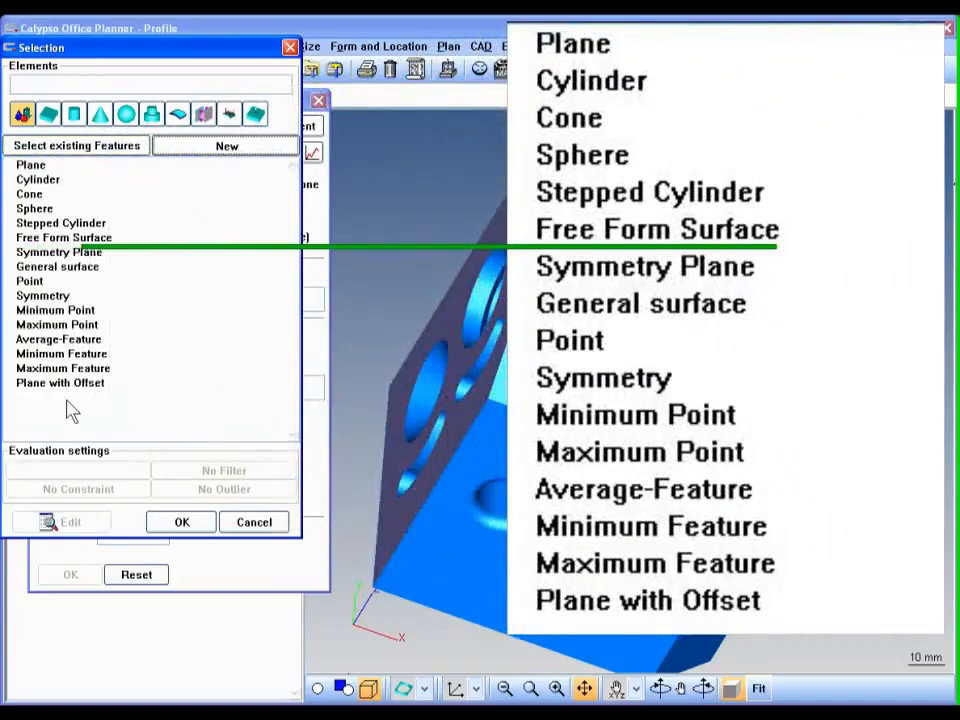
click(63, 237)
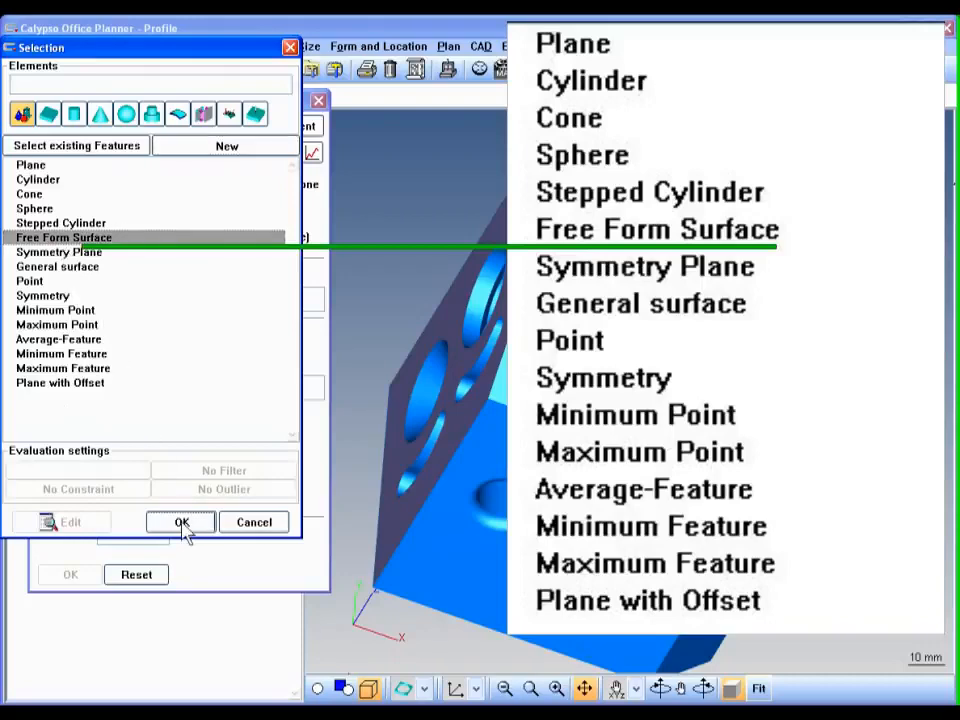
click(181, 522)
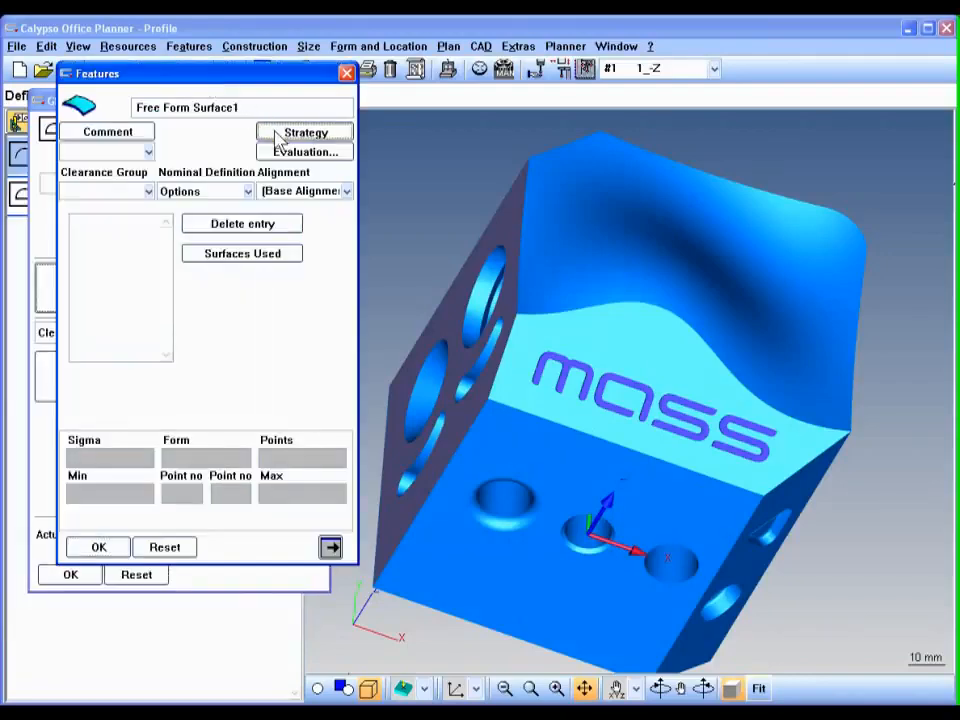
Generate a 50-point section scan path across the curved top, then delete those points
click(304, 132)
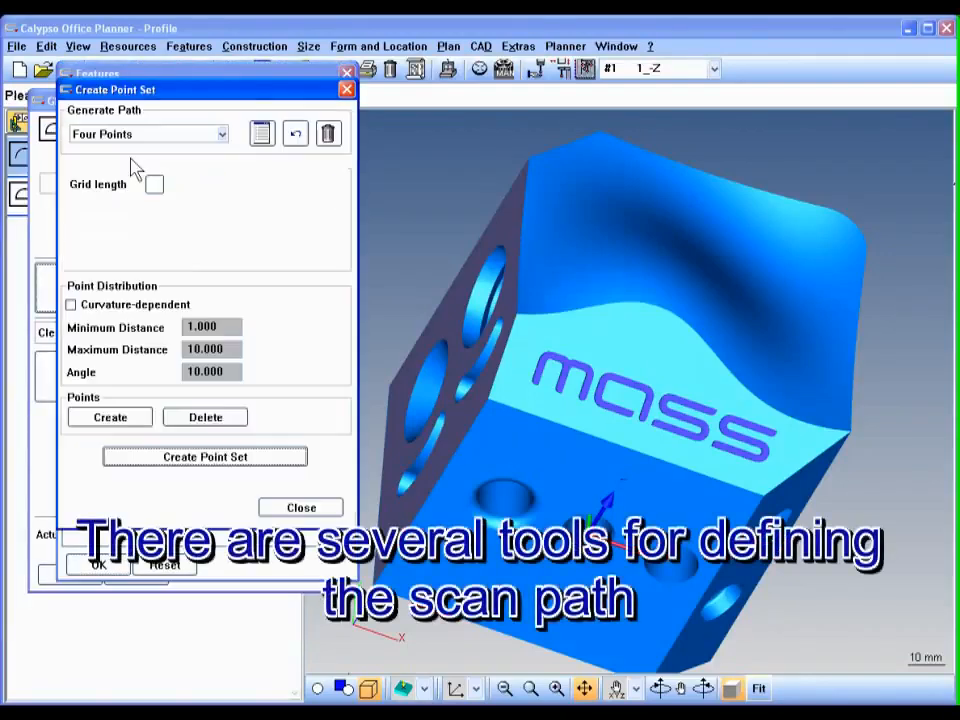
click(154, 184)
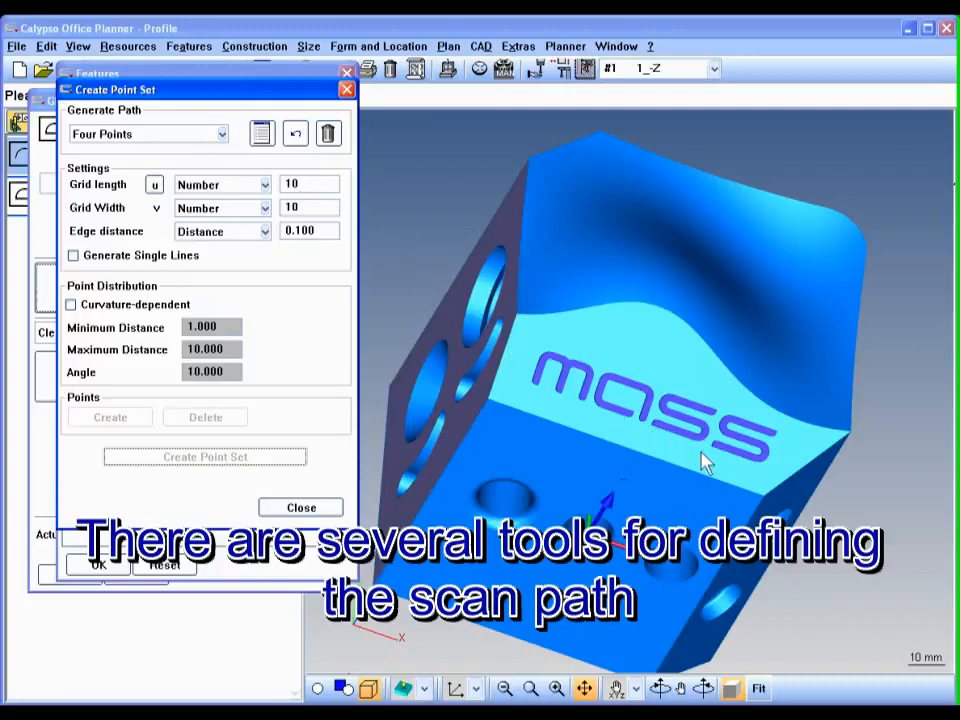
drag(700, 460, 640, 420)
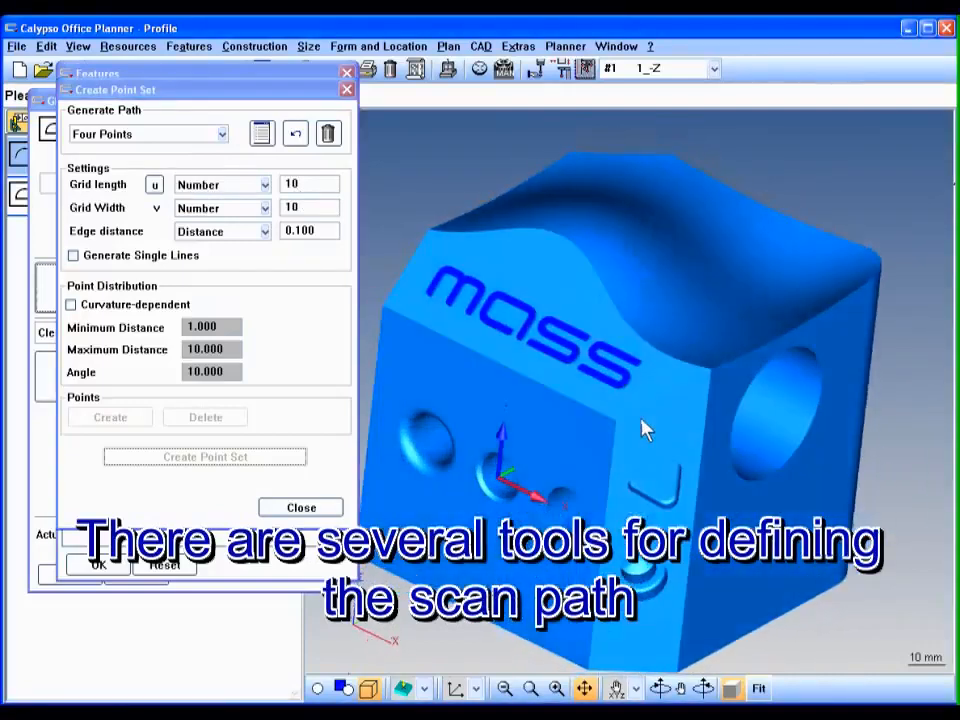
click(221, 133)
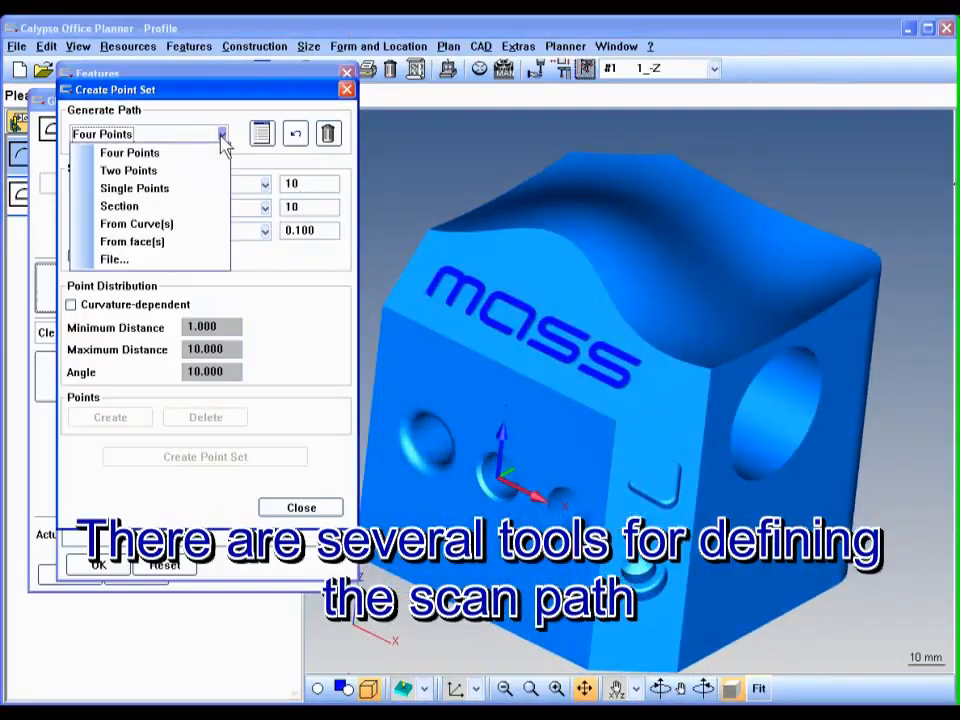
mouse_move(119, 206)
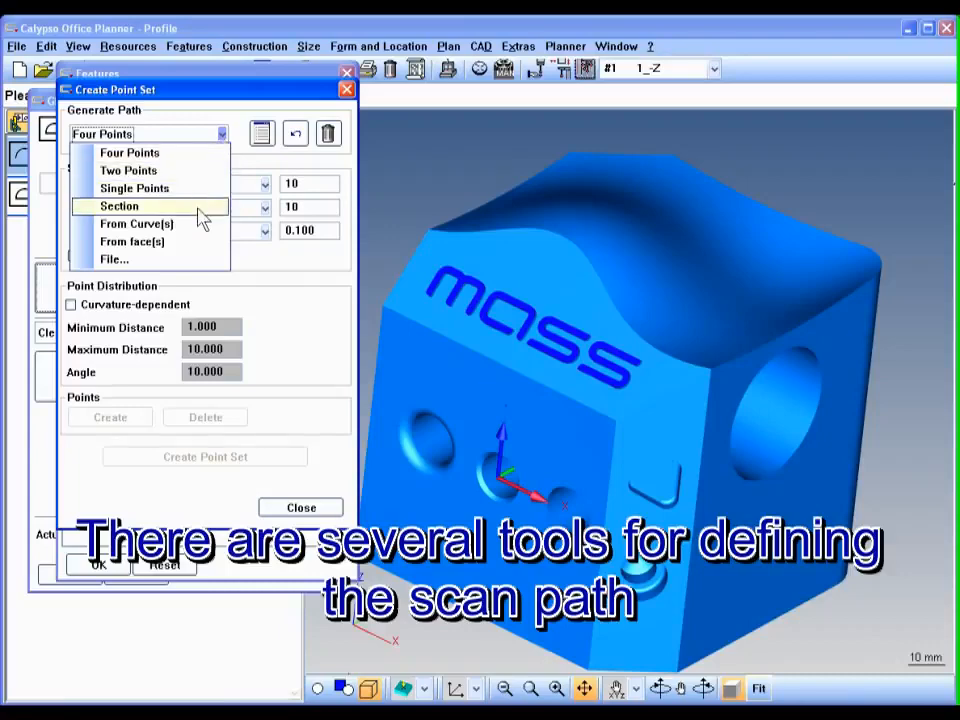
click(119, 205)
text(50)
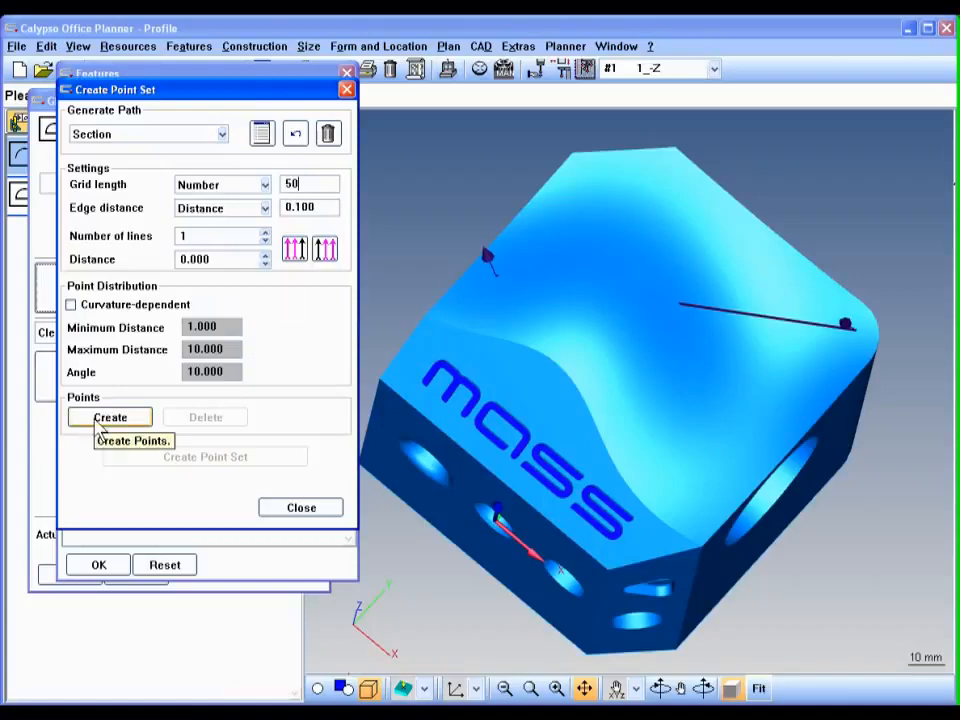
click(110, 417)
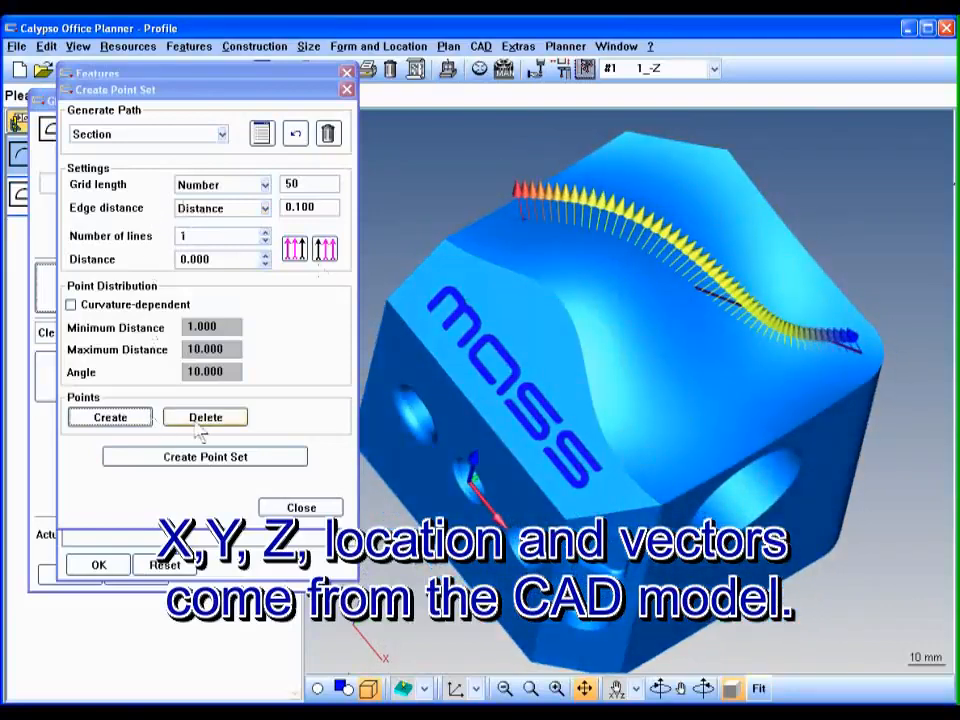
click(222, 133)
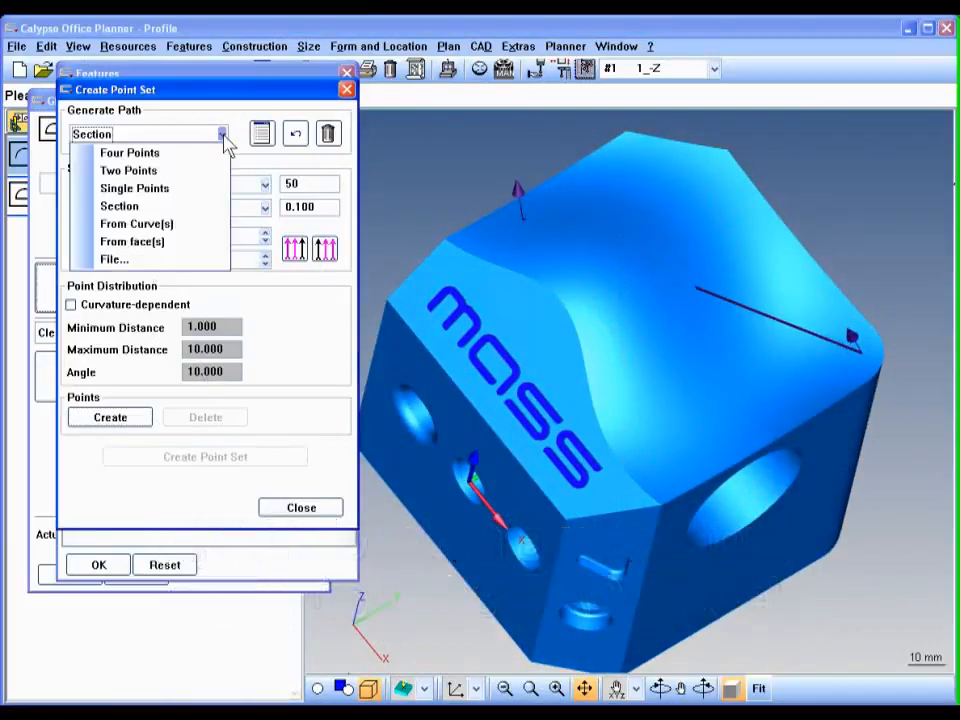
mouse_move(130, 152)
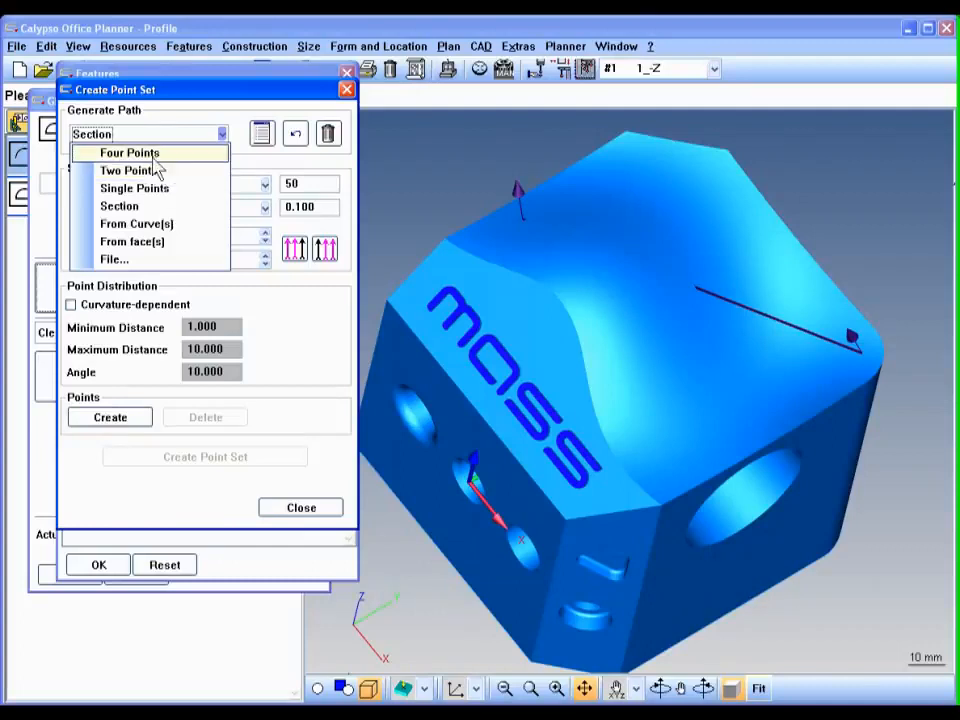
Build an 8 by 6 grid point set from four corners with edited Y coordinates
click(129, 152)
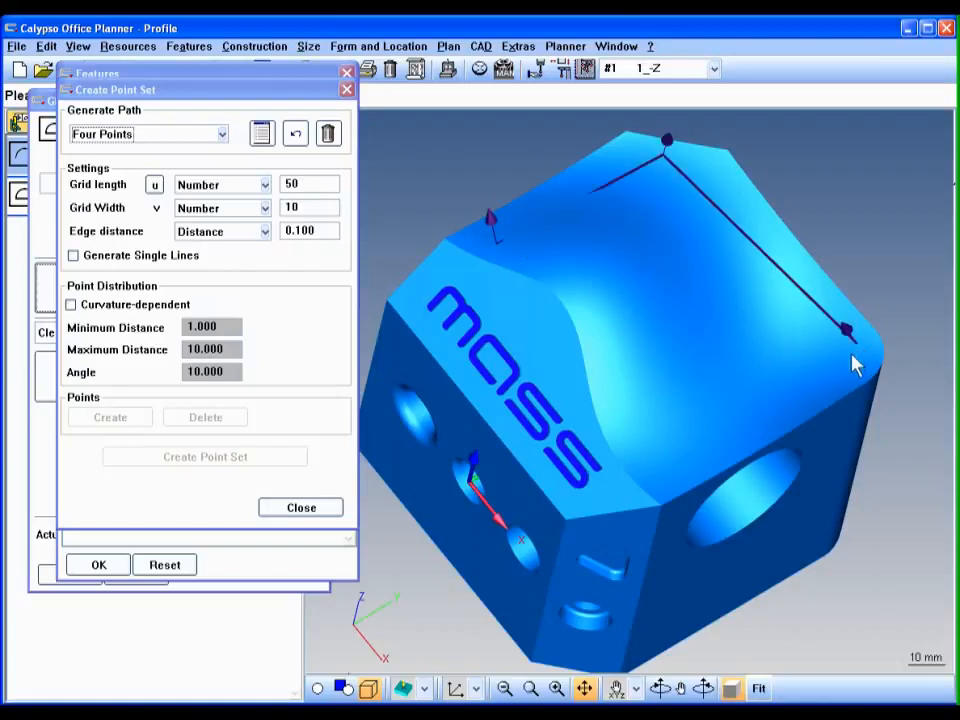
mouse_move(650, 480)
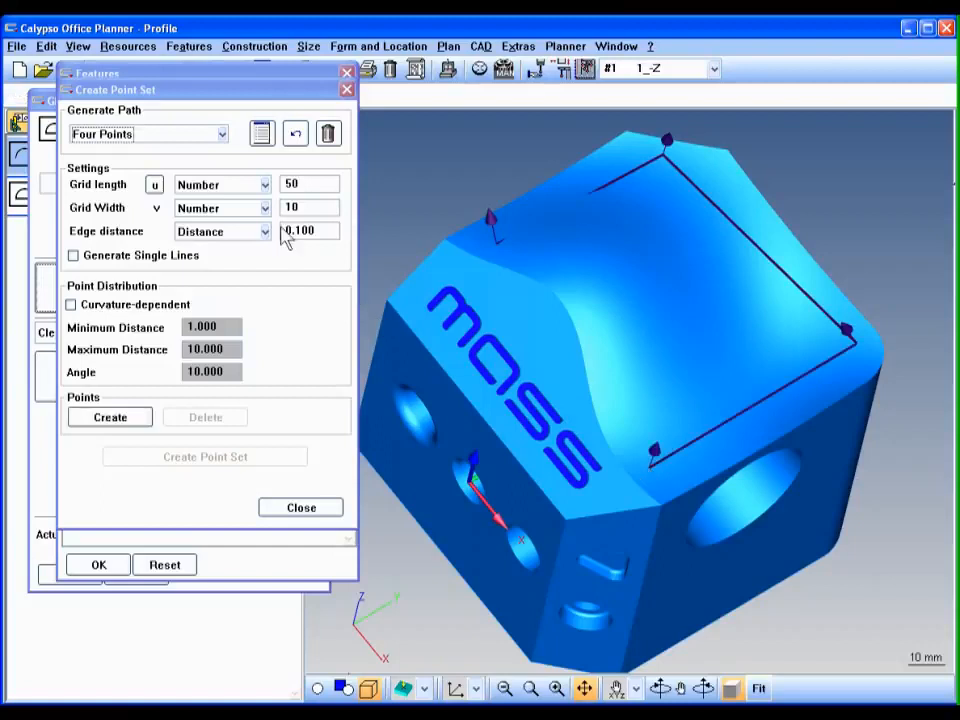
click(261, 133)
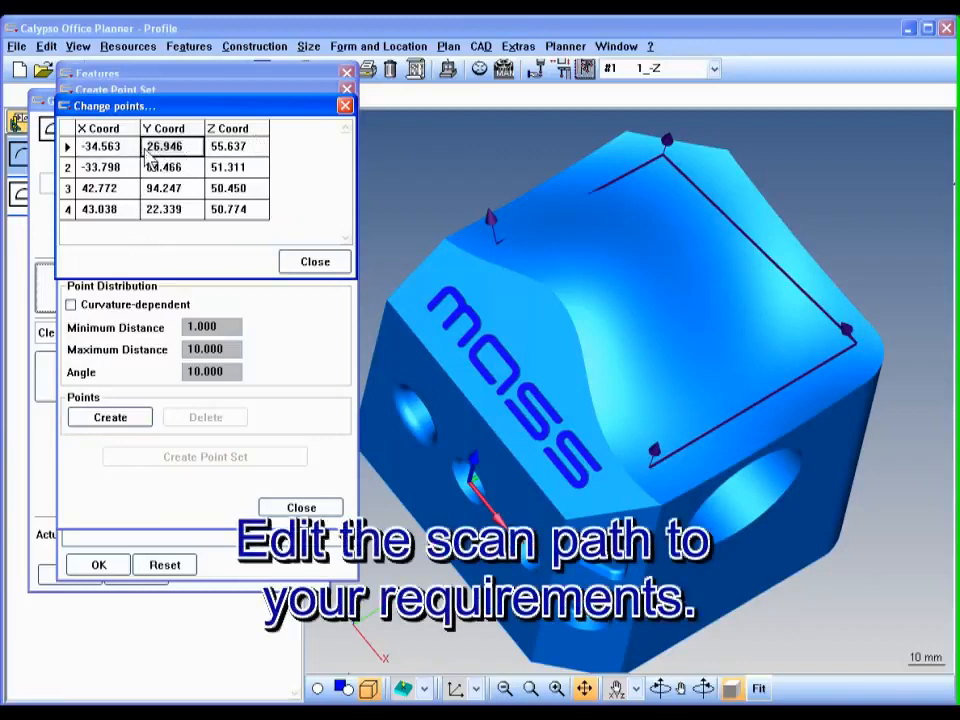
text(30.000)
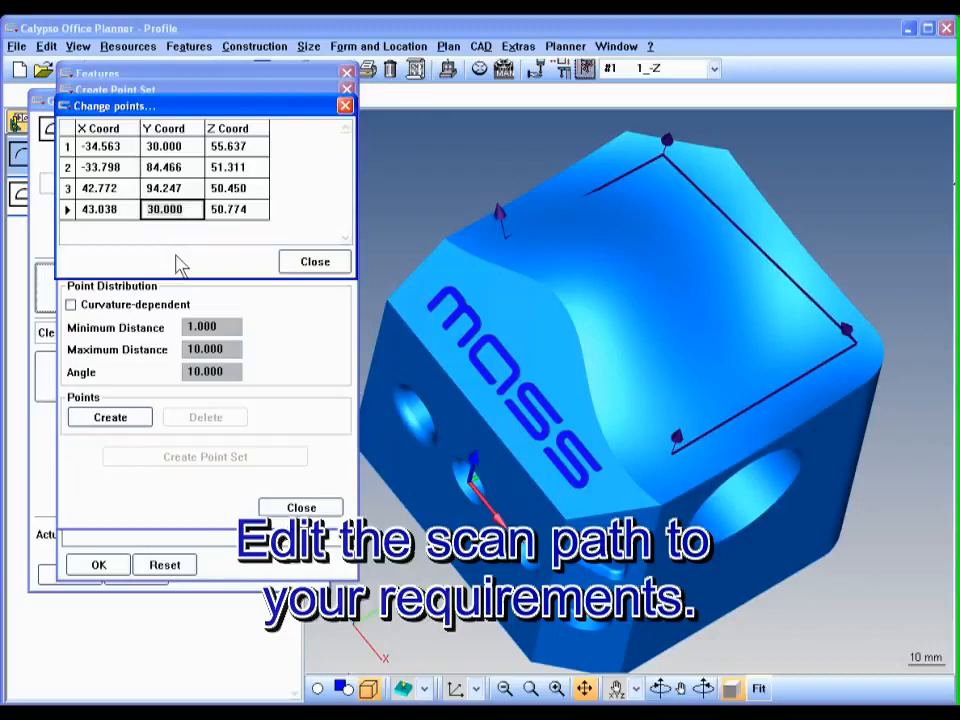
click(100, 167)
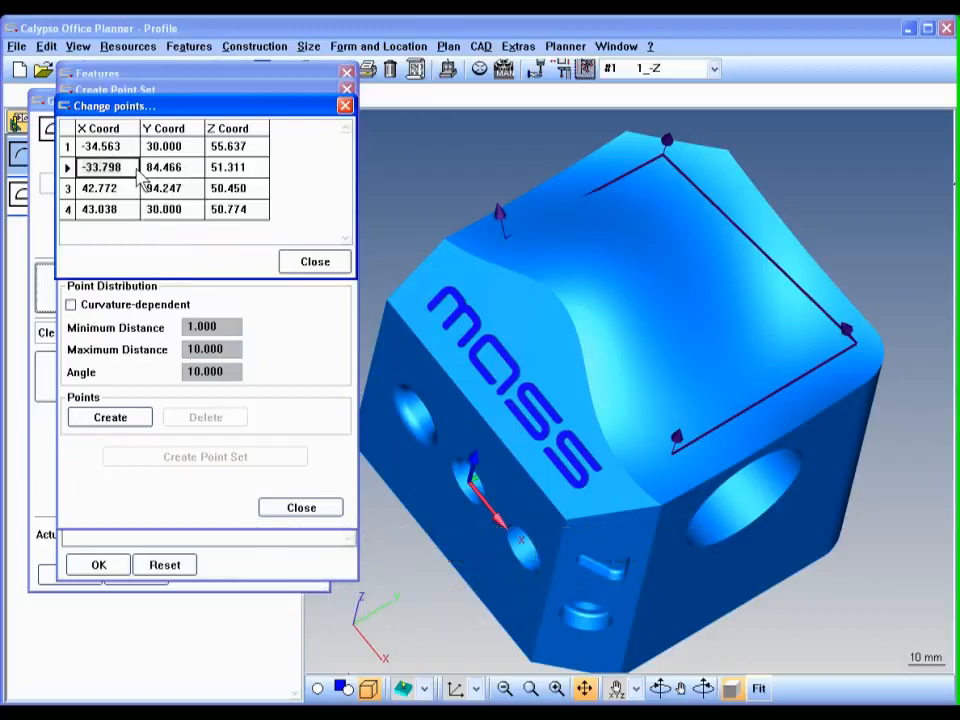
click(163, 166)
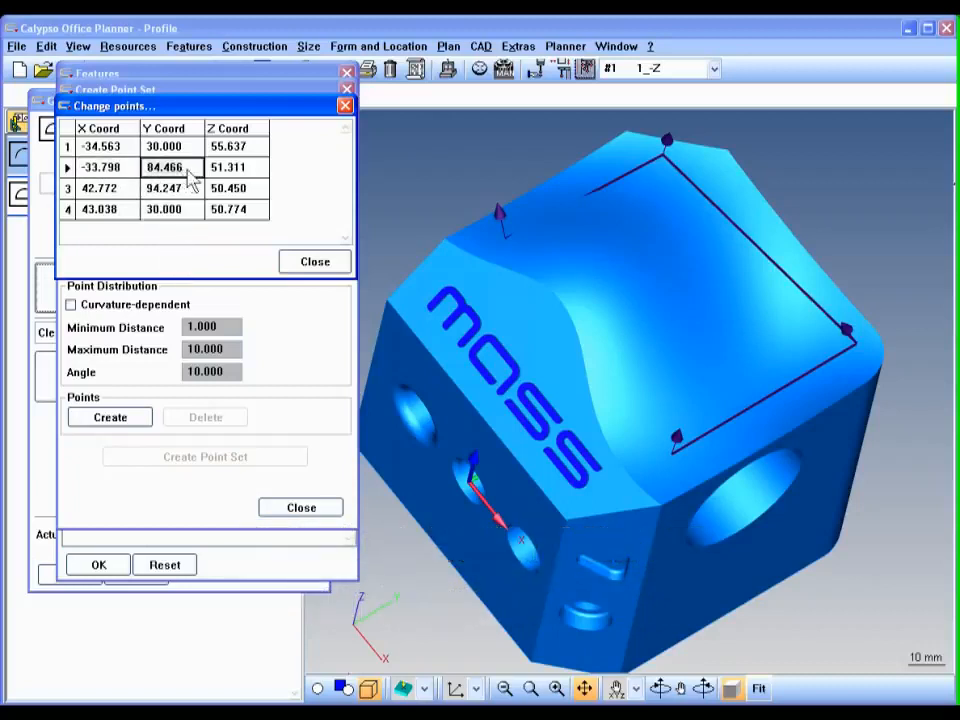
text(80.000)
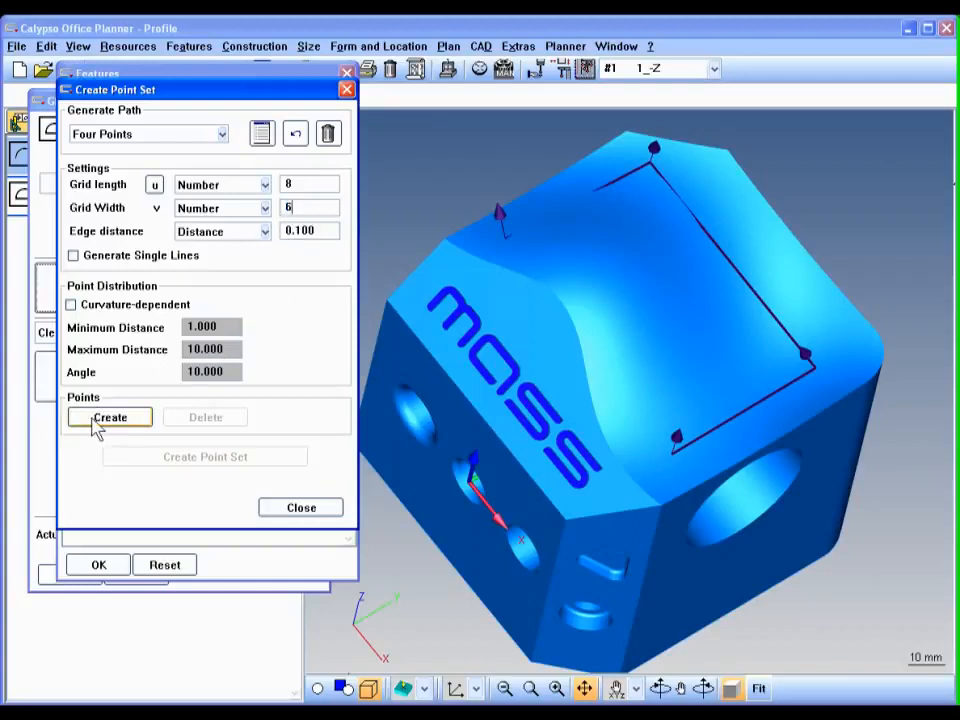
click(110, 417)
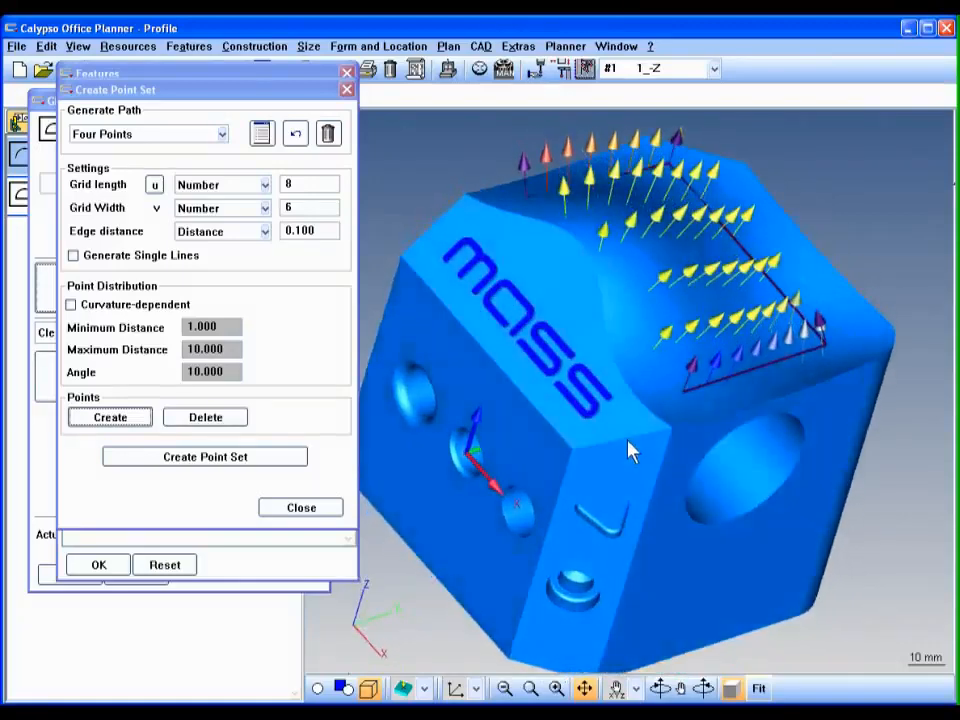
click(205, 457)
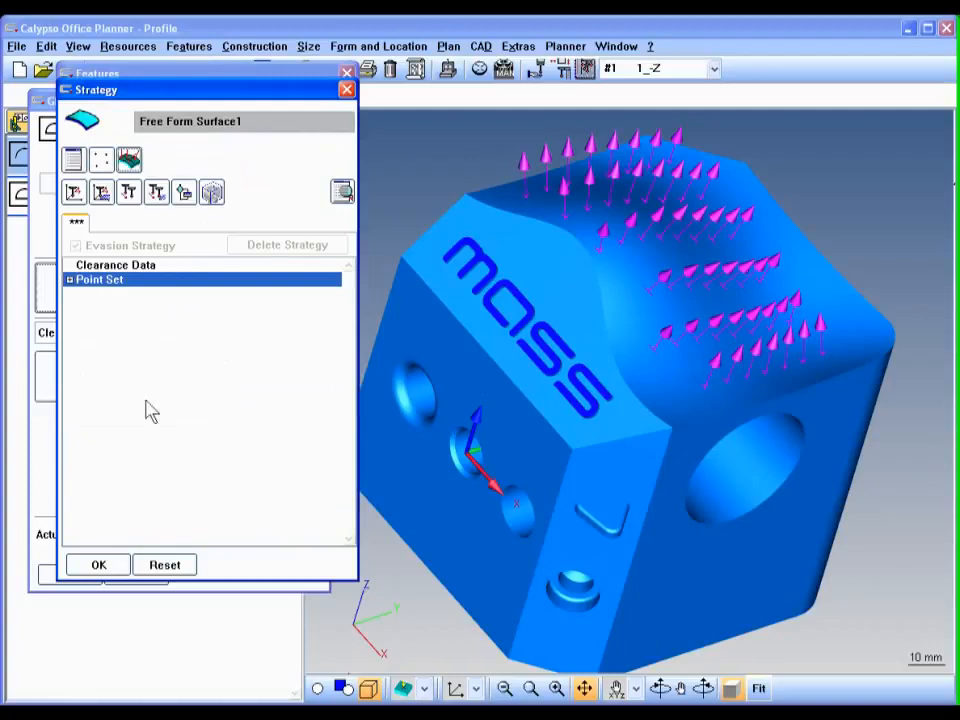
Expand the point set and highlight individual probing points, such as point 31, on the surface
click(70, 279)
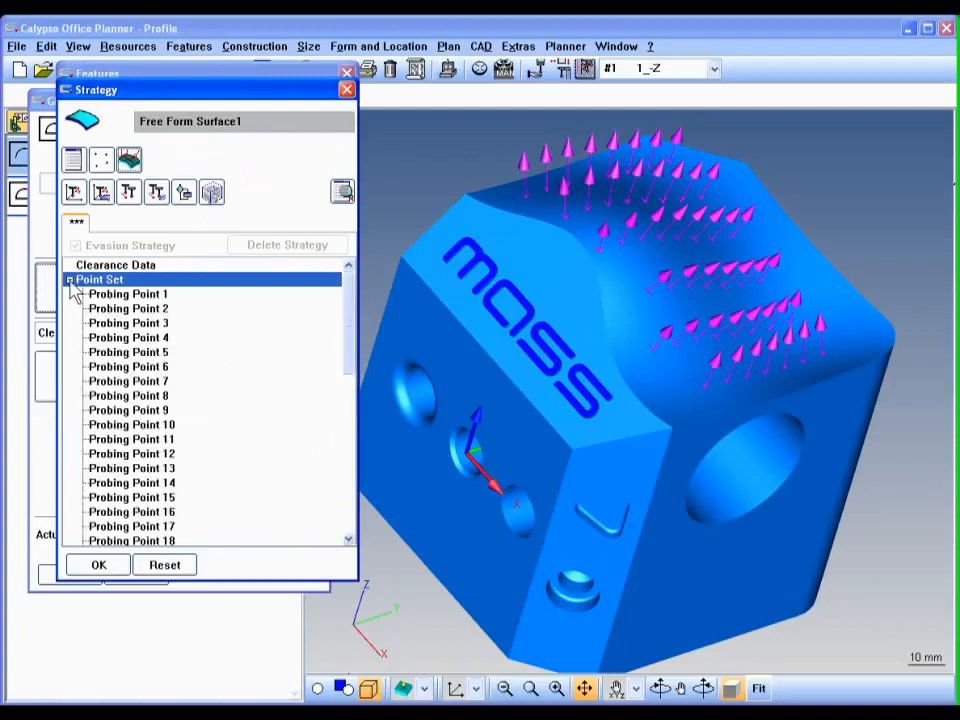
mouse_move(575, 285)
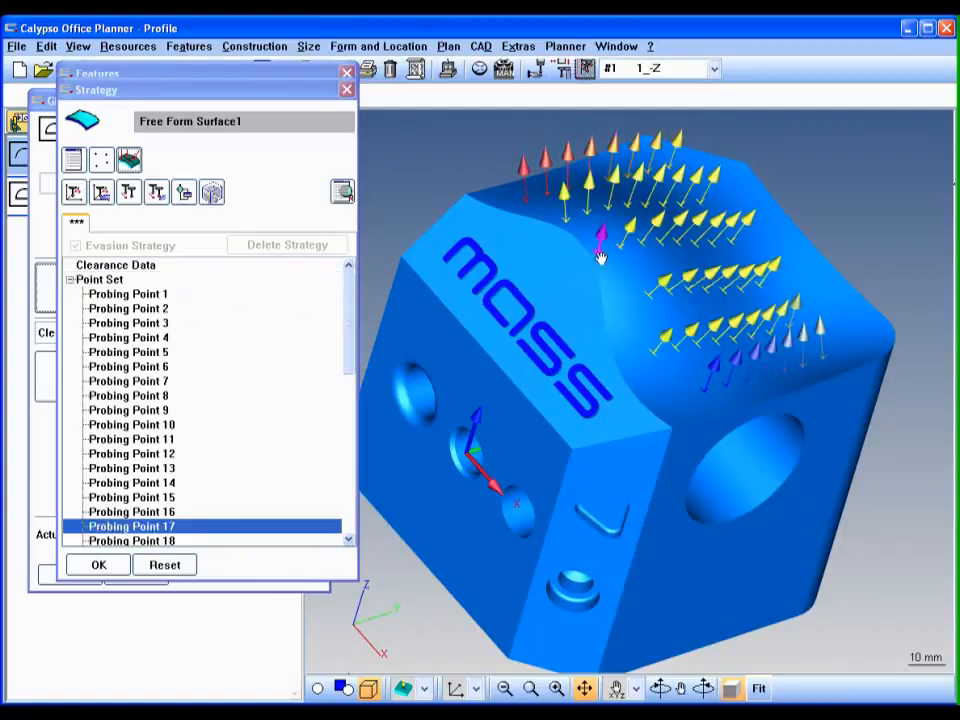
mouse_move(618, 308)
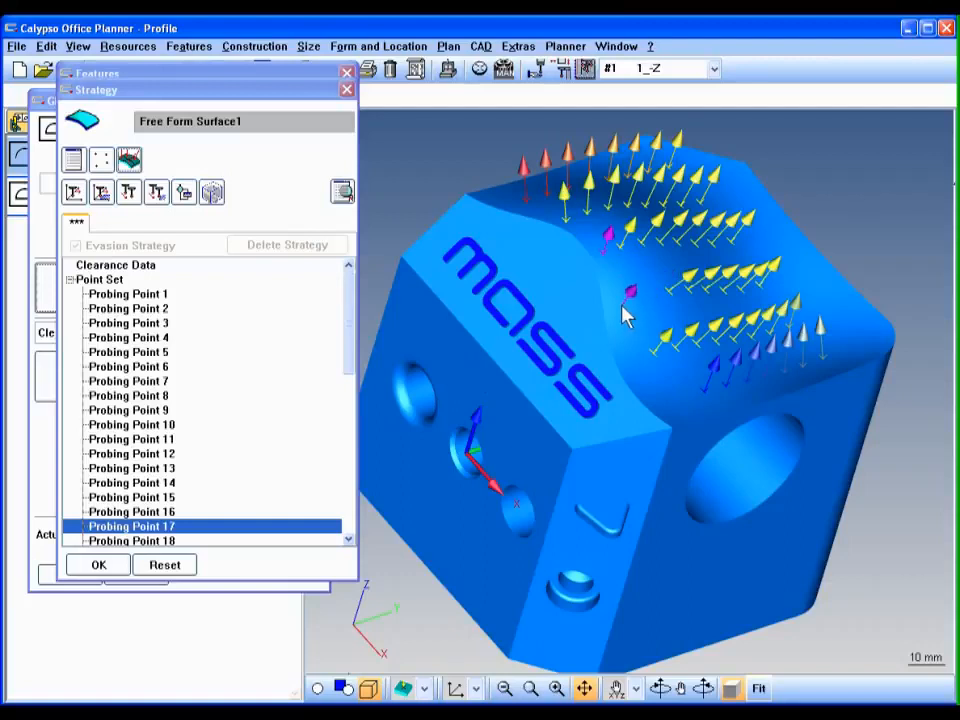
scroll(down, 3)
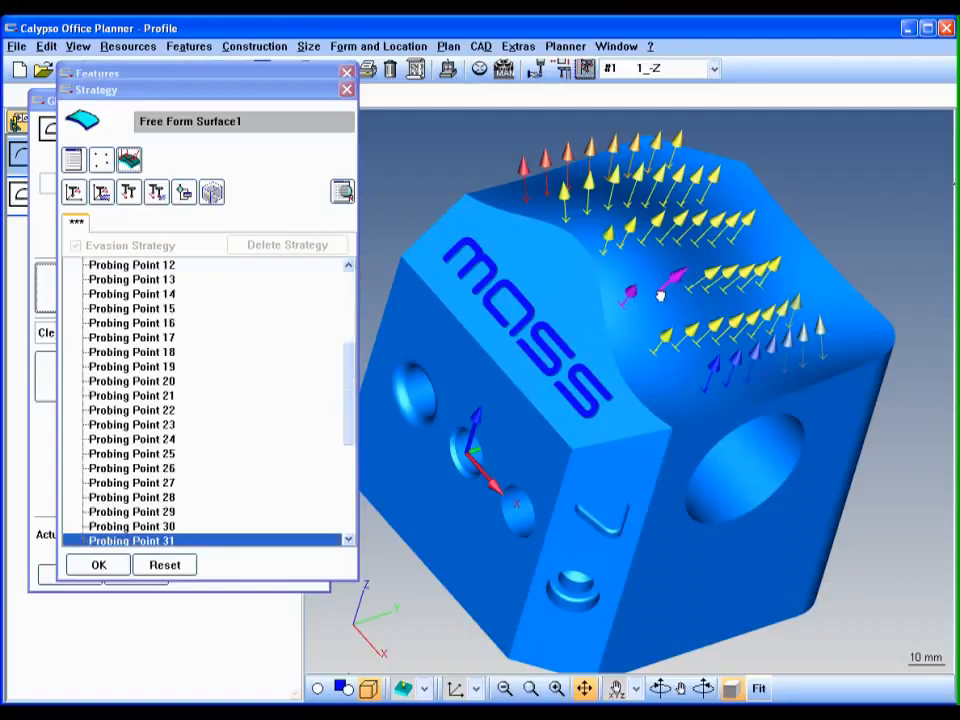
click(130, 526)
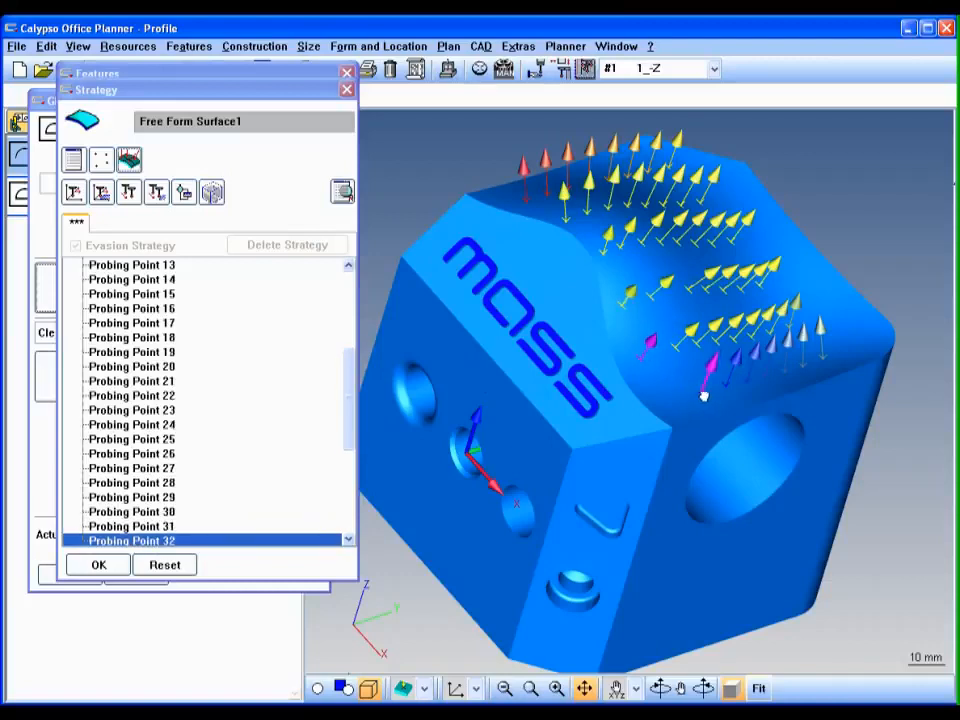
scroll(down, 3)
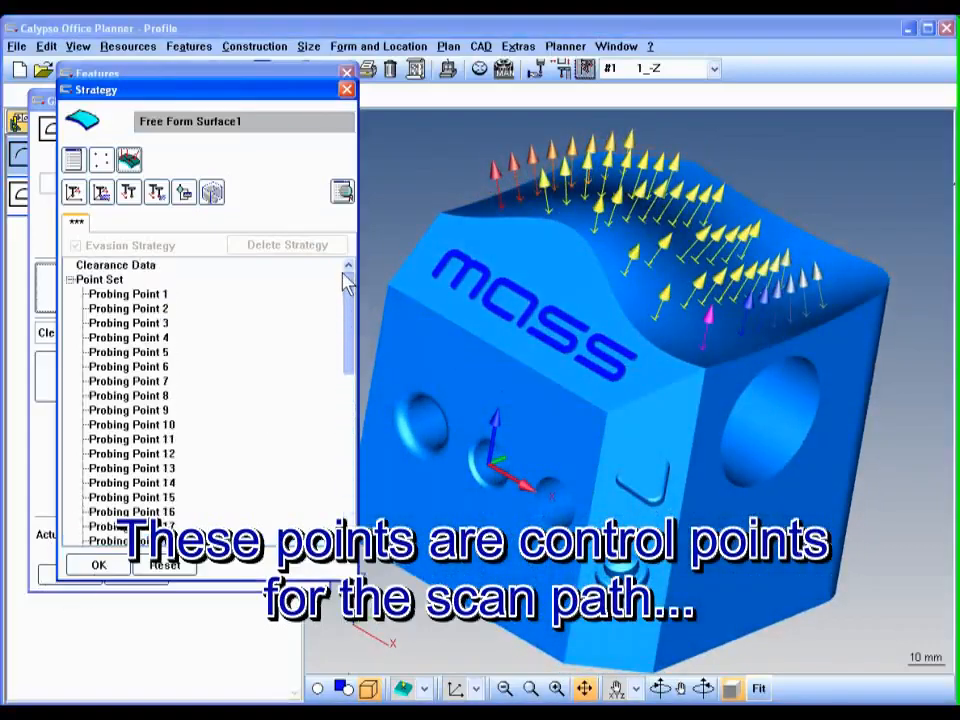
click(98, 279)
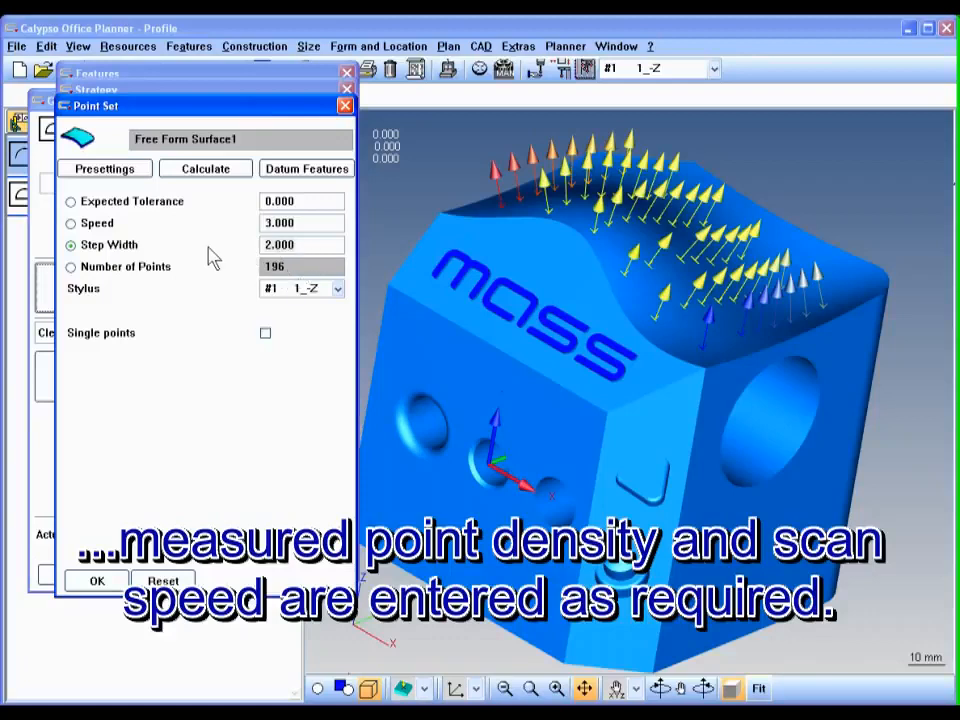
Enter 0.5 in the point set scan settings and confirm Free Form Surface1
text(.5)
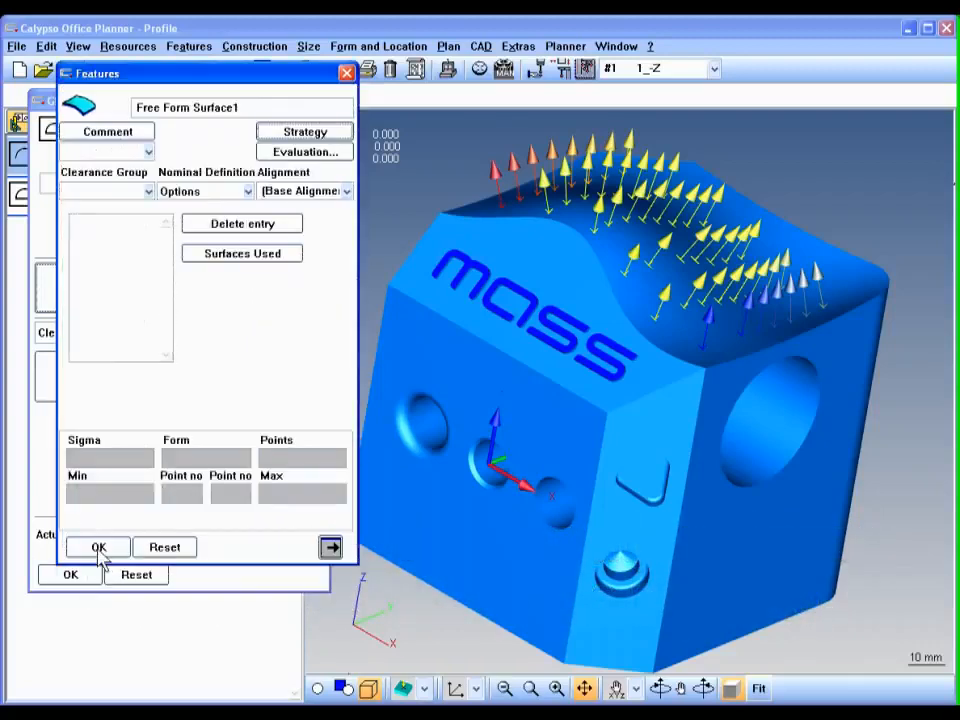
click(98, 547)
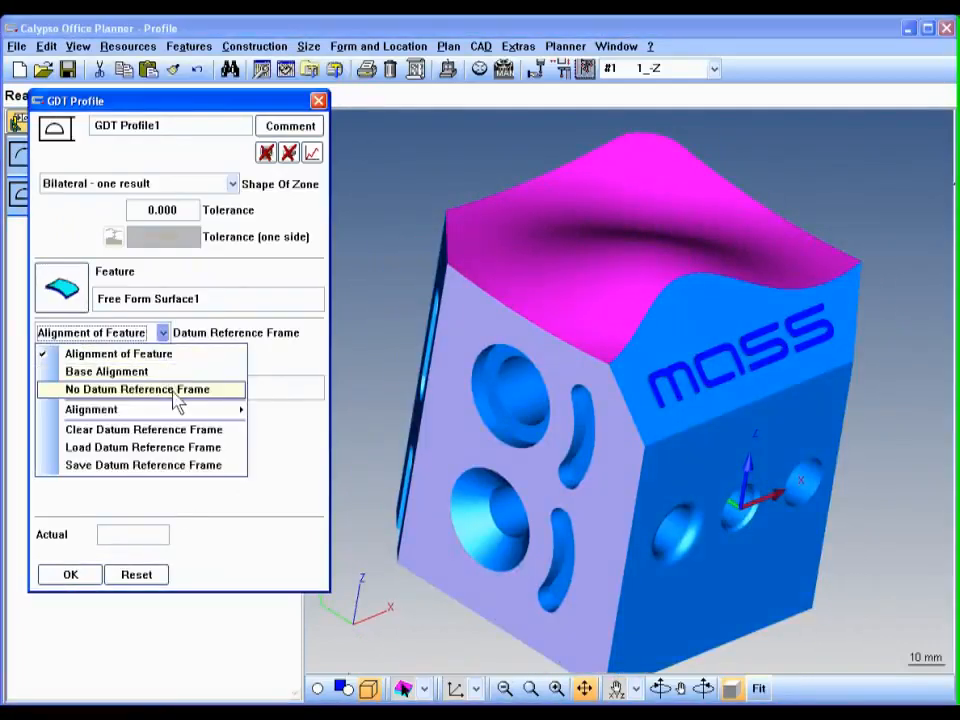
Set GDT Profile1 datums Plane1, Circle1, Circle2 with a 0.500 tolerance and accept it
click(137, 389)
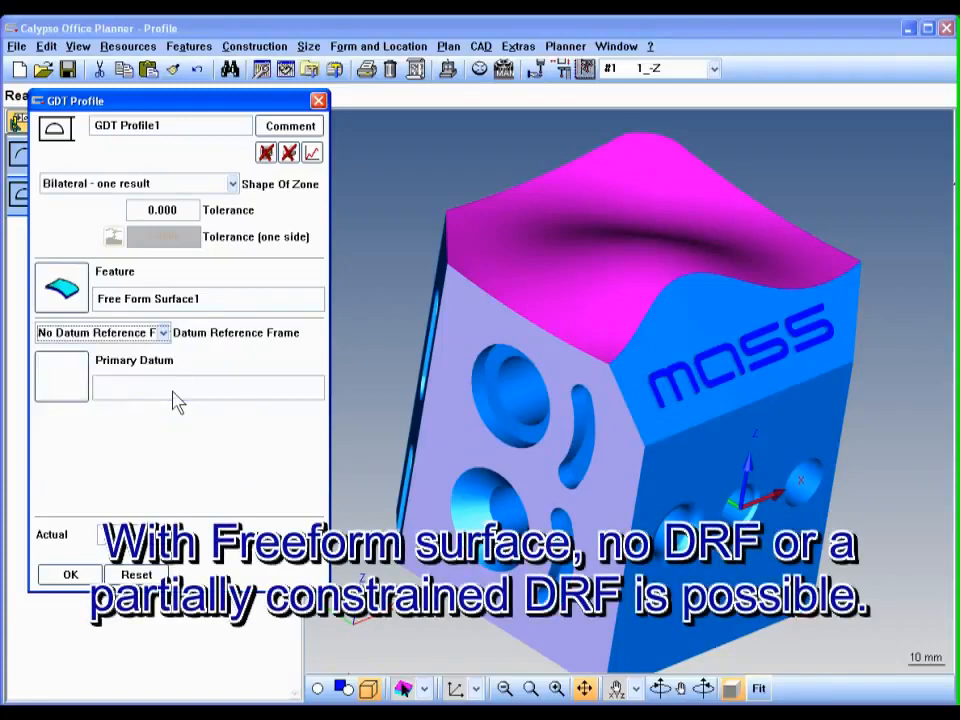
mouse_move(62, 375)
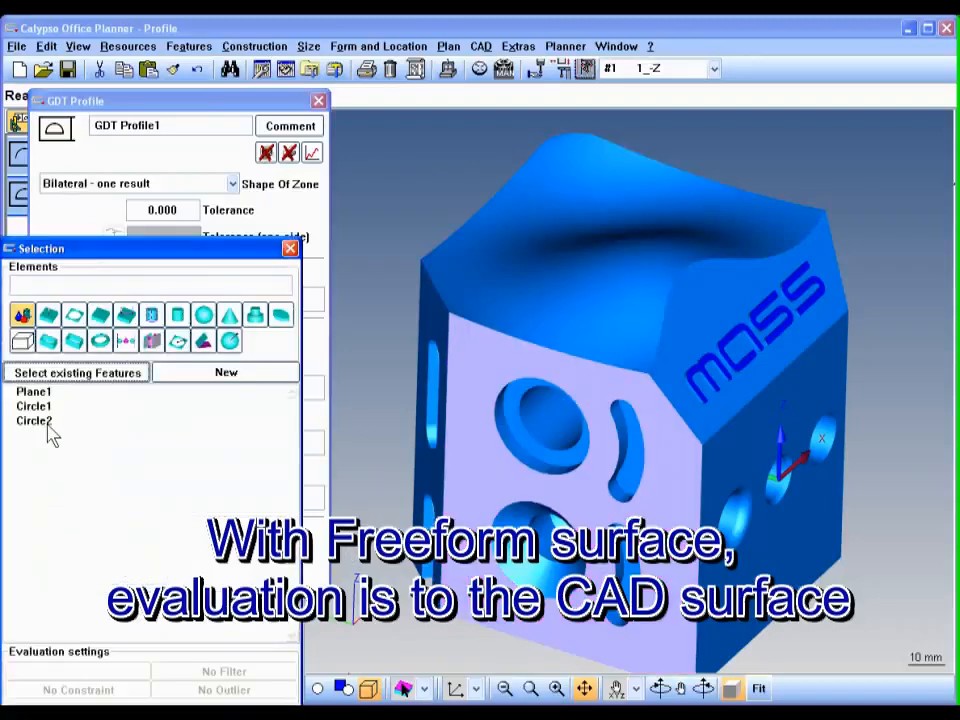
click(33, 421)
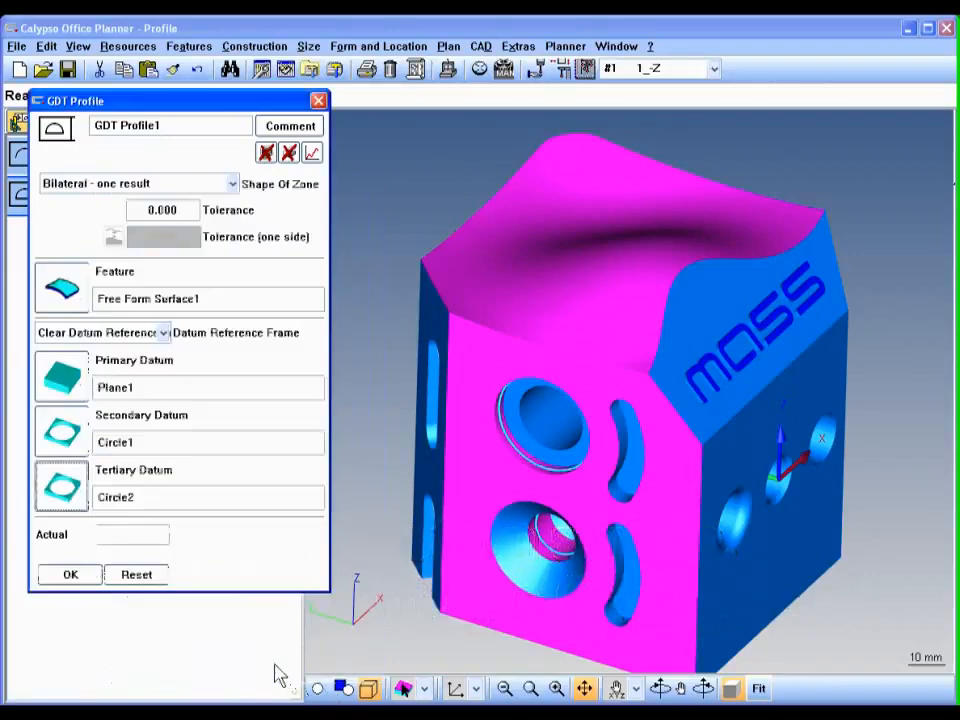
mouse_move(168, 614)
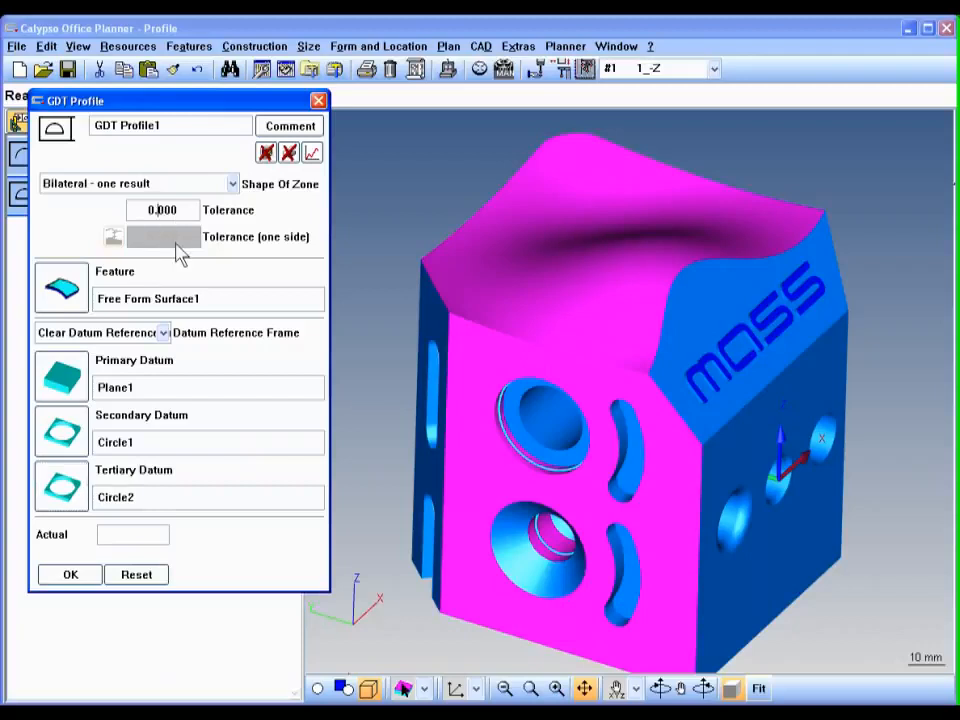
text(0.500)
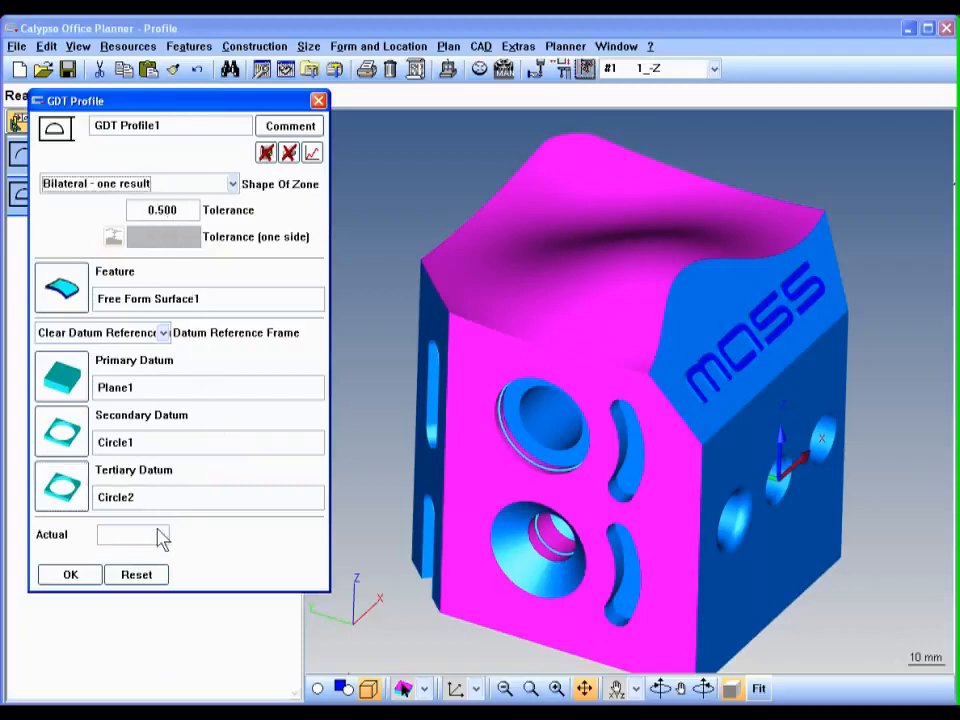
click(231, 183)
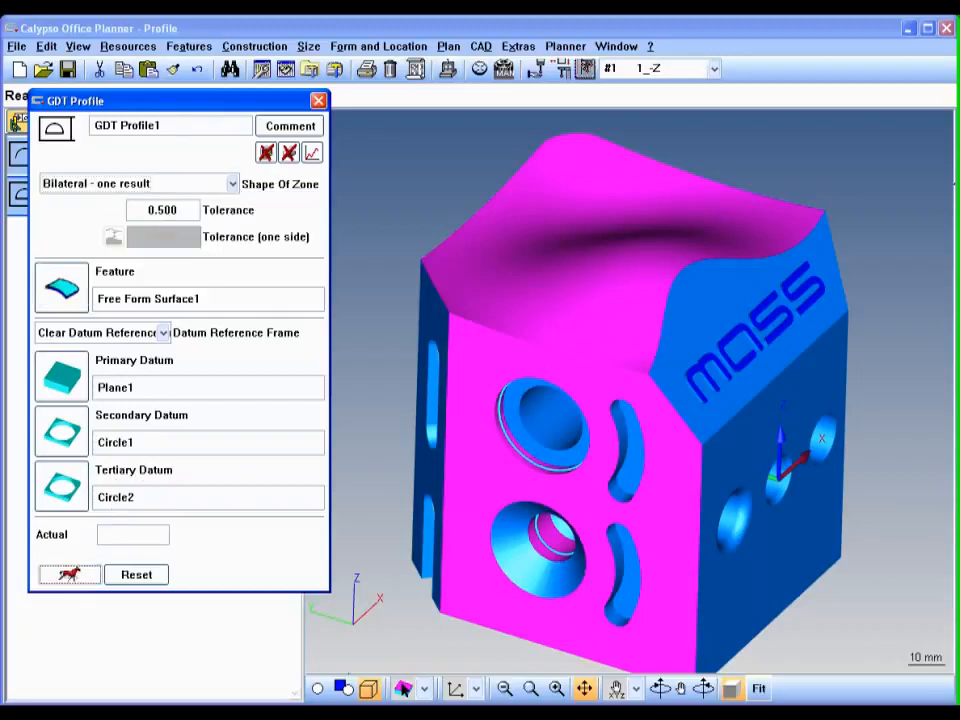
click(318, 100)
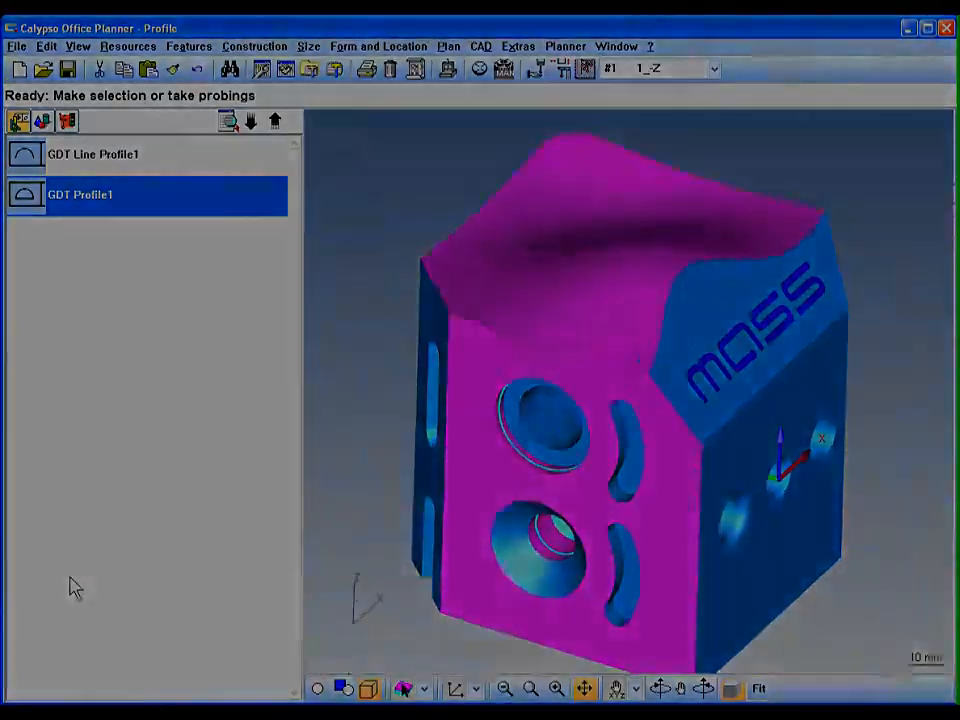